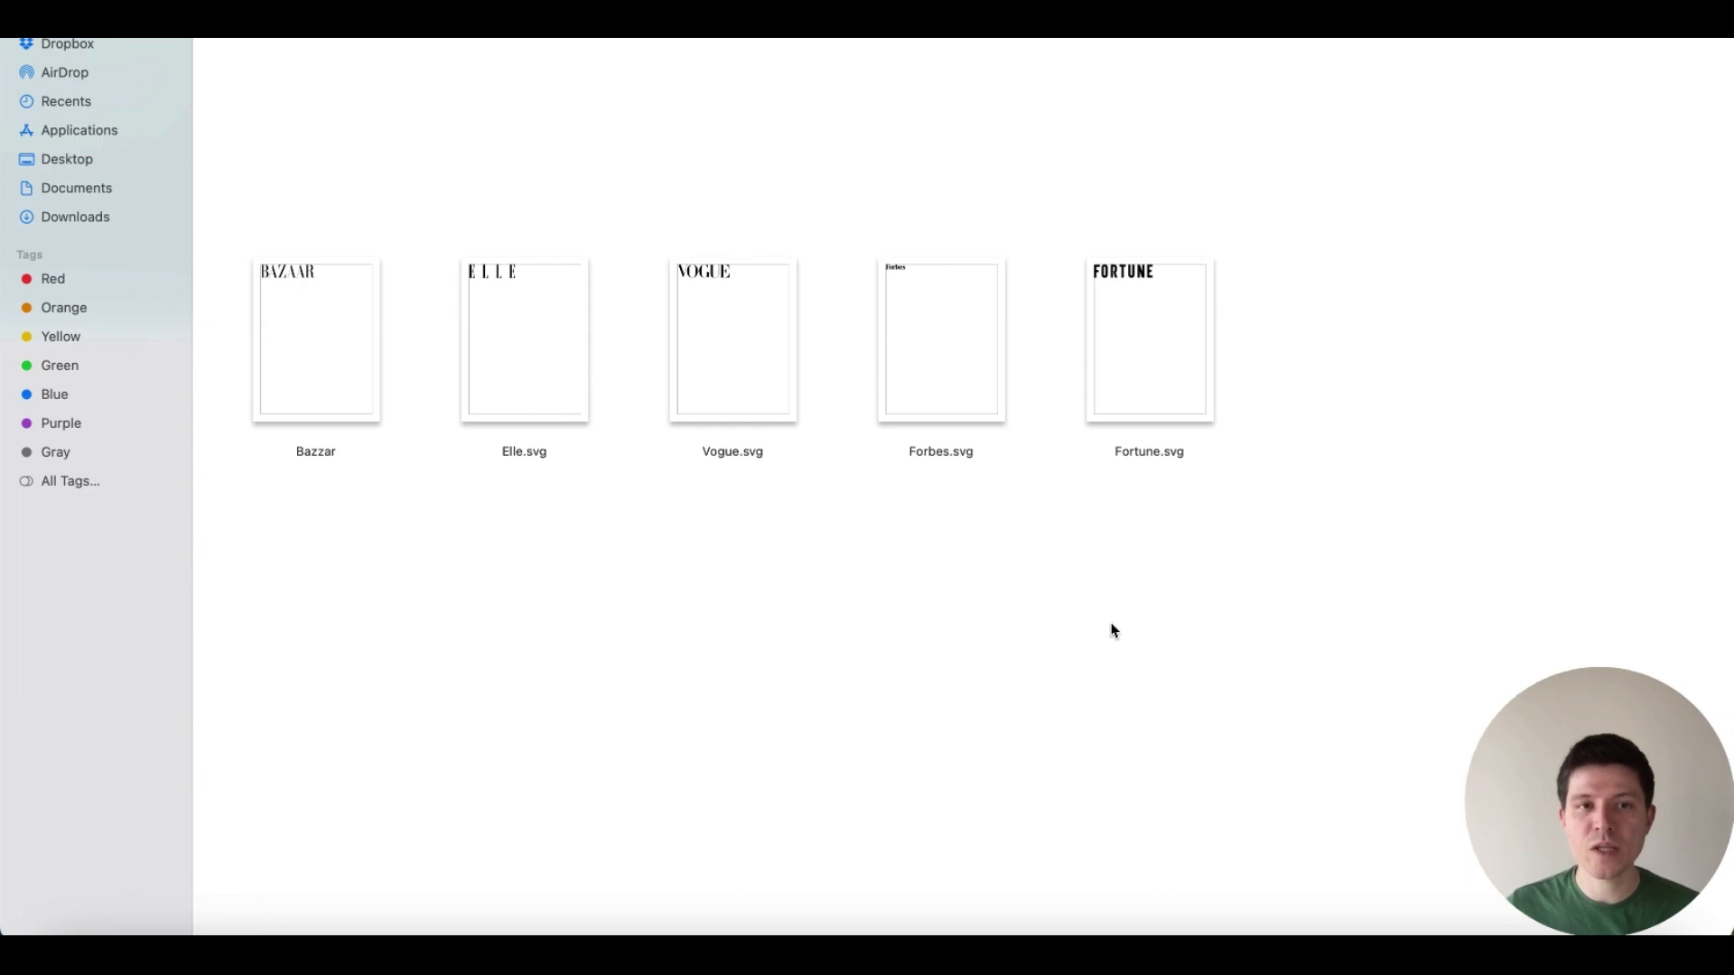
mouse_move(1127, 627)
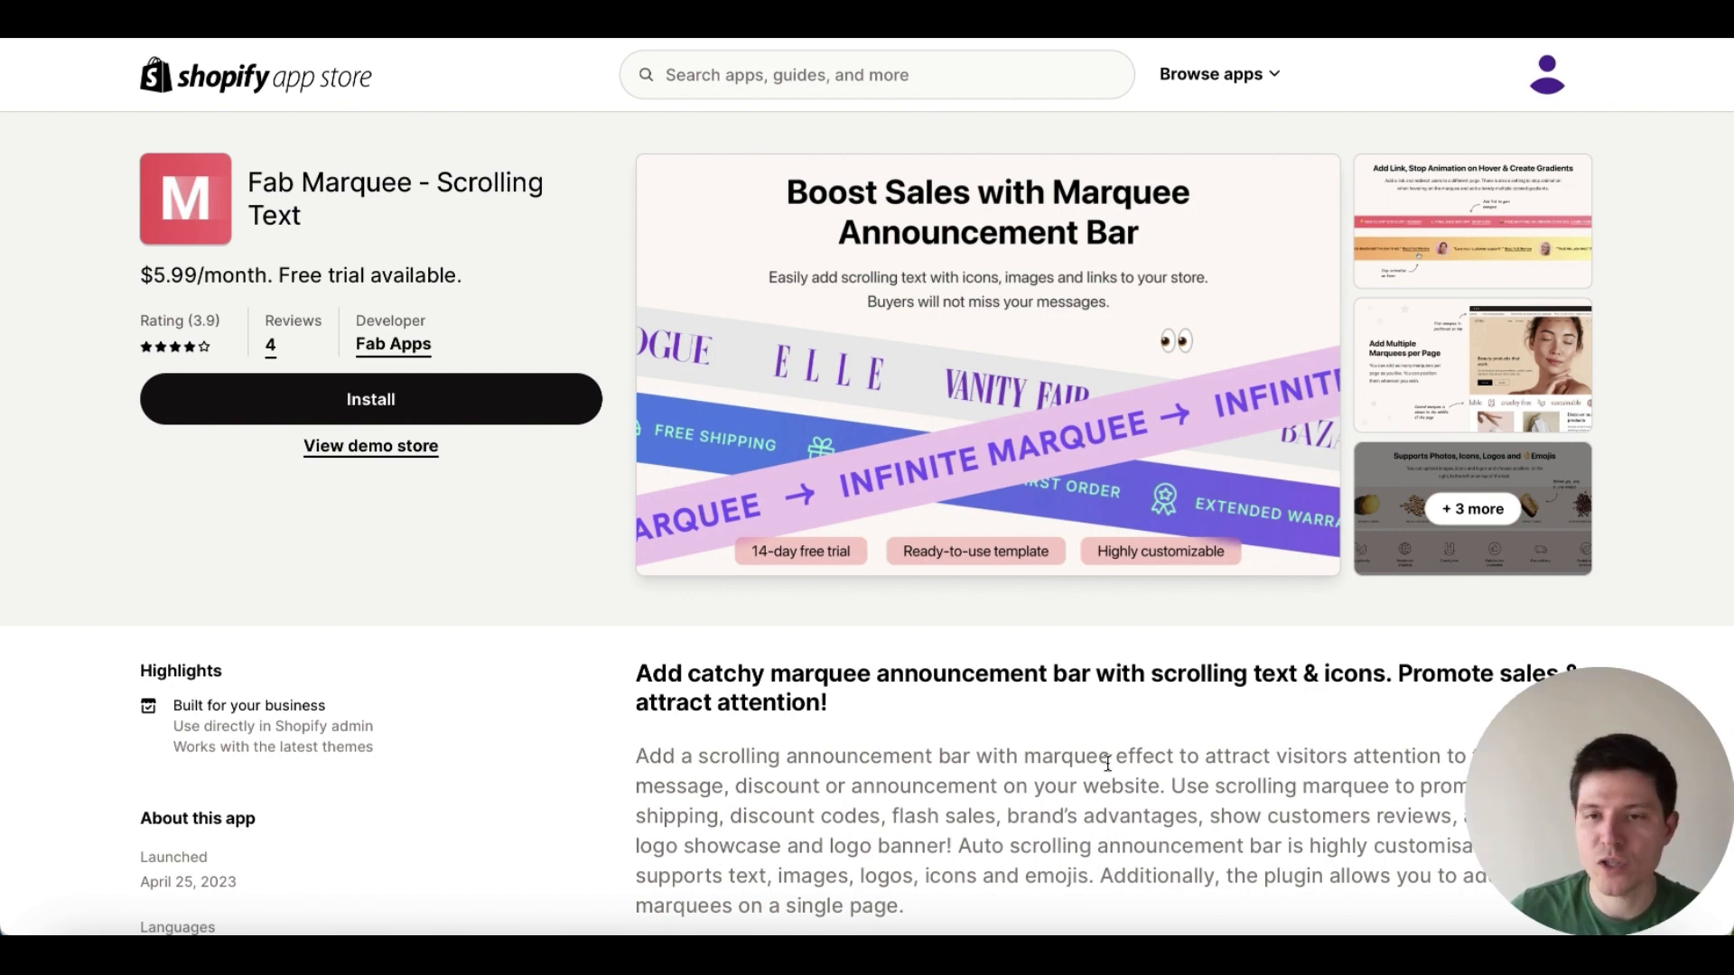
Open the Fab Marquee app in the Shopify admin to see the marquee list.
left_click(370, 399)
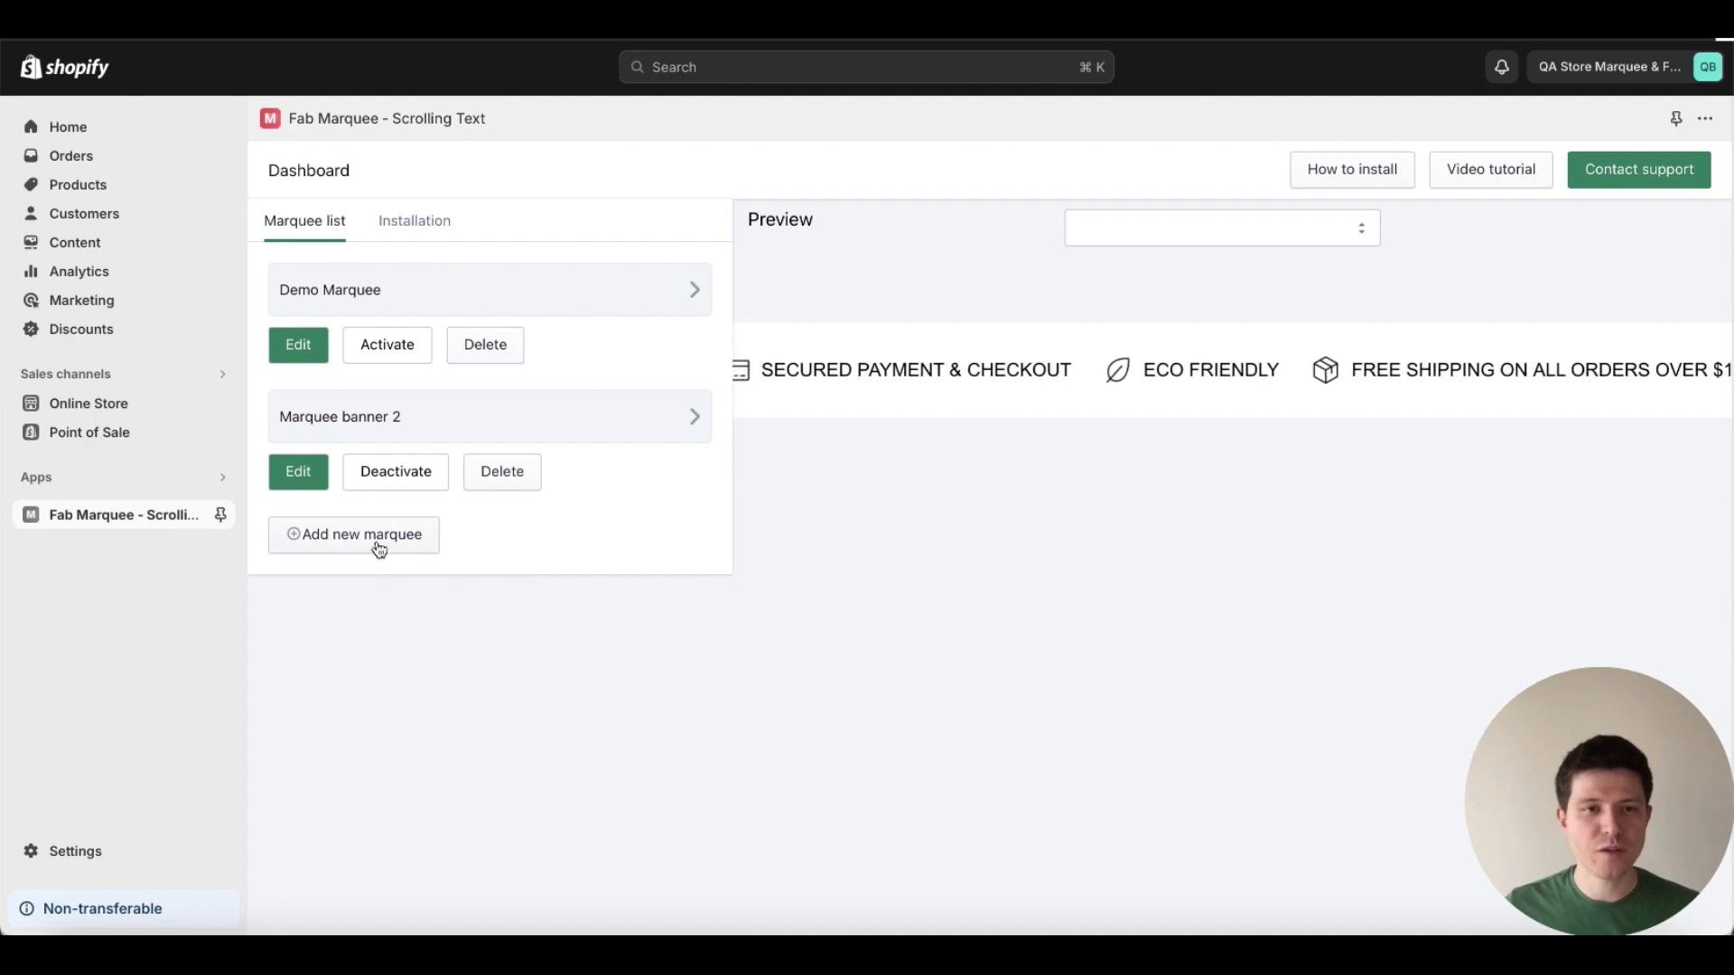
Start a new marquee with the uploaded Bazzar logo as its first image item at 200 px and save it.
left_click(354, 535)
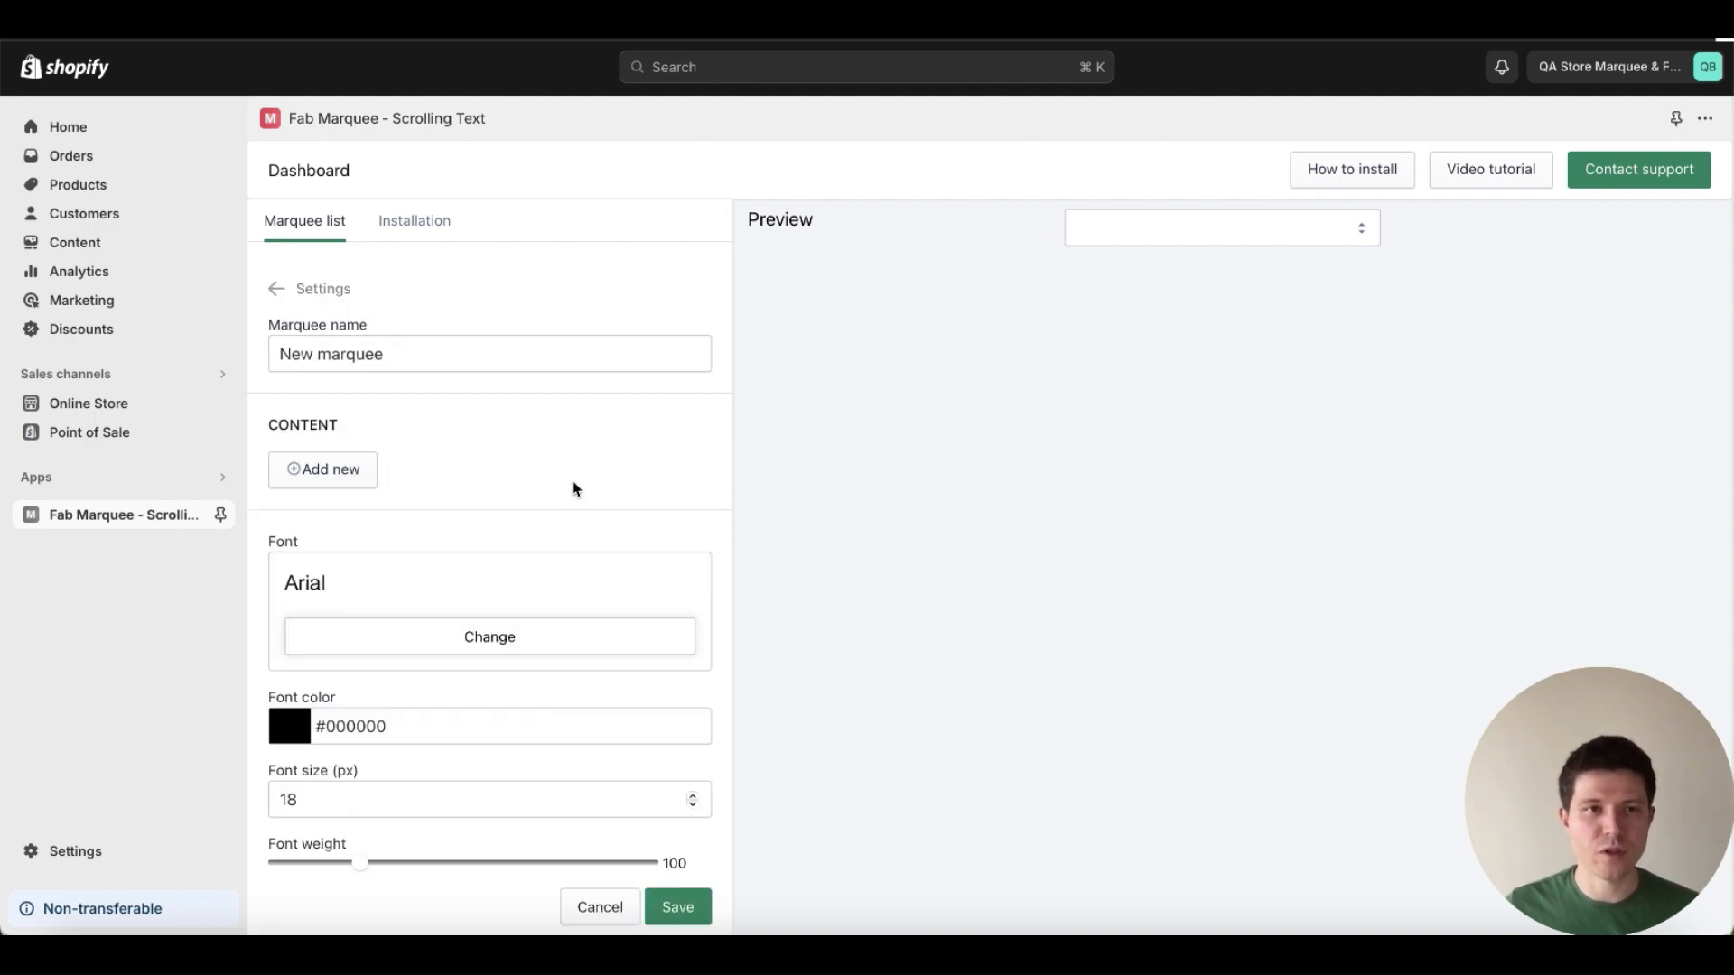
mouse_move(437, 426)
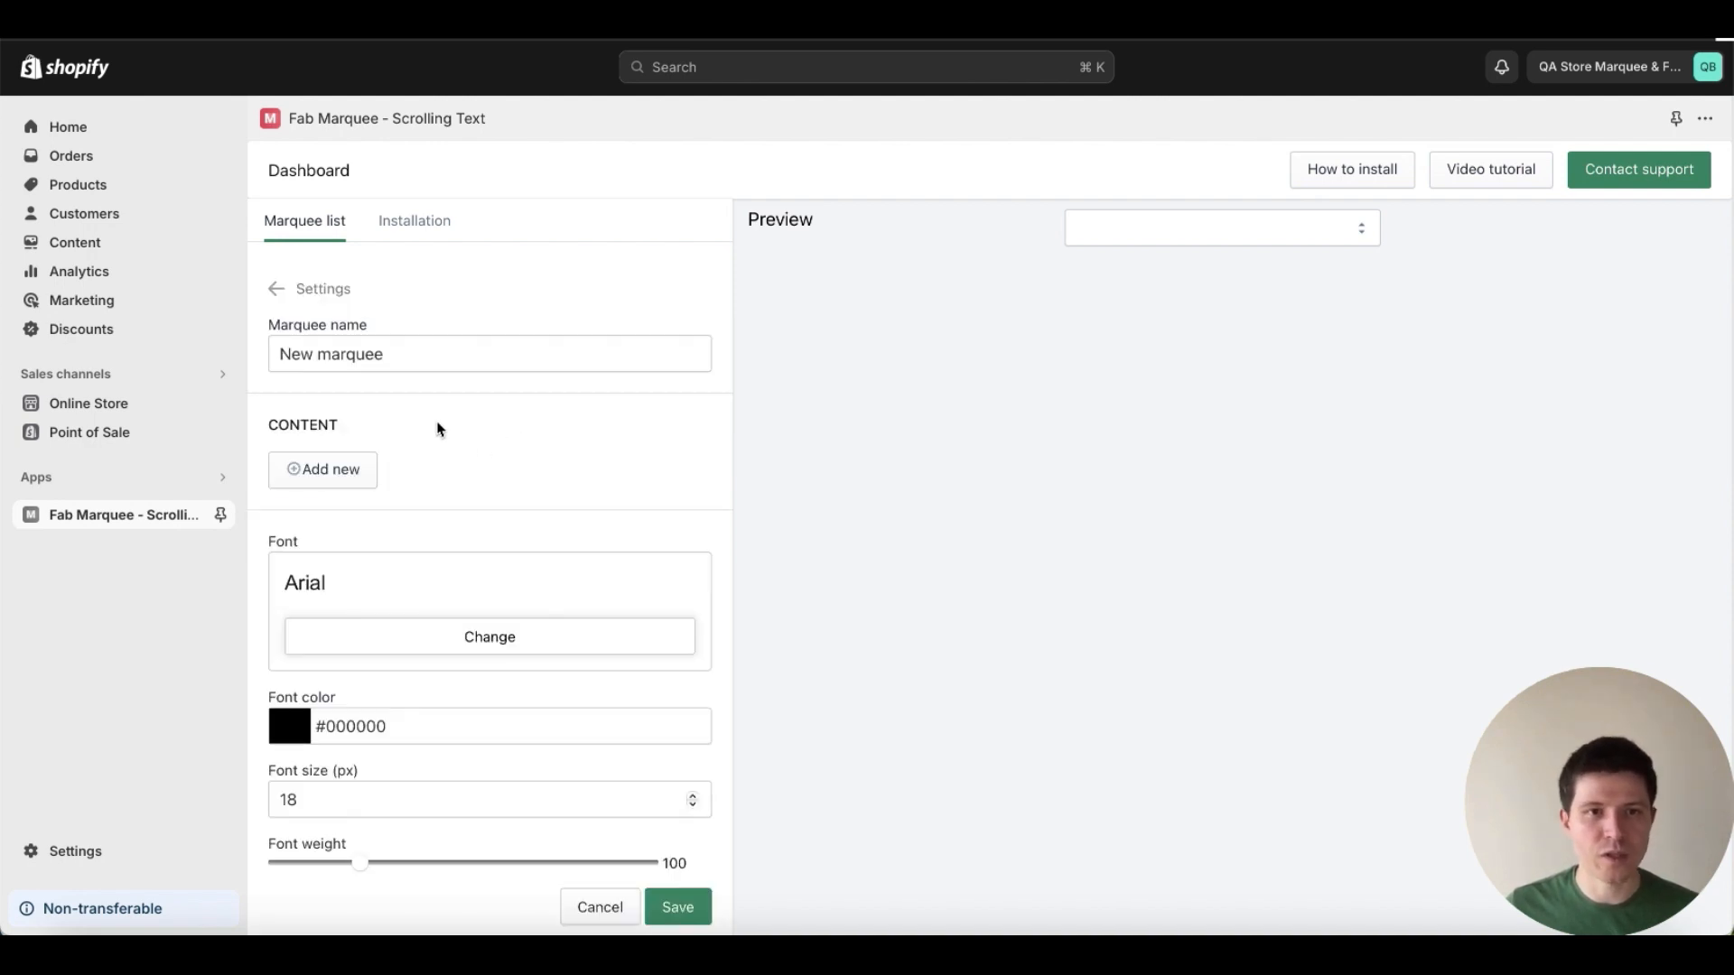
mouse_move(287, 469)
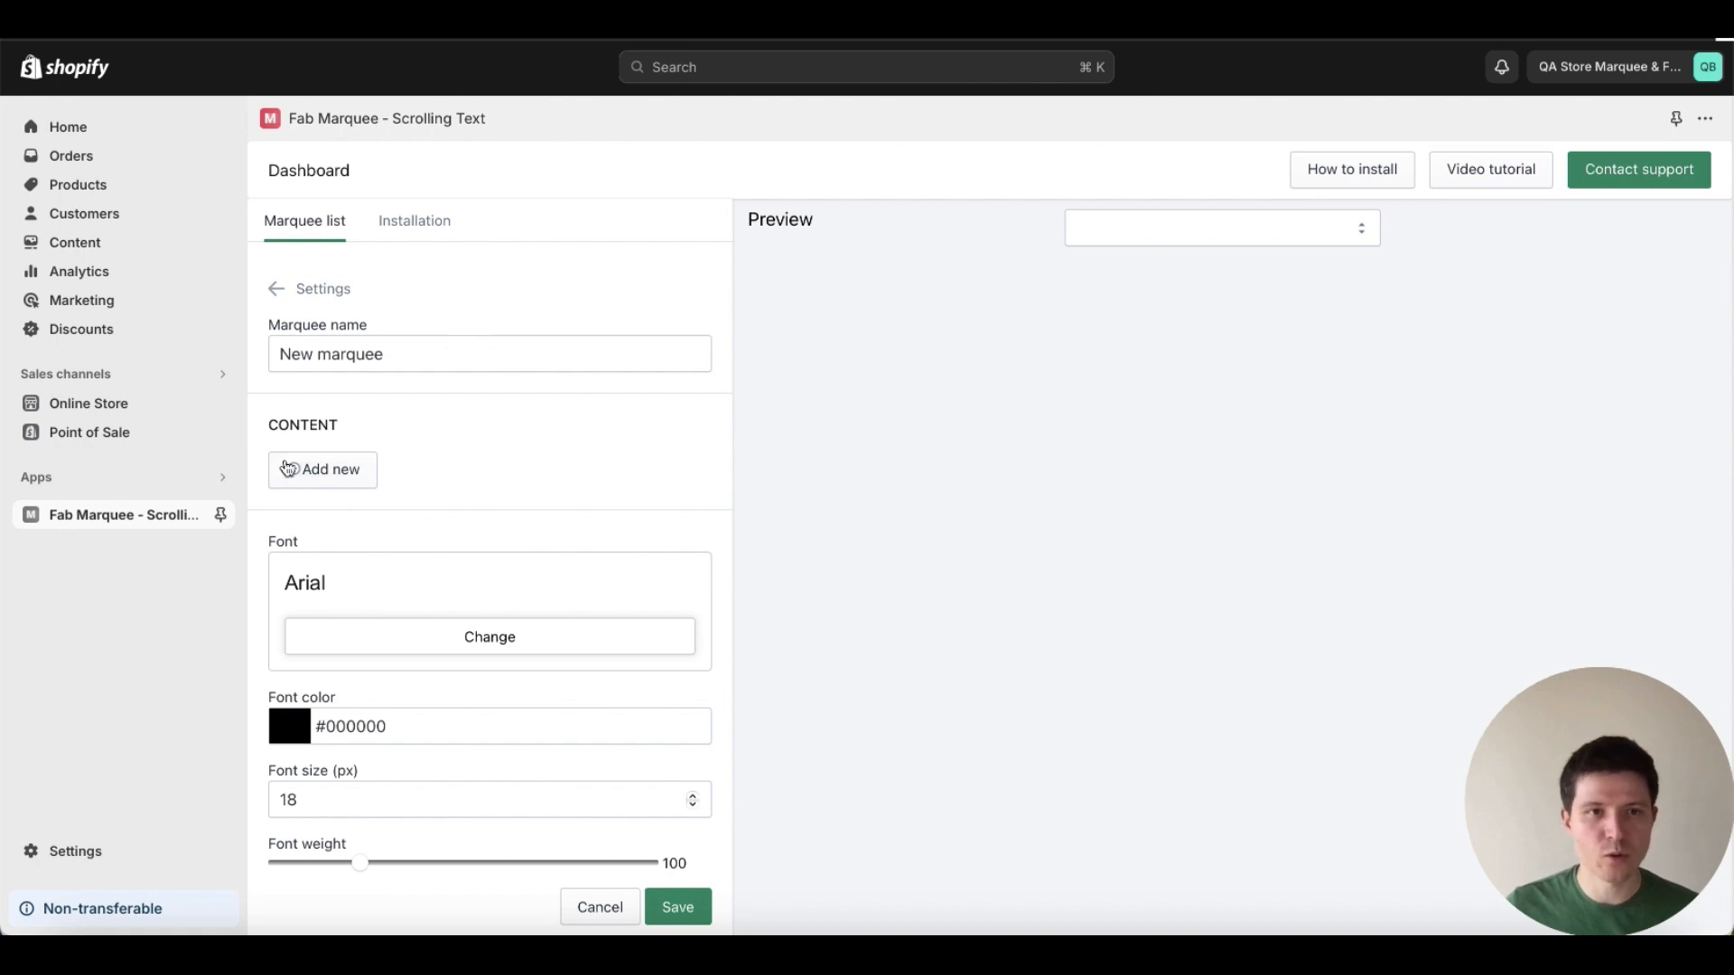
mouse_move(326, 481)
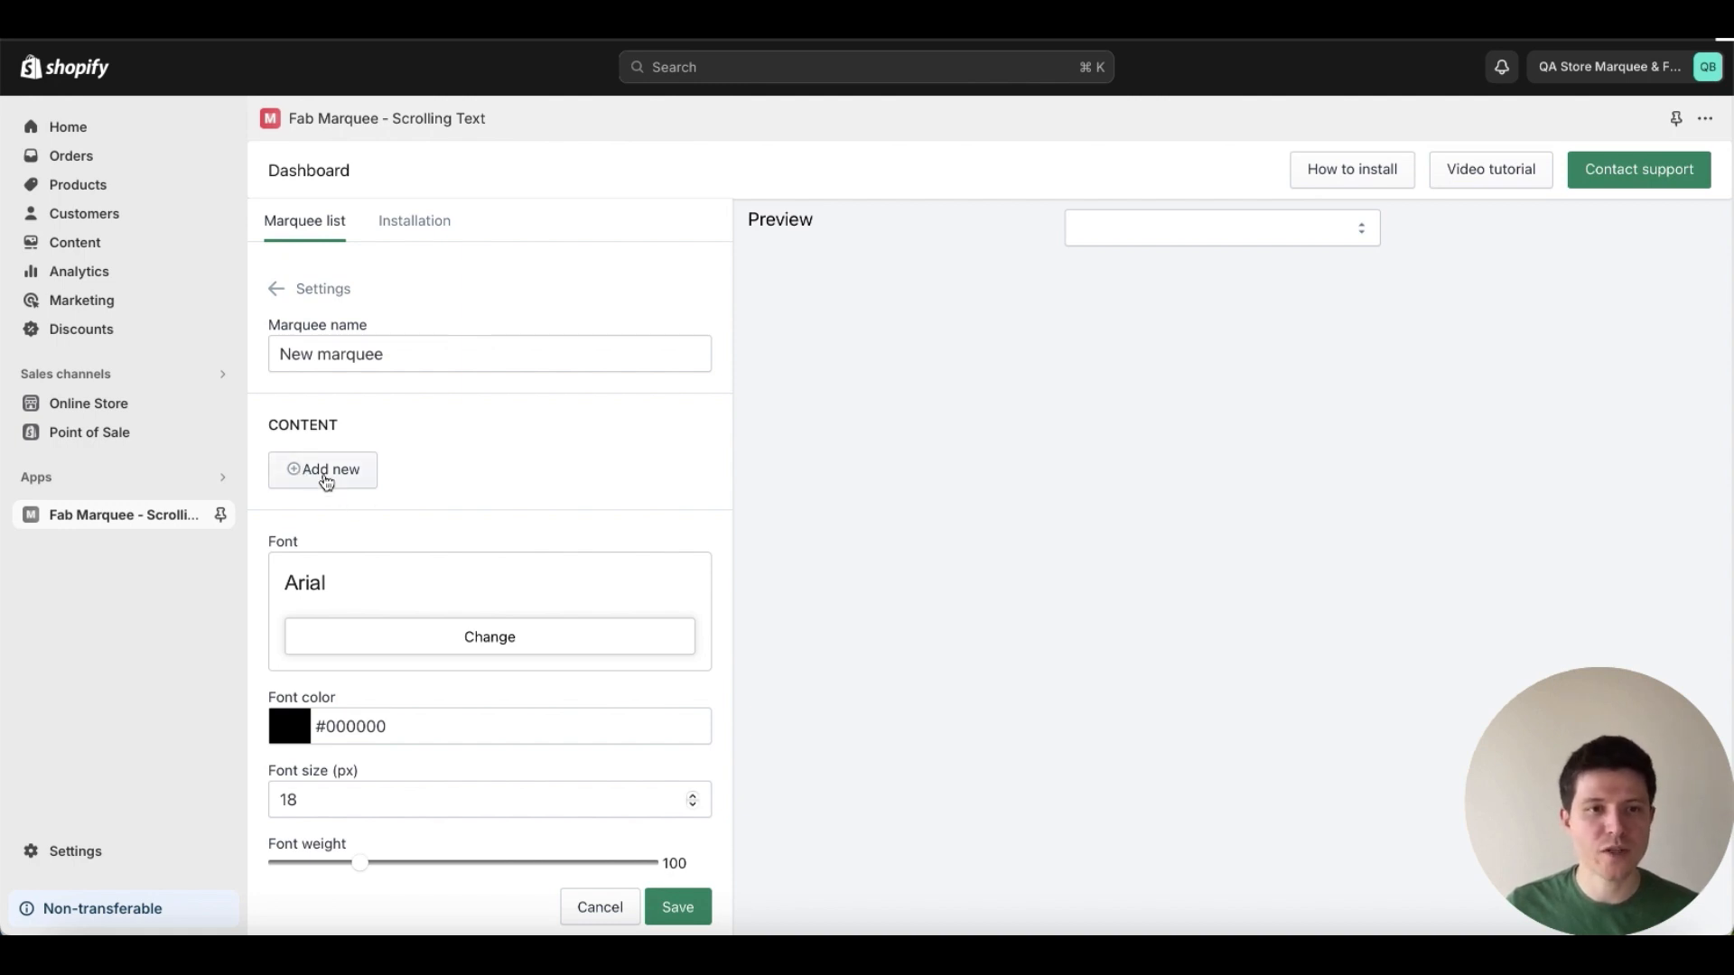
left_click(322, 470)
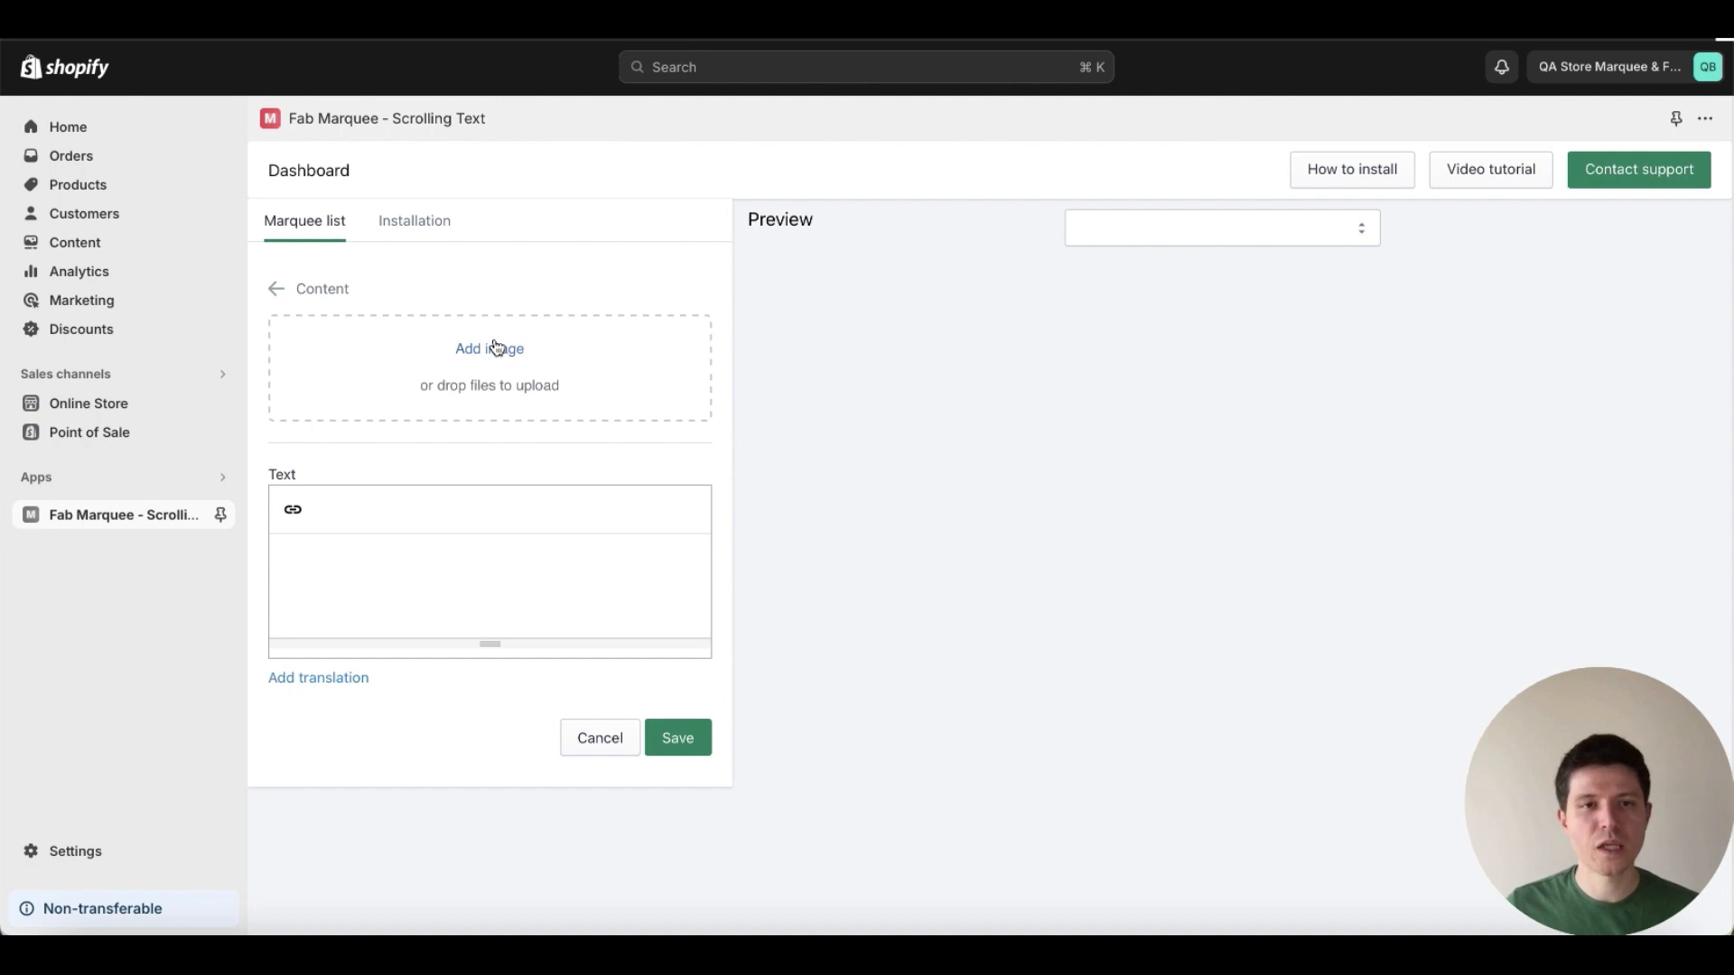
mouse_move(475, 384)
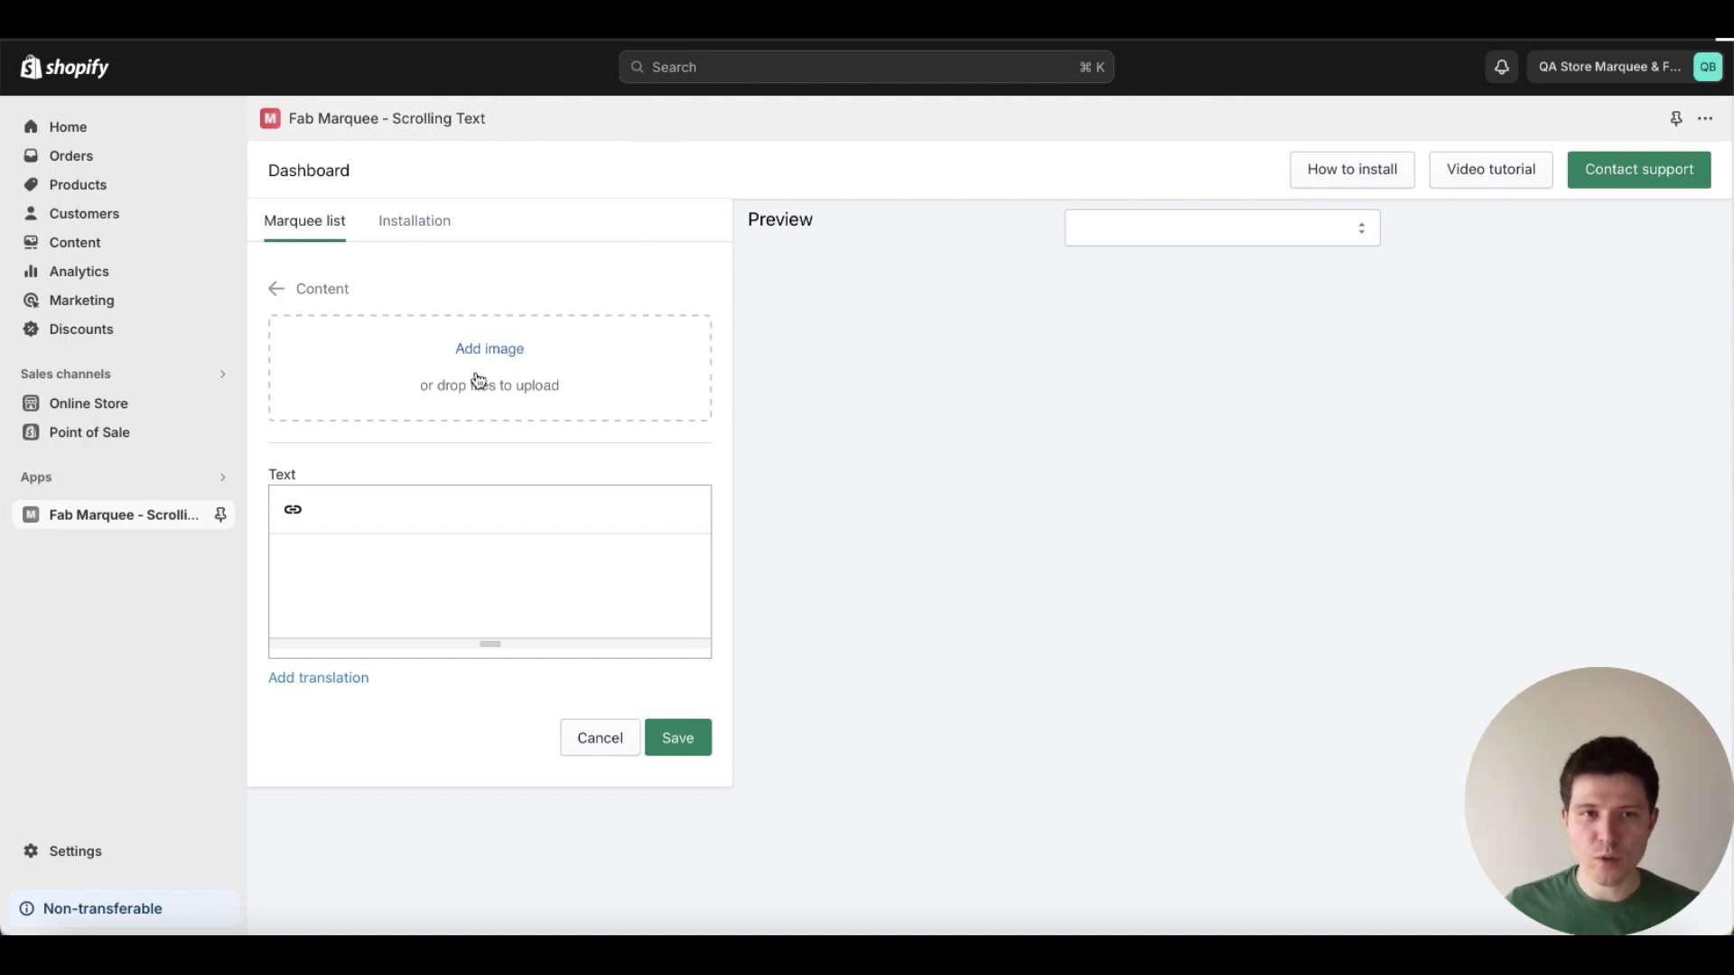
mouse_move(475, 367)
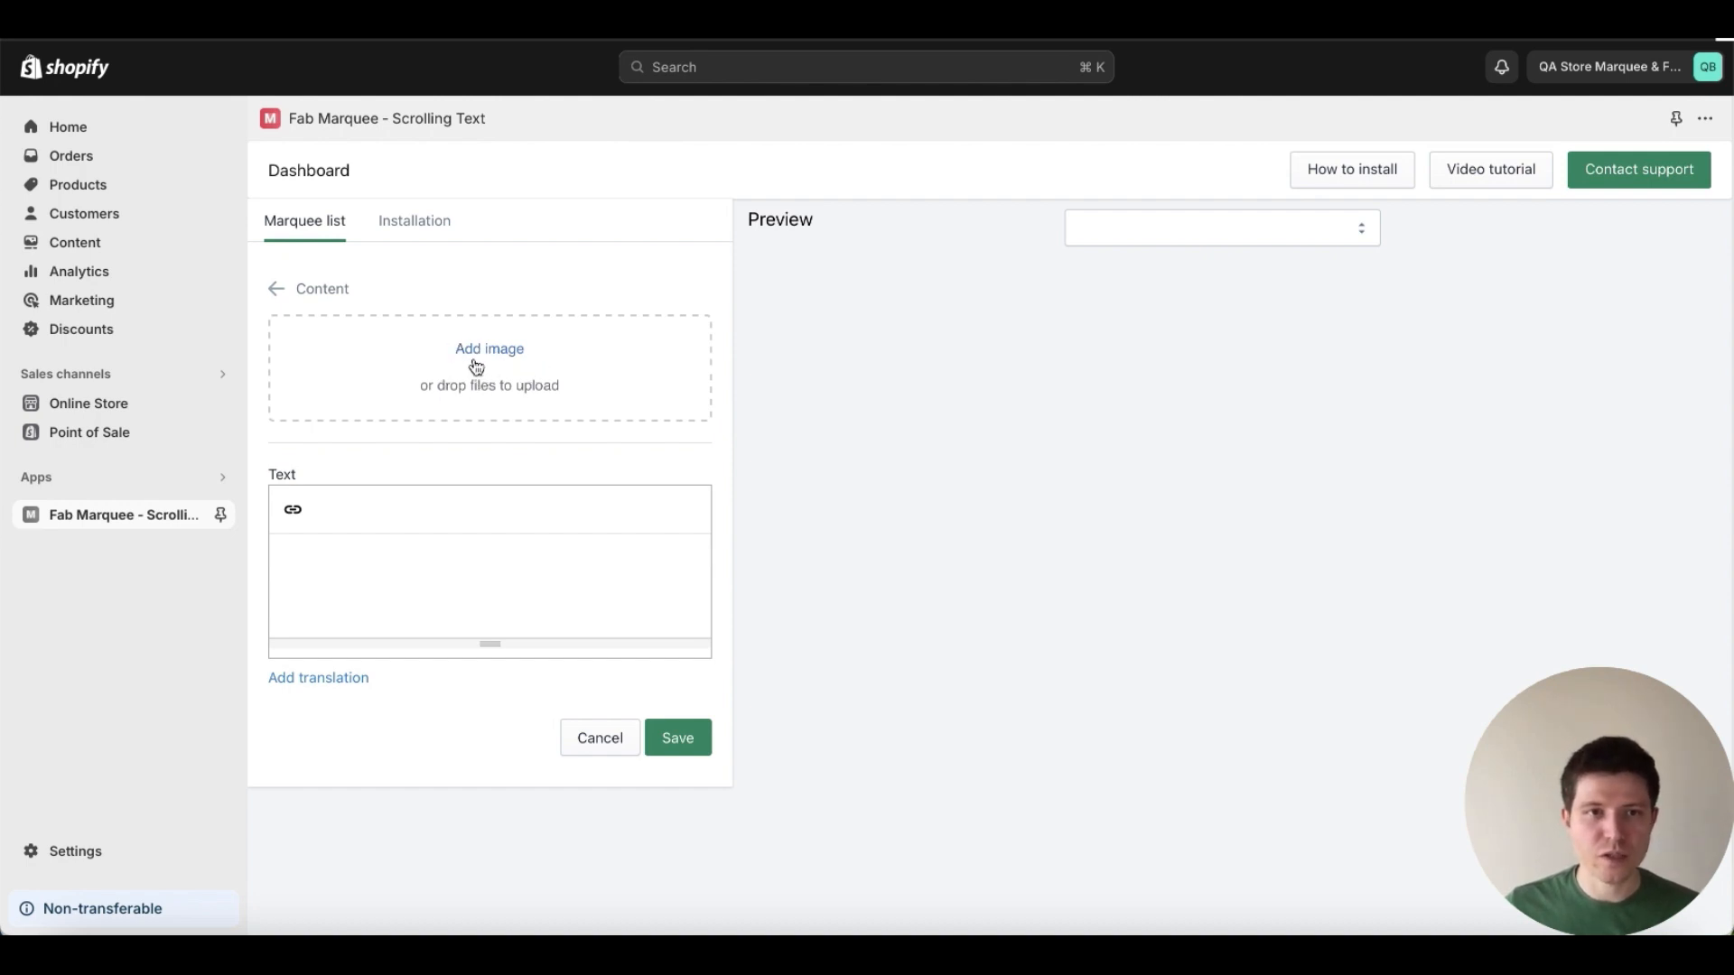
left_click(488, 349)
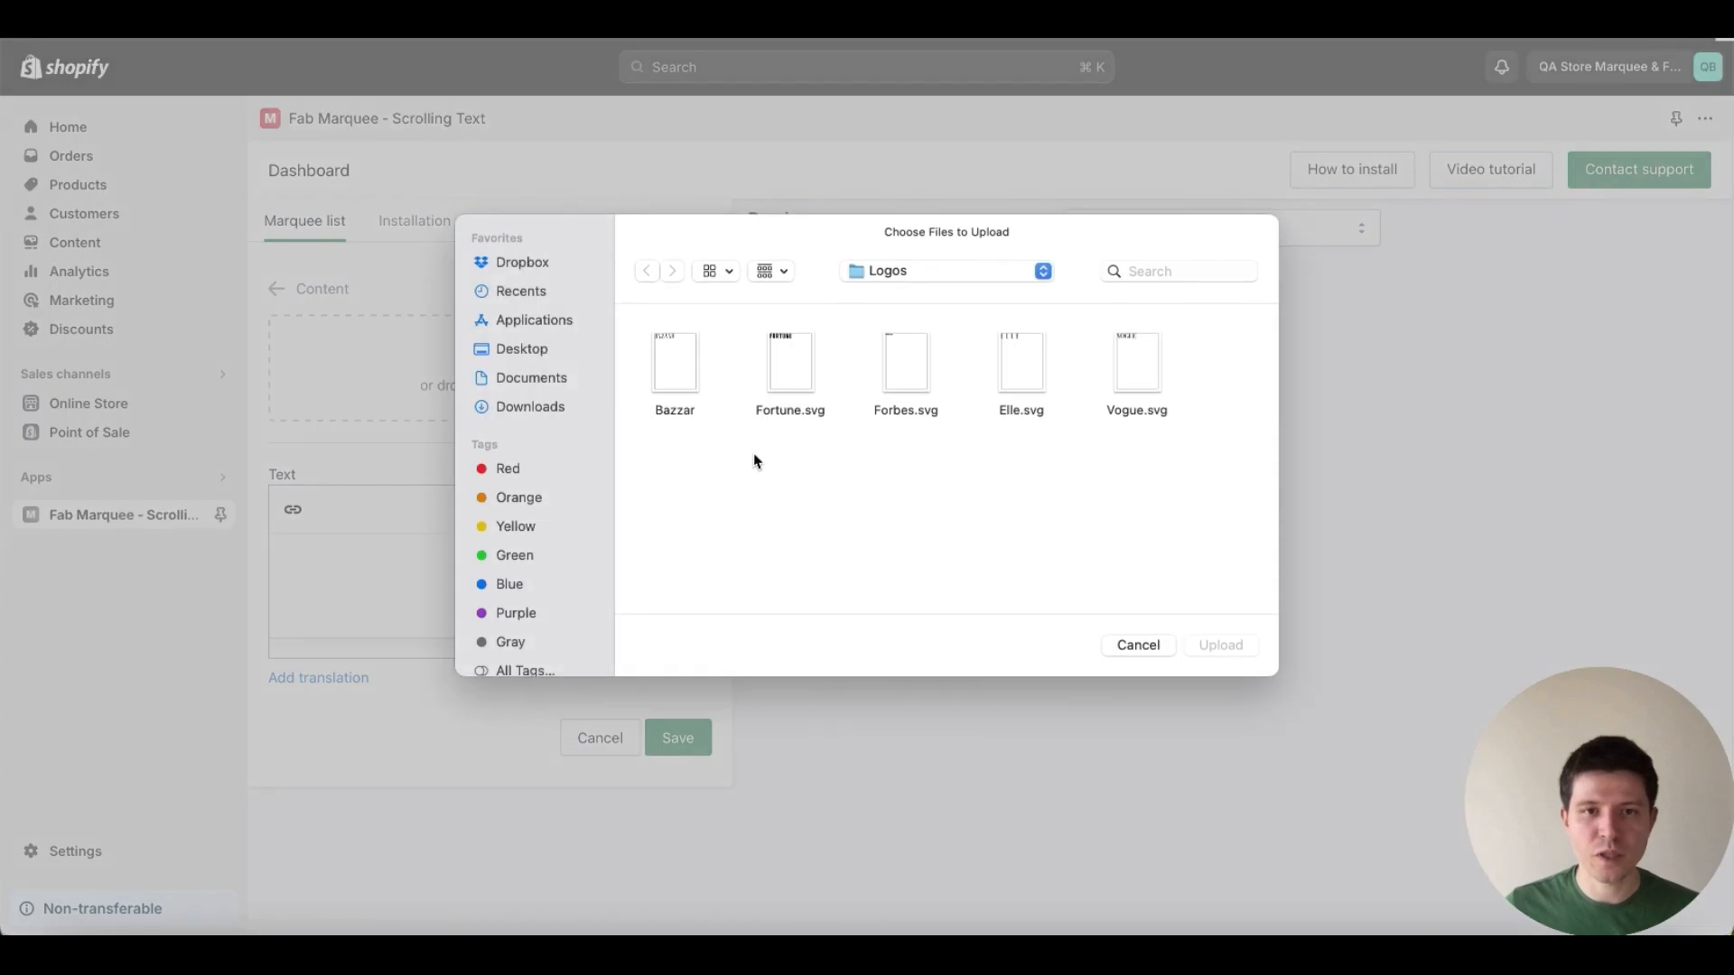
left_click(675, 363)
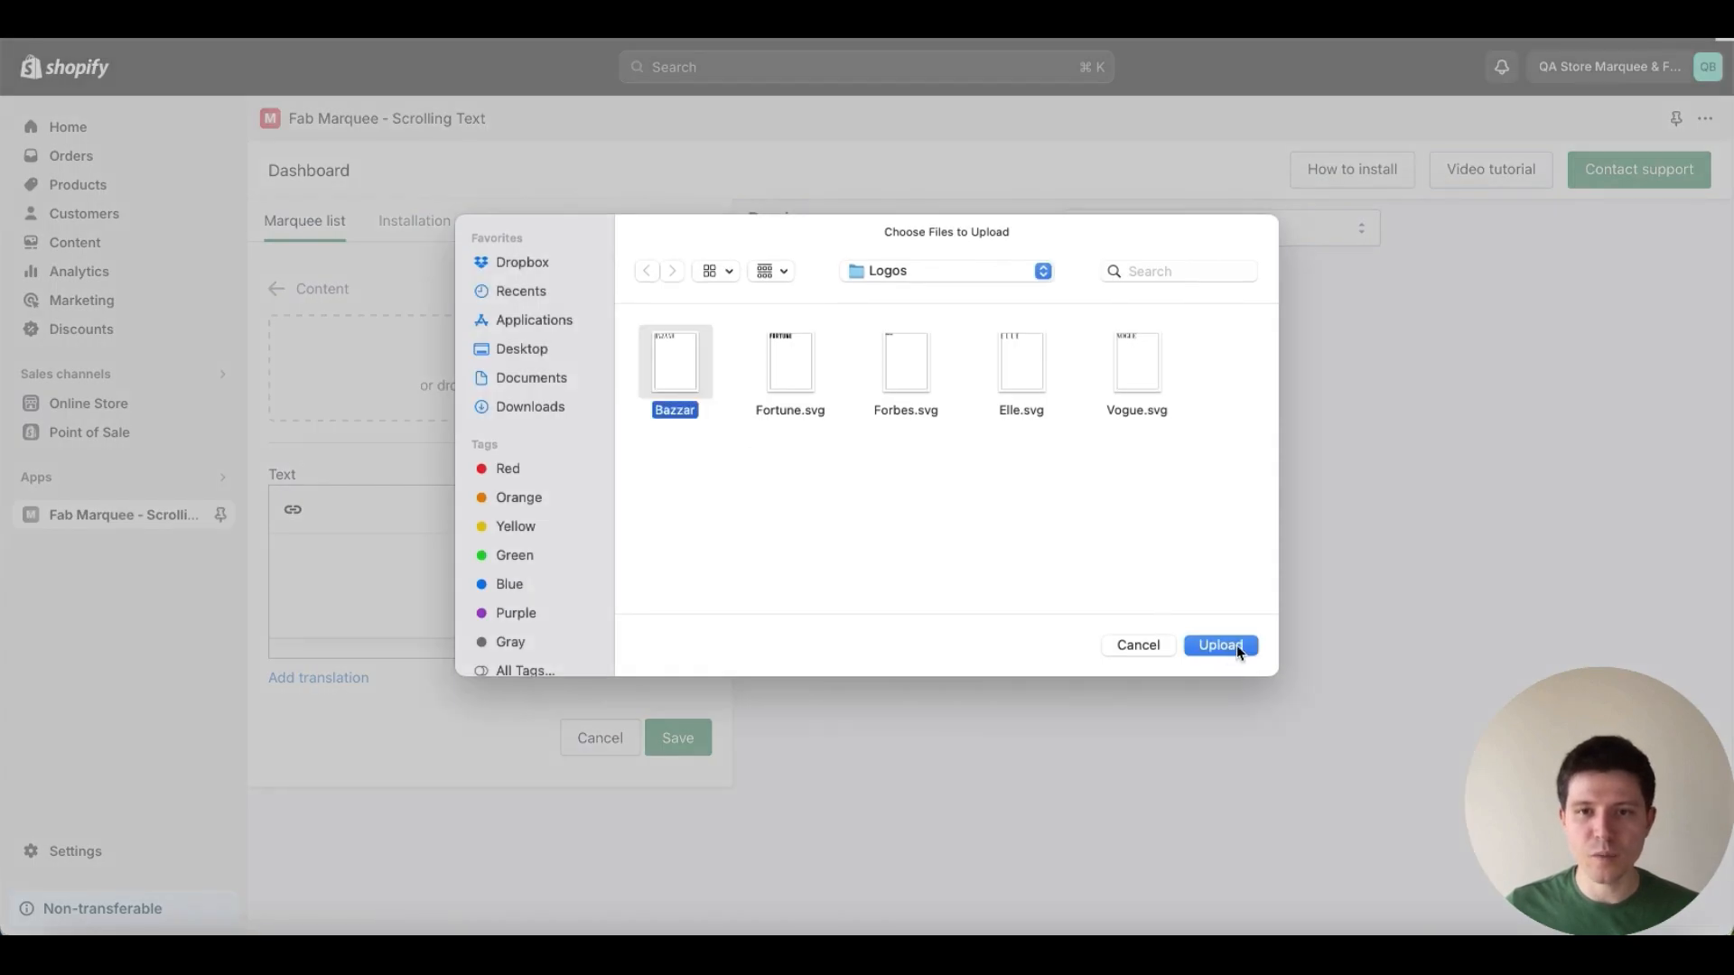
left_click(1221, 645)
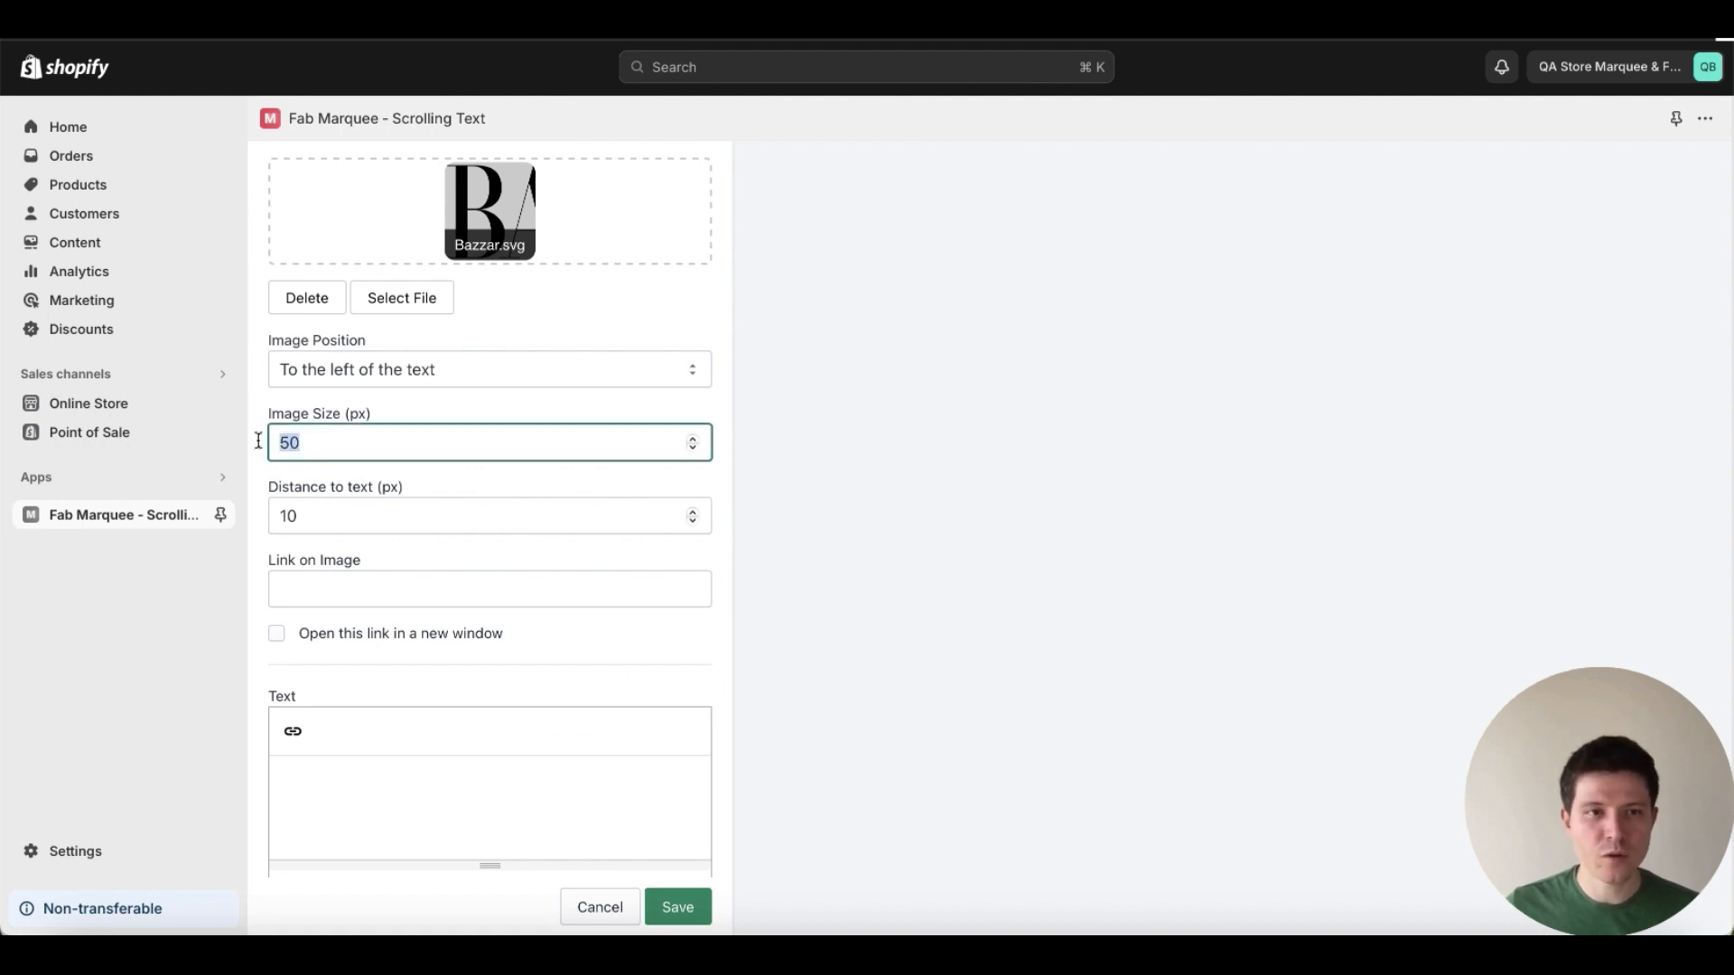
type("200")
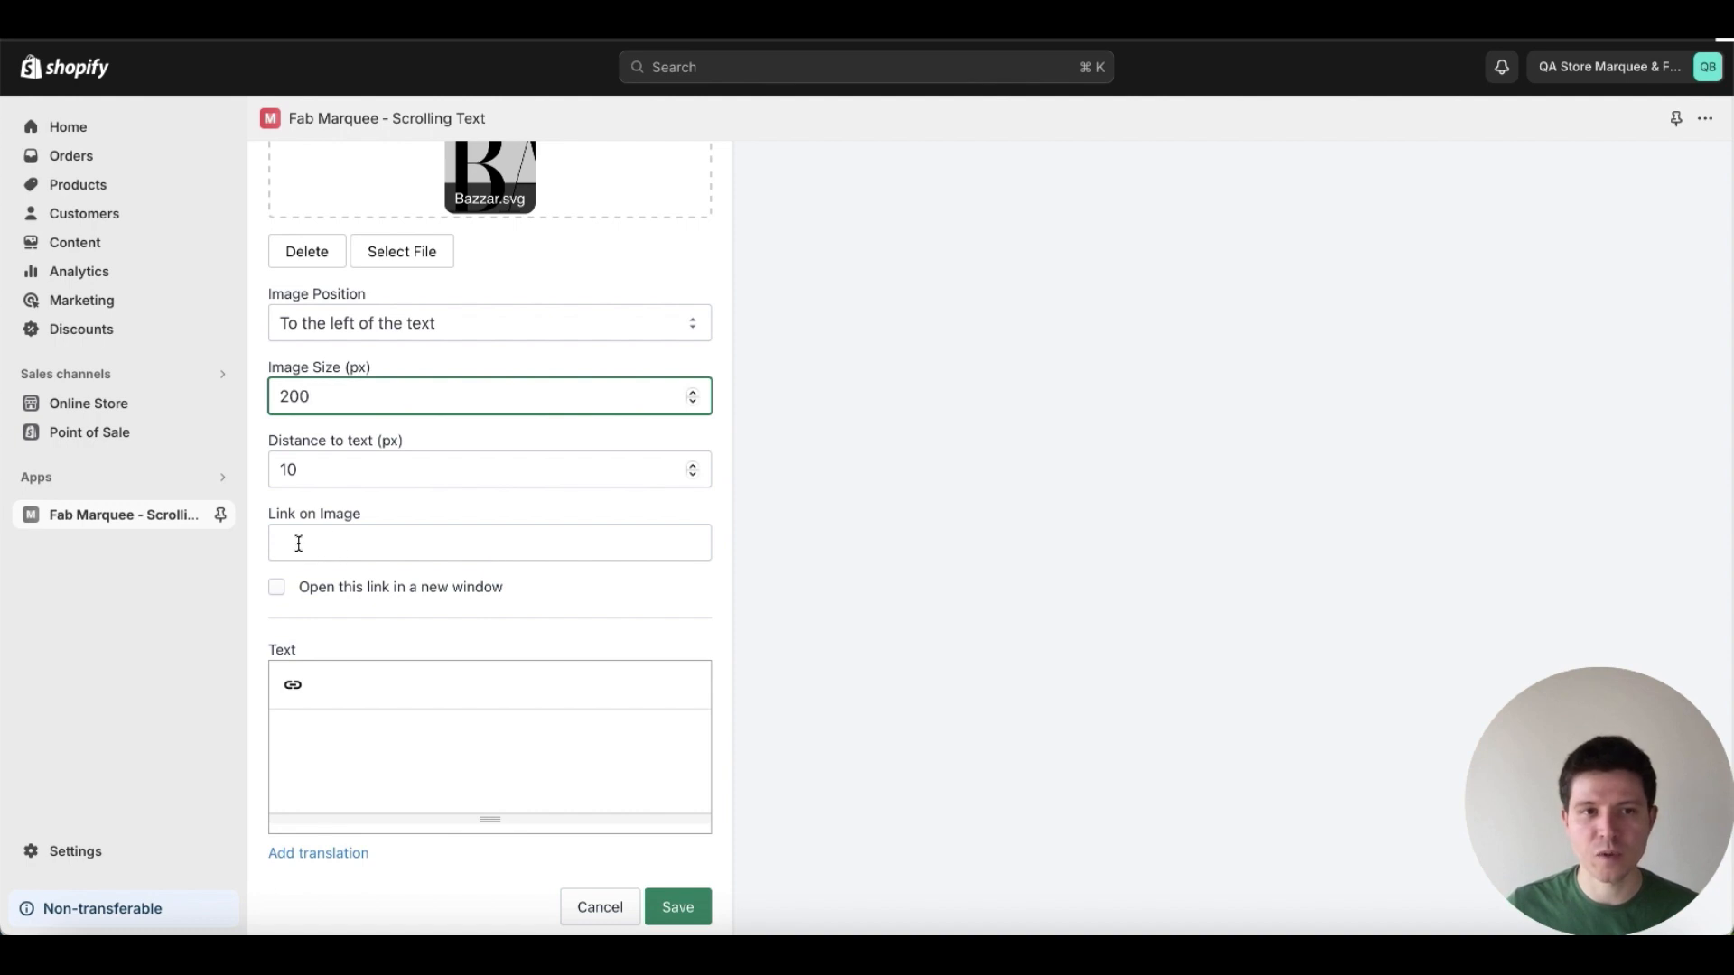
mouse_move(363, 581)
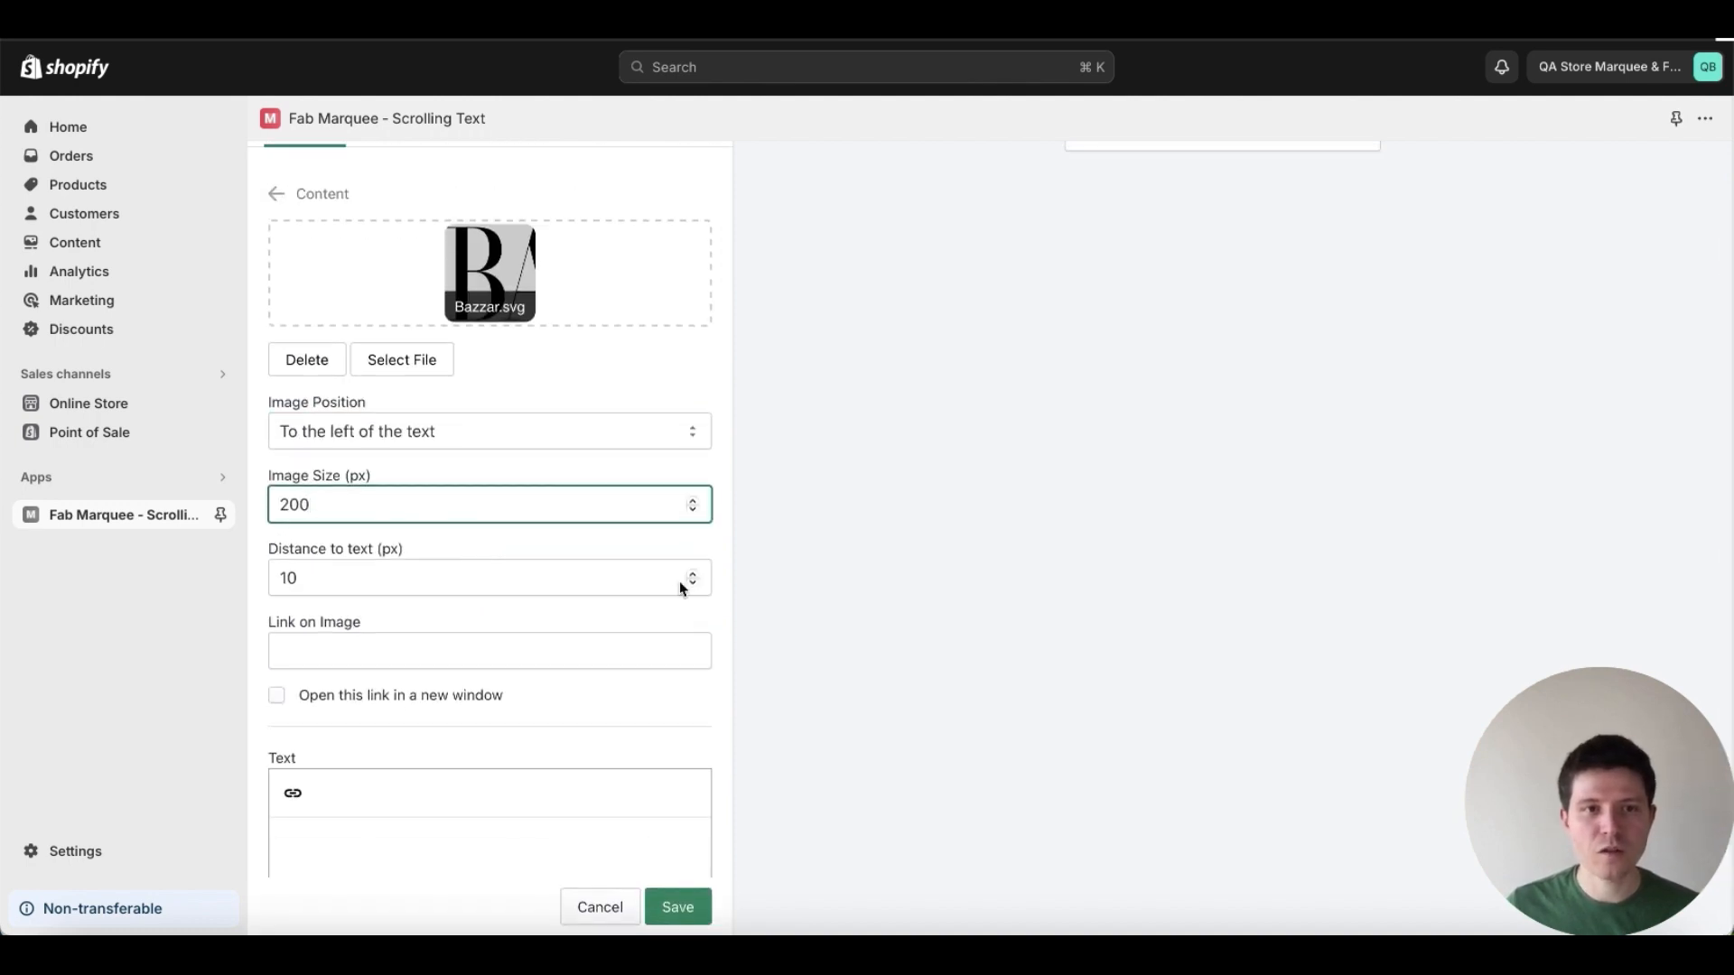
scroll("down", 3)
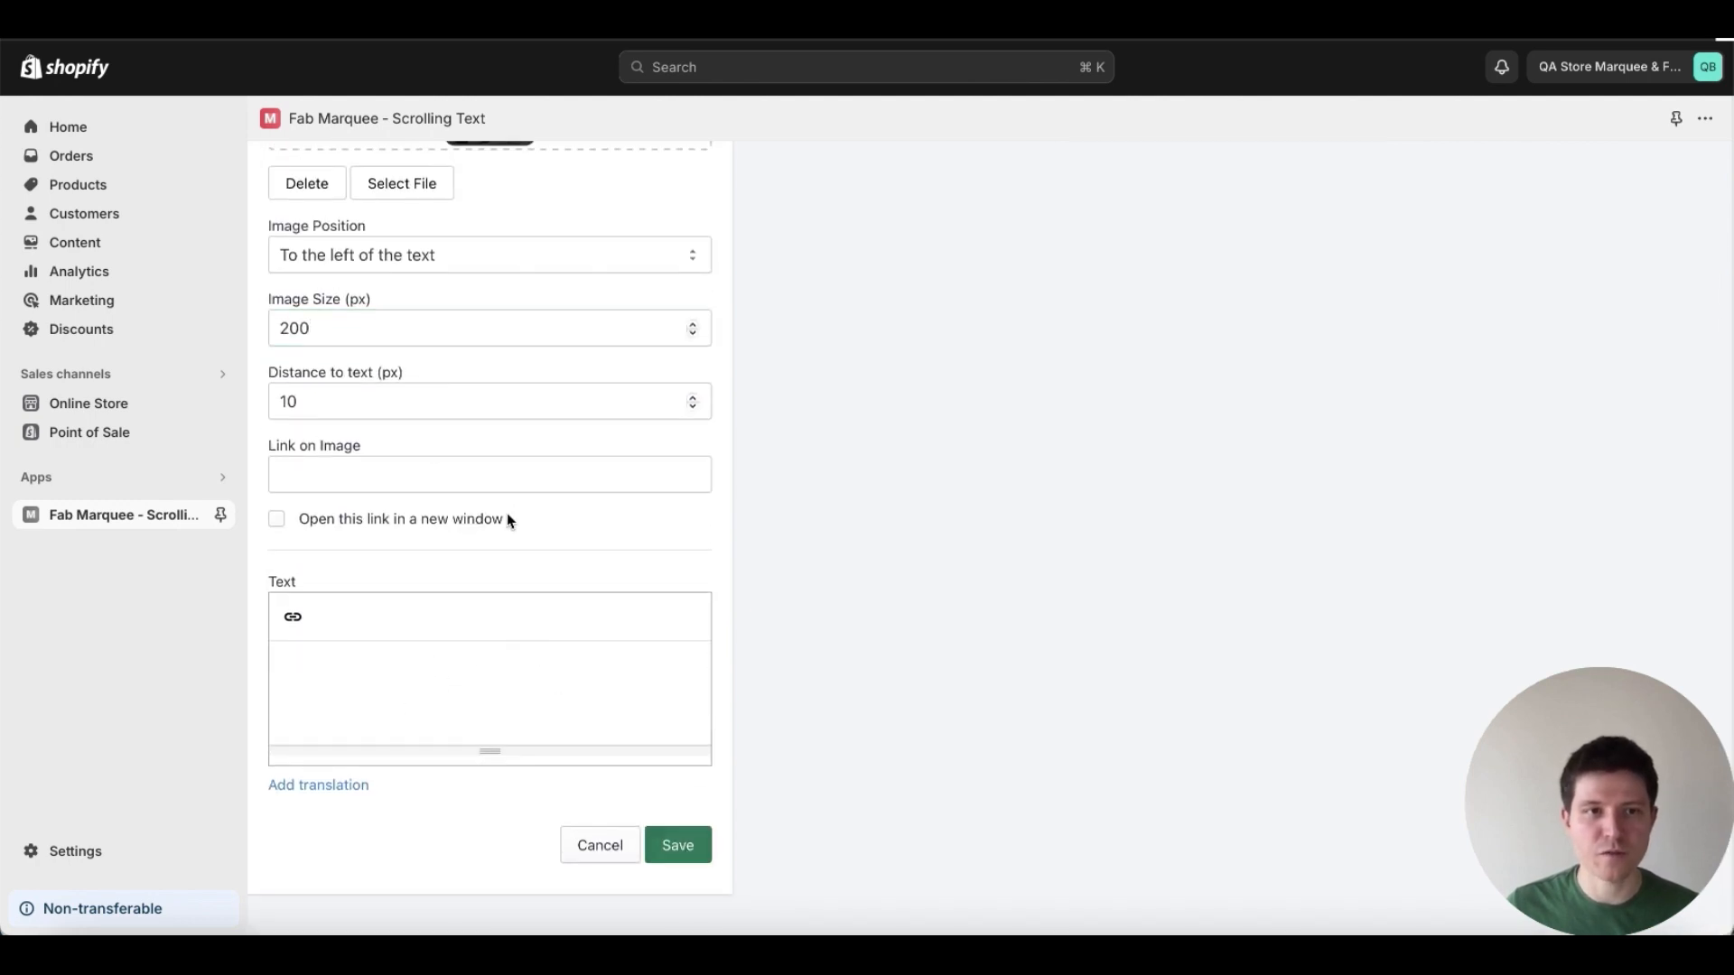
left_click(677, 845)
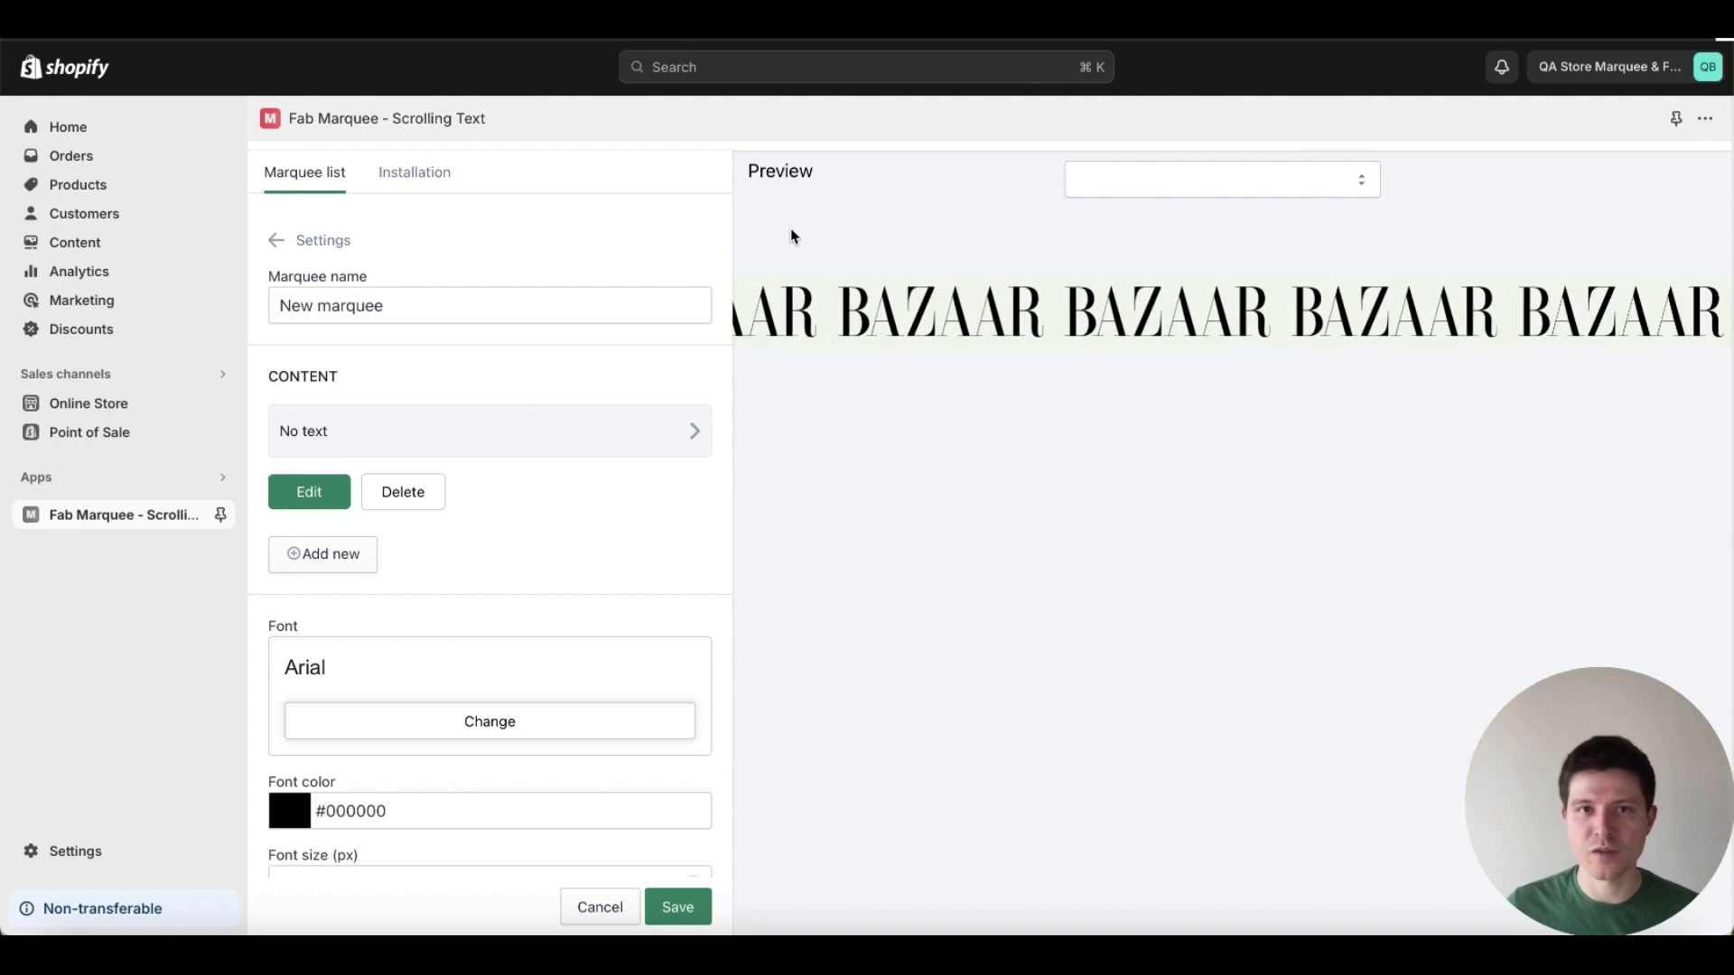
mouse_move(329, 571)
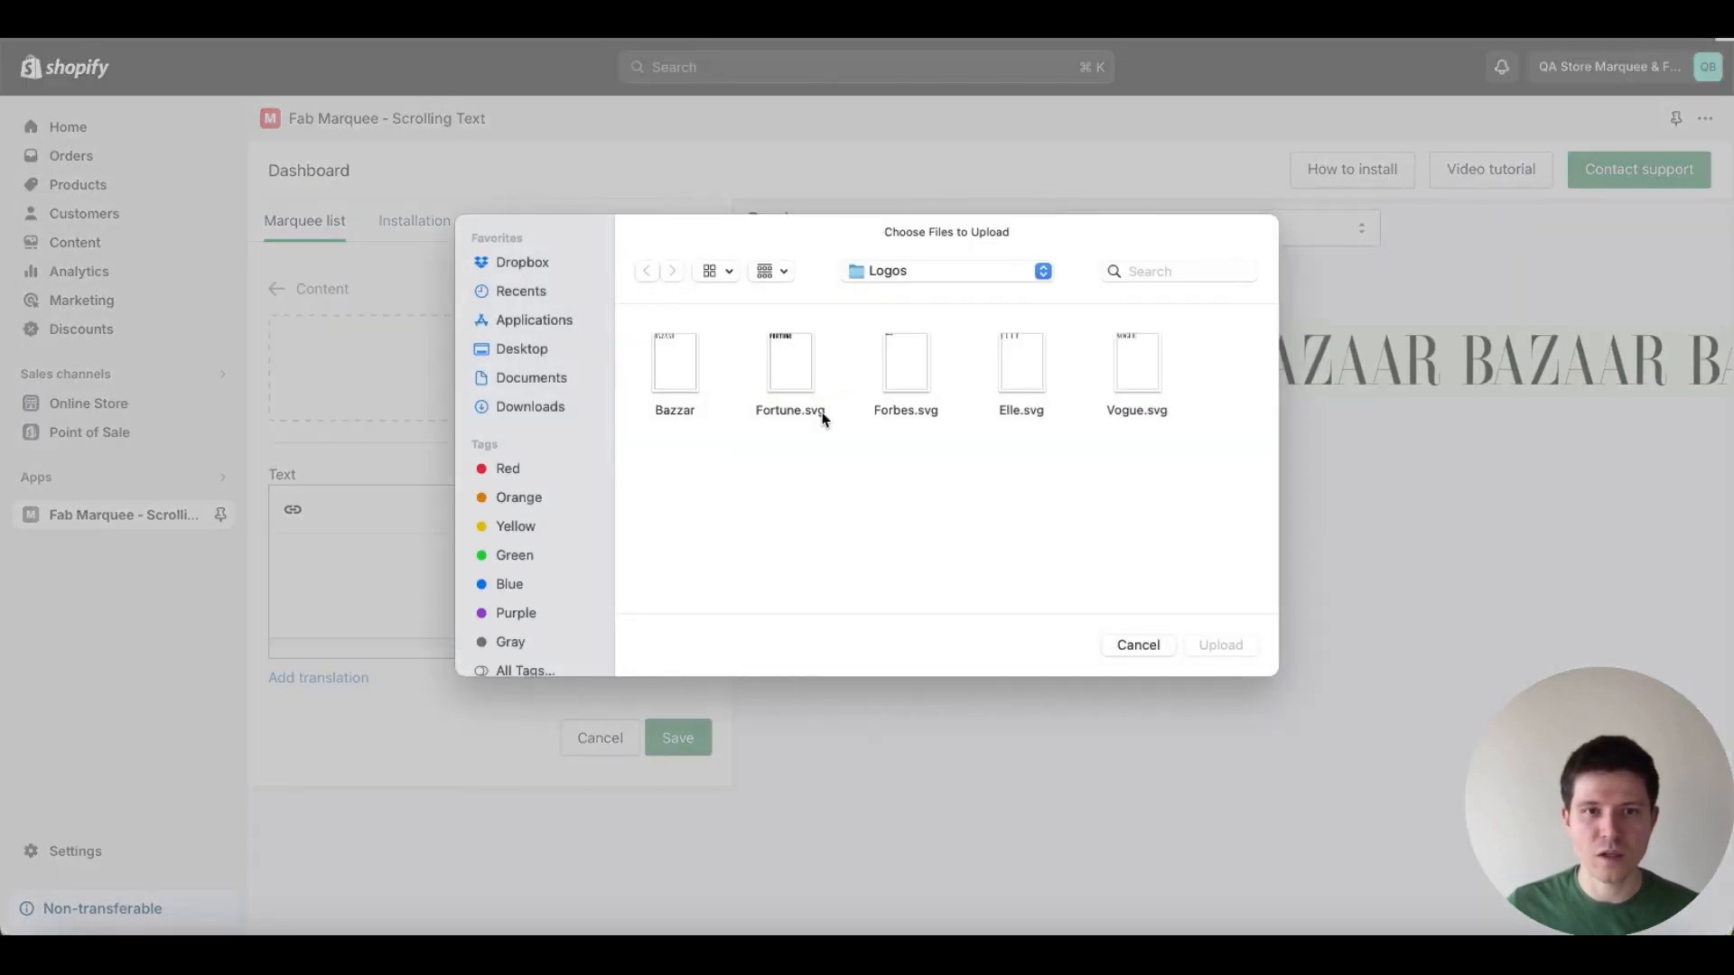
Add the Fortune.svg and Forbes logos as image content items and save them.
left_click(791, 362)
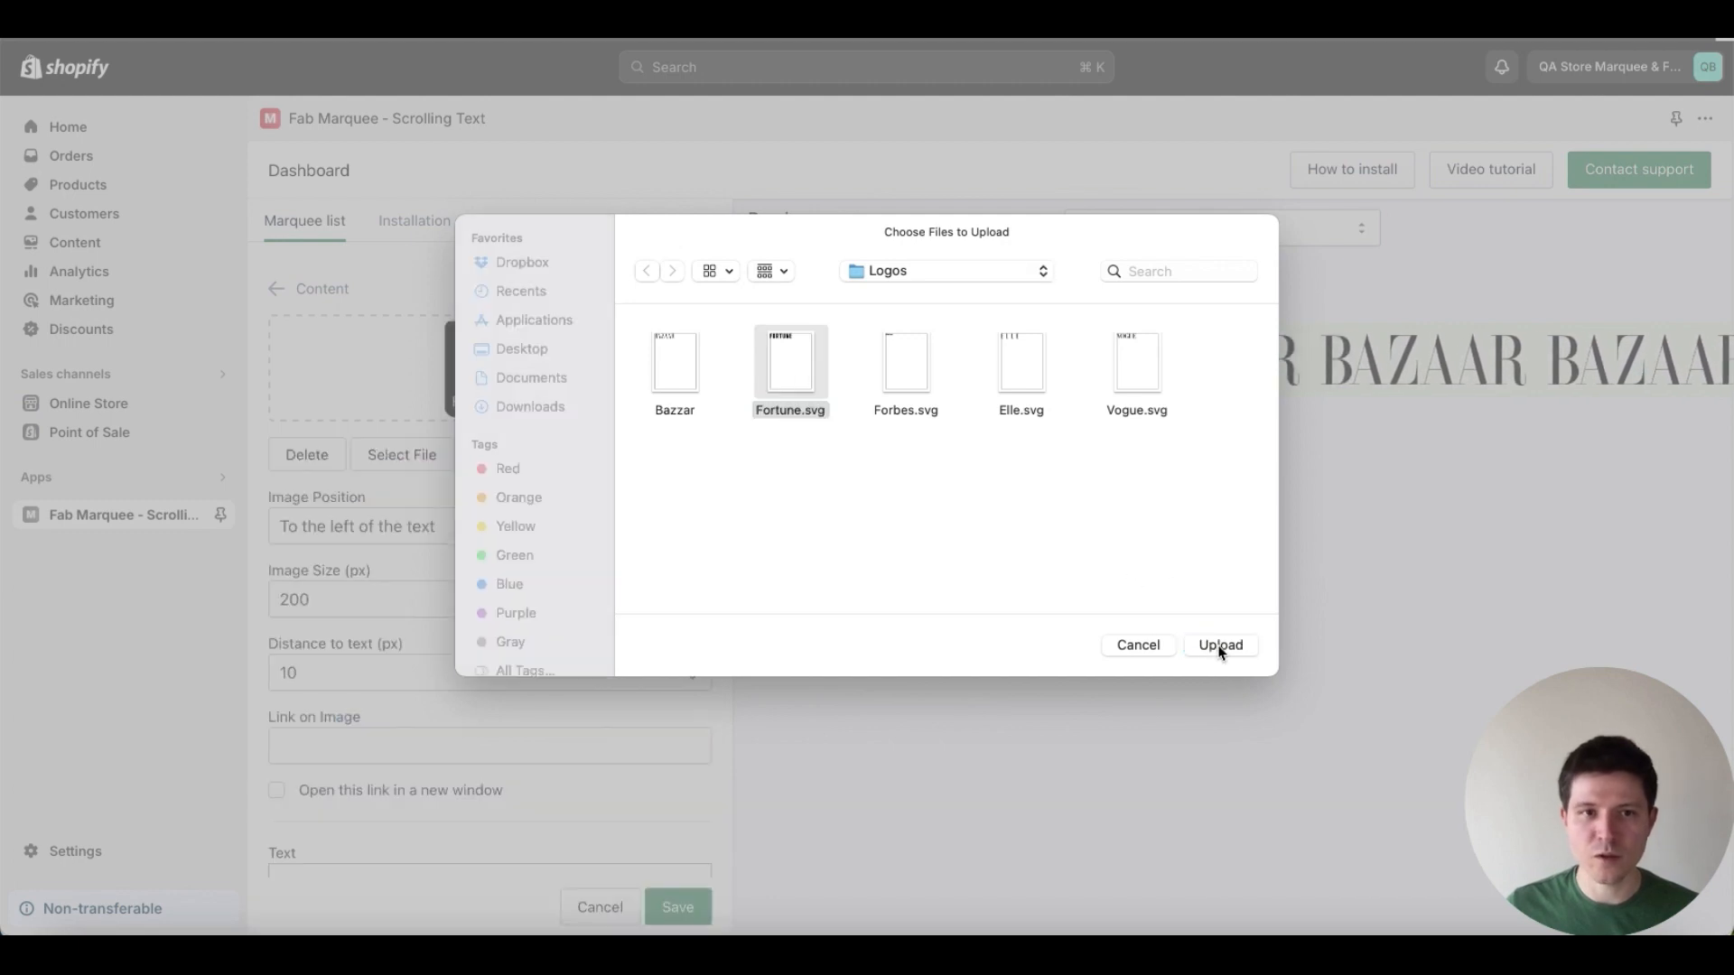
left_click(1221, 645)
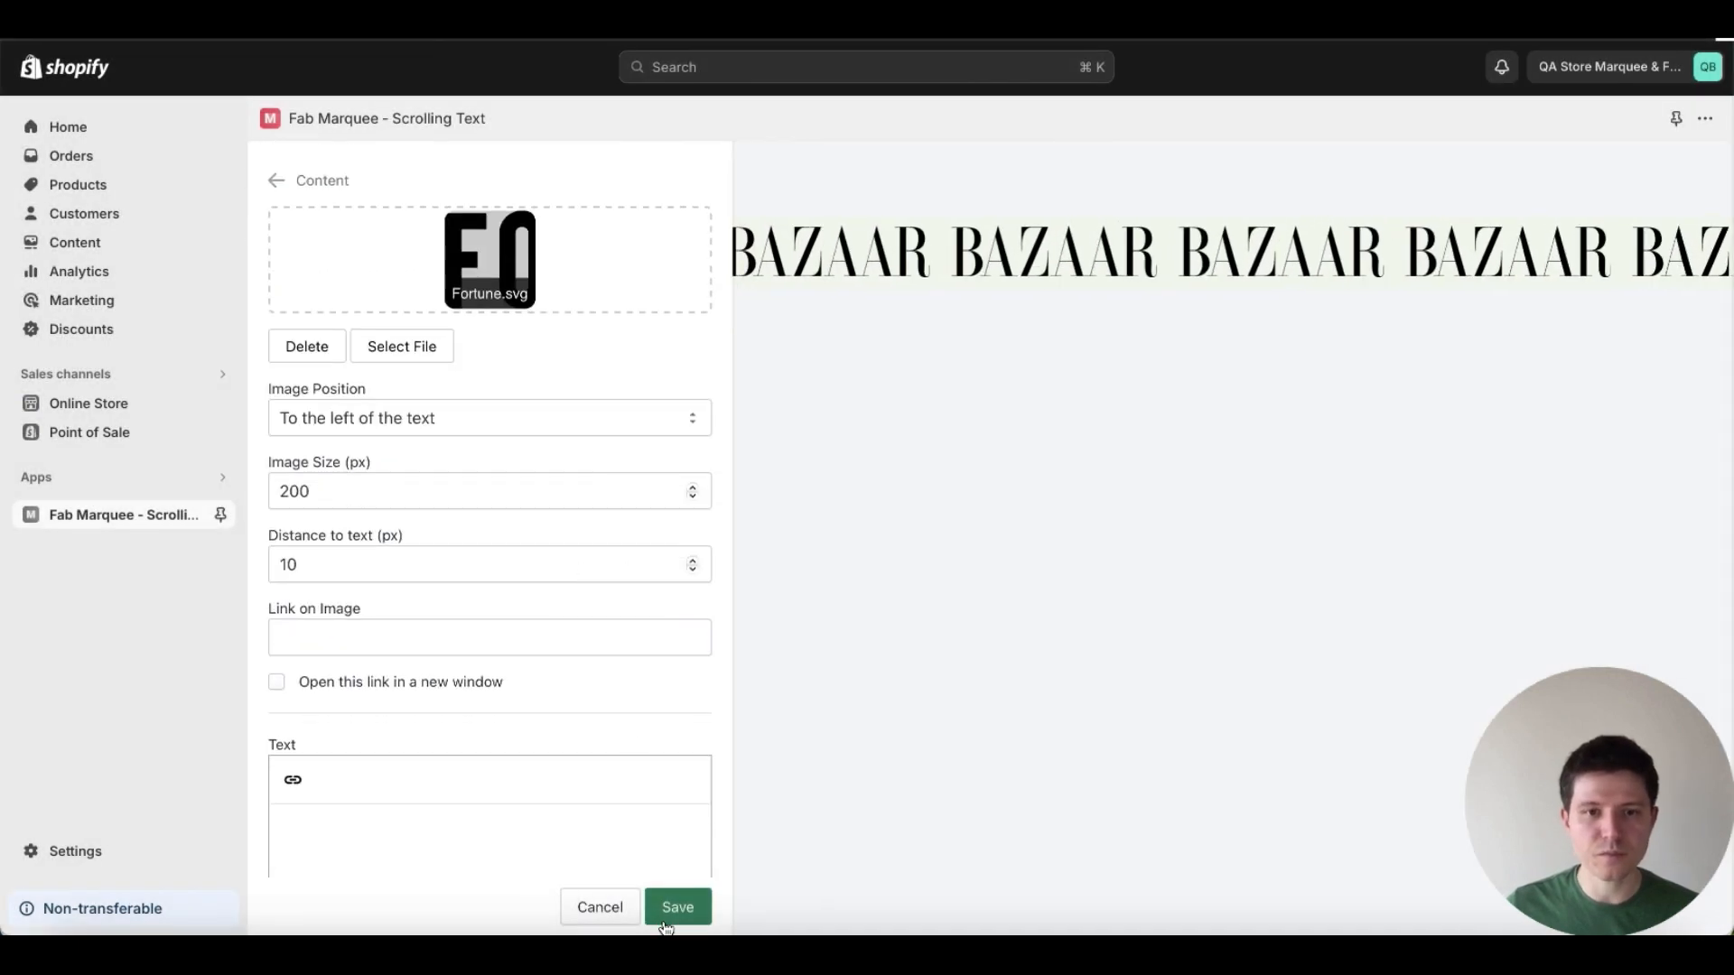
left_click(679, 906)
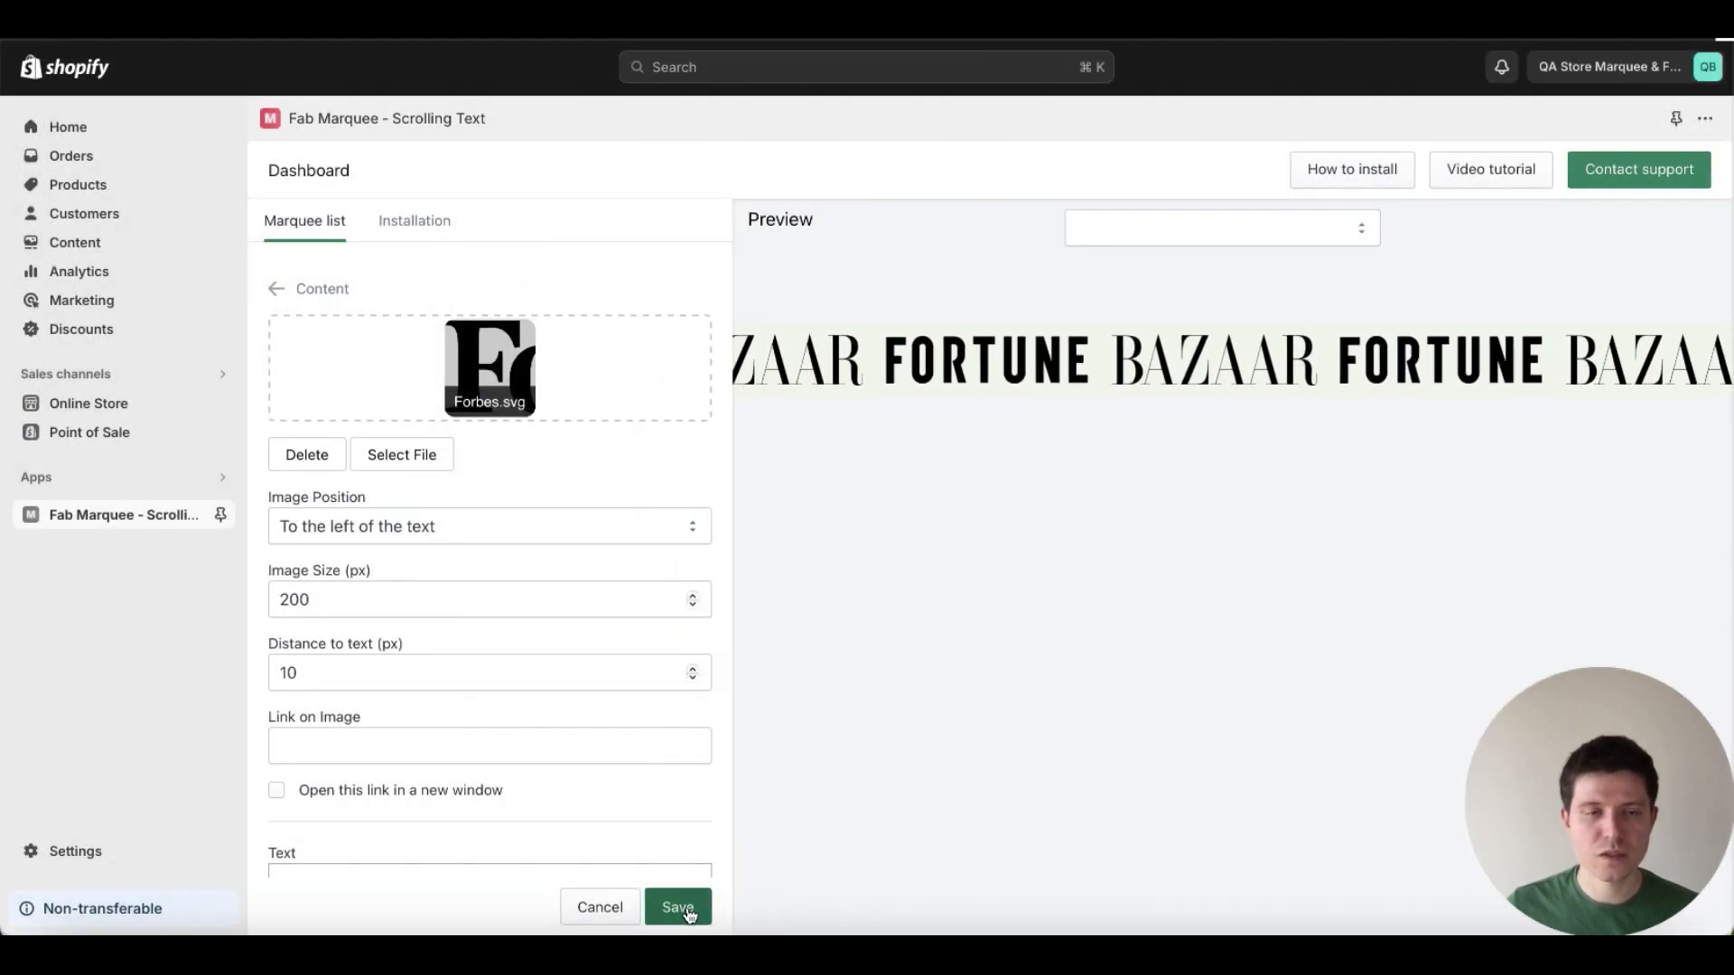
left_click(680, 907)
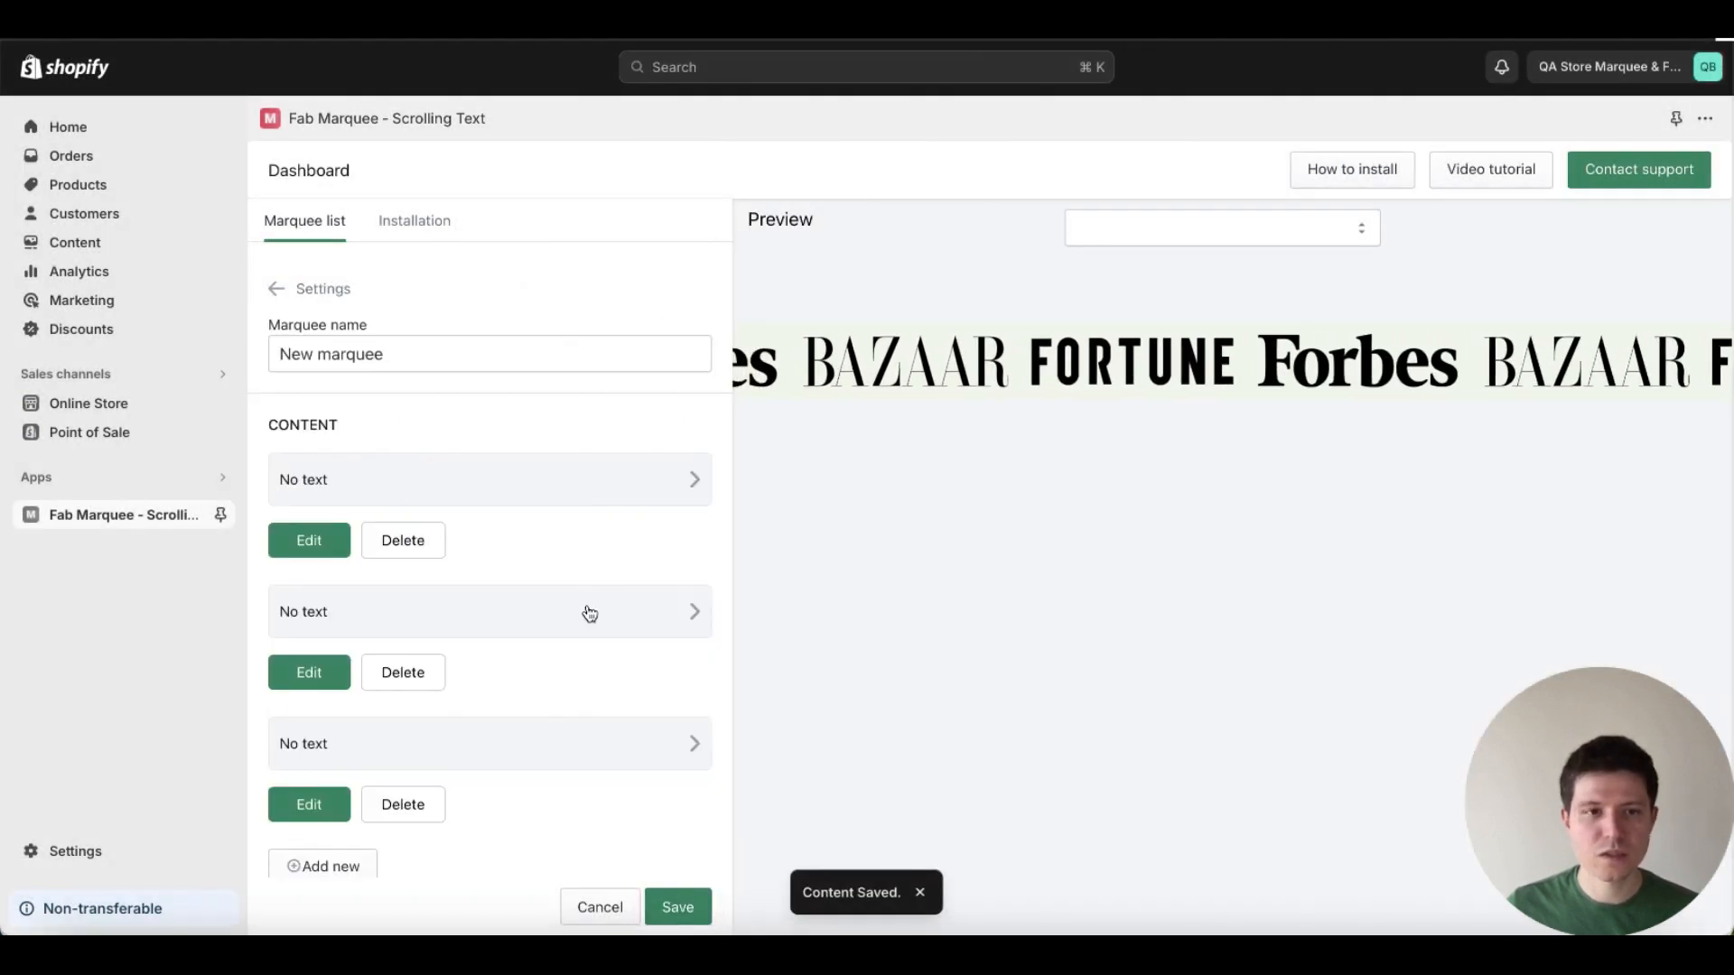
Add Elle.svg and Vogue.svg as further image content items in the marquee.
left_click(309, 540)
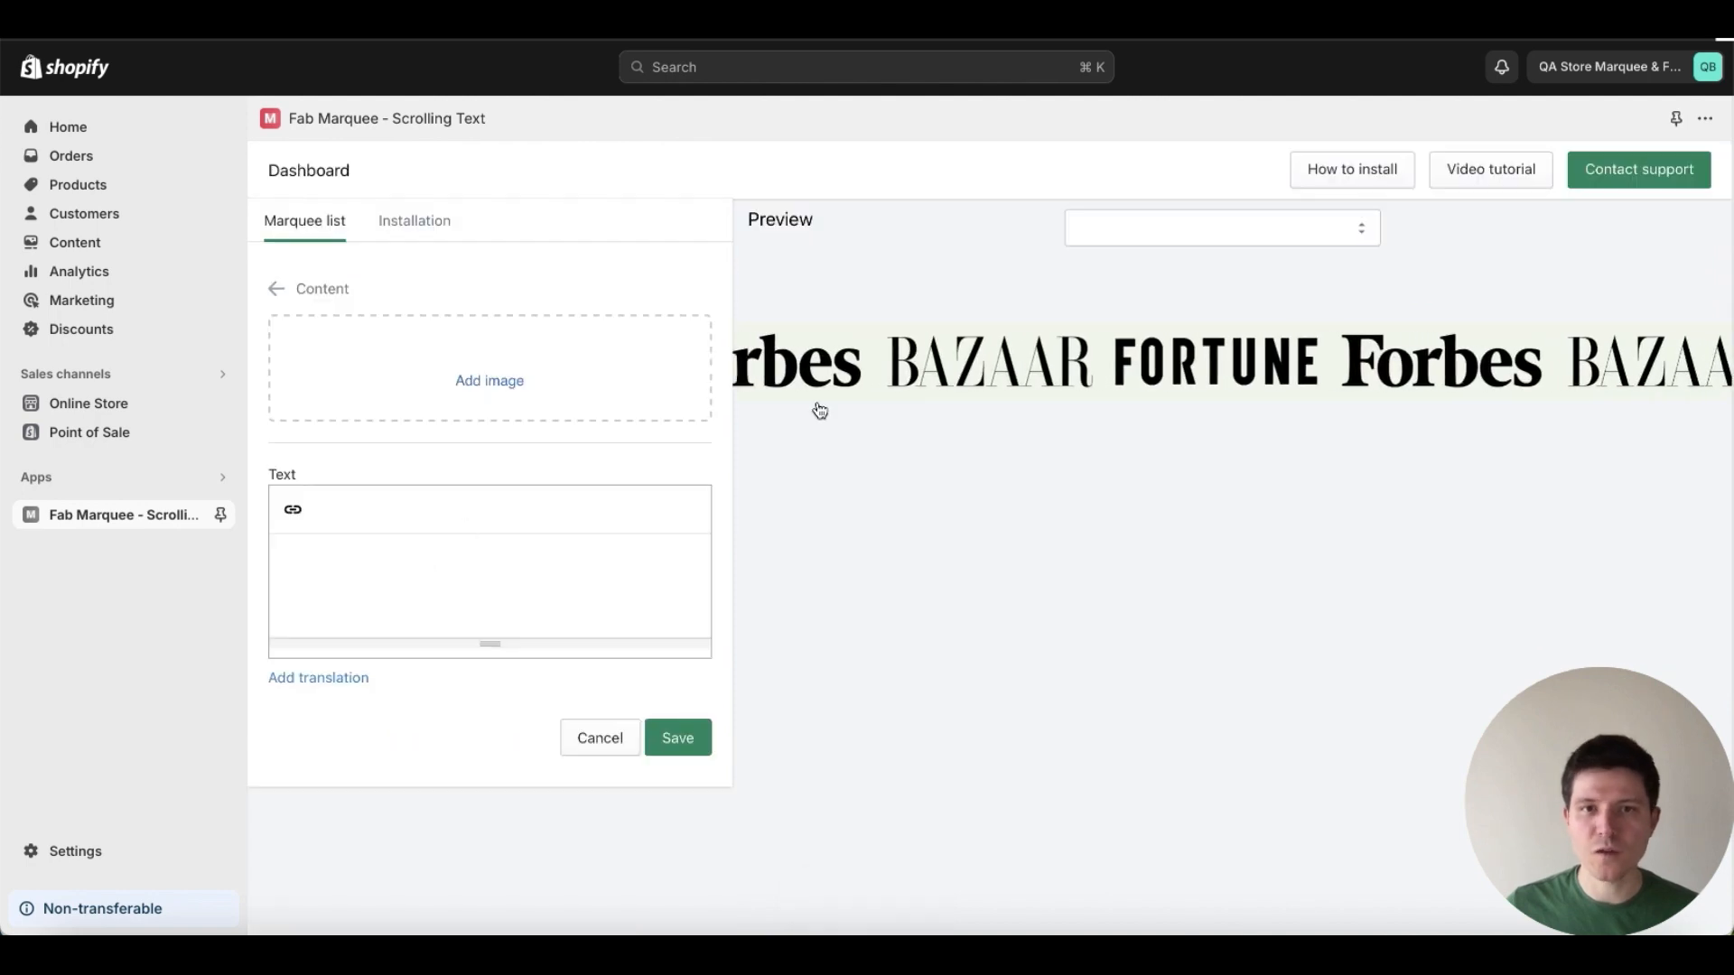
left_click(487, 380)
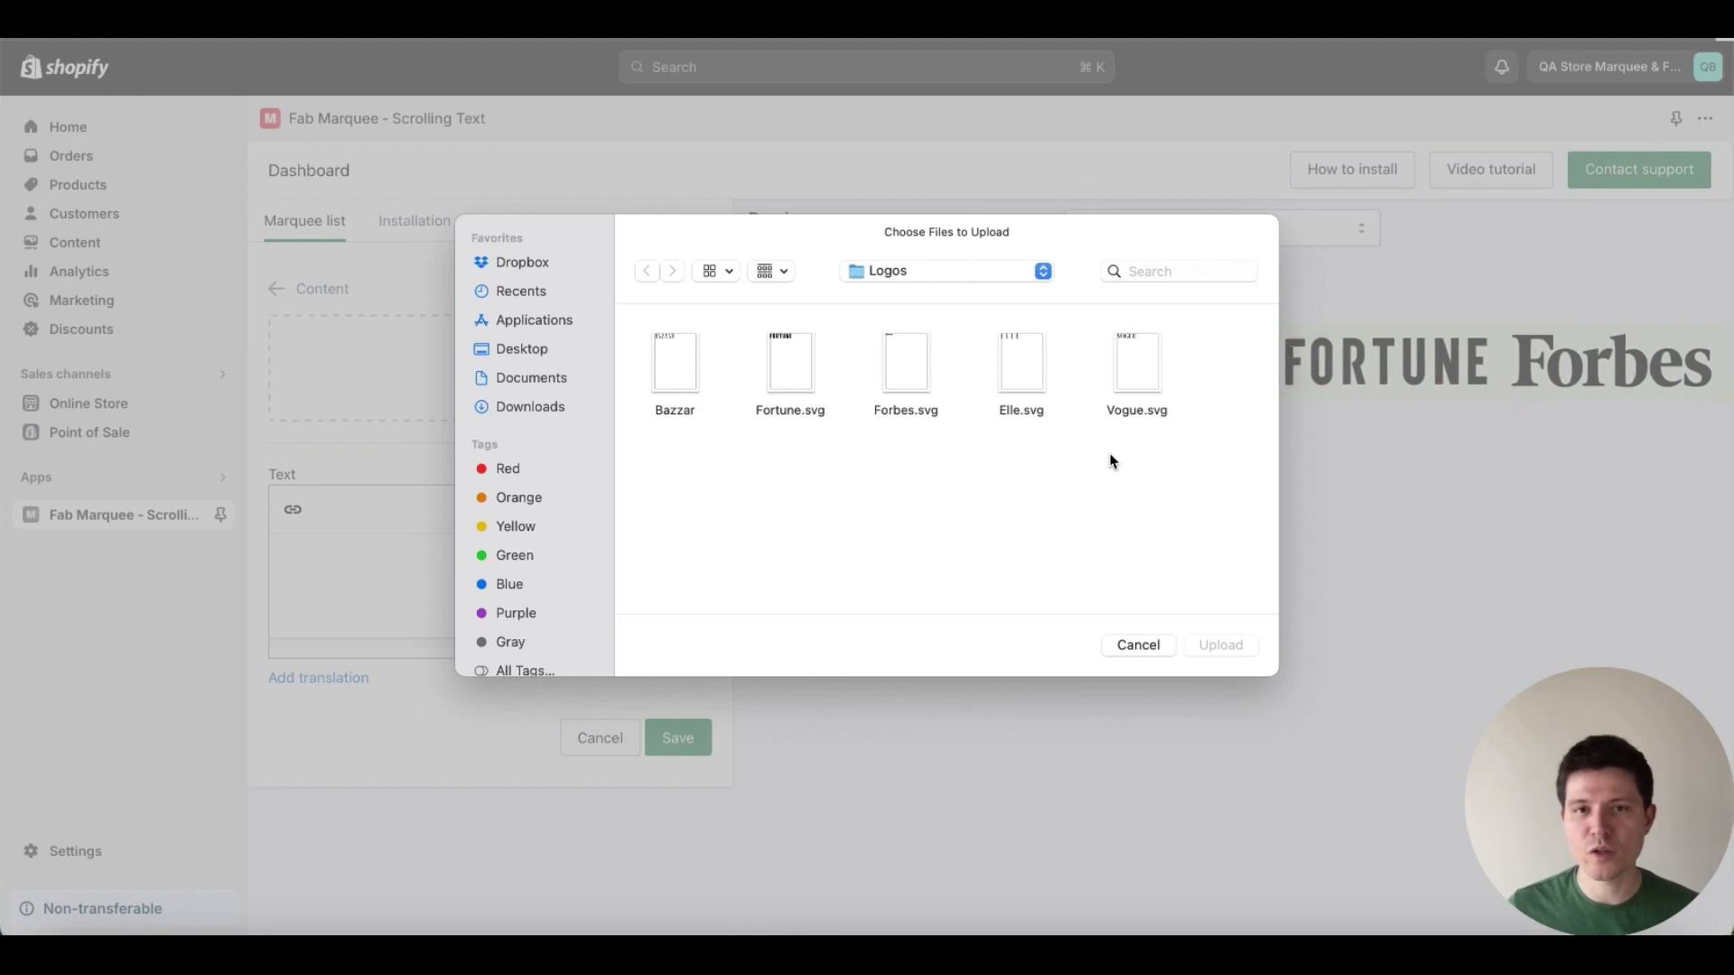
double_click(1021, 361)
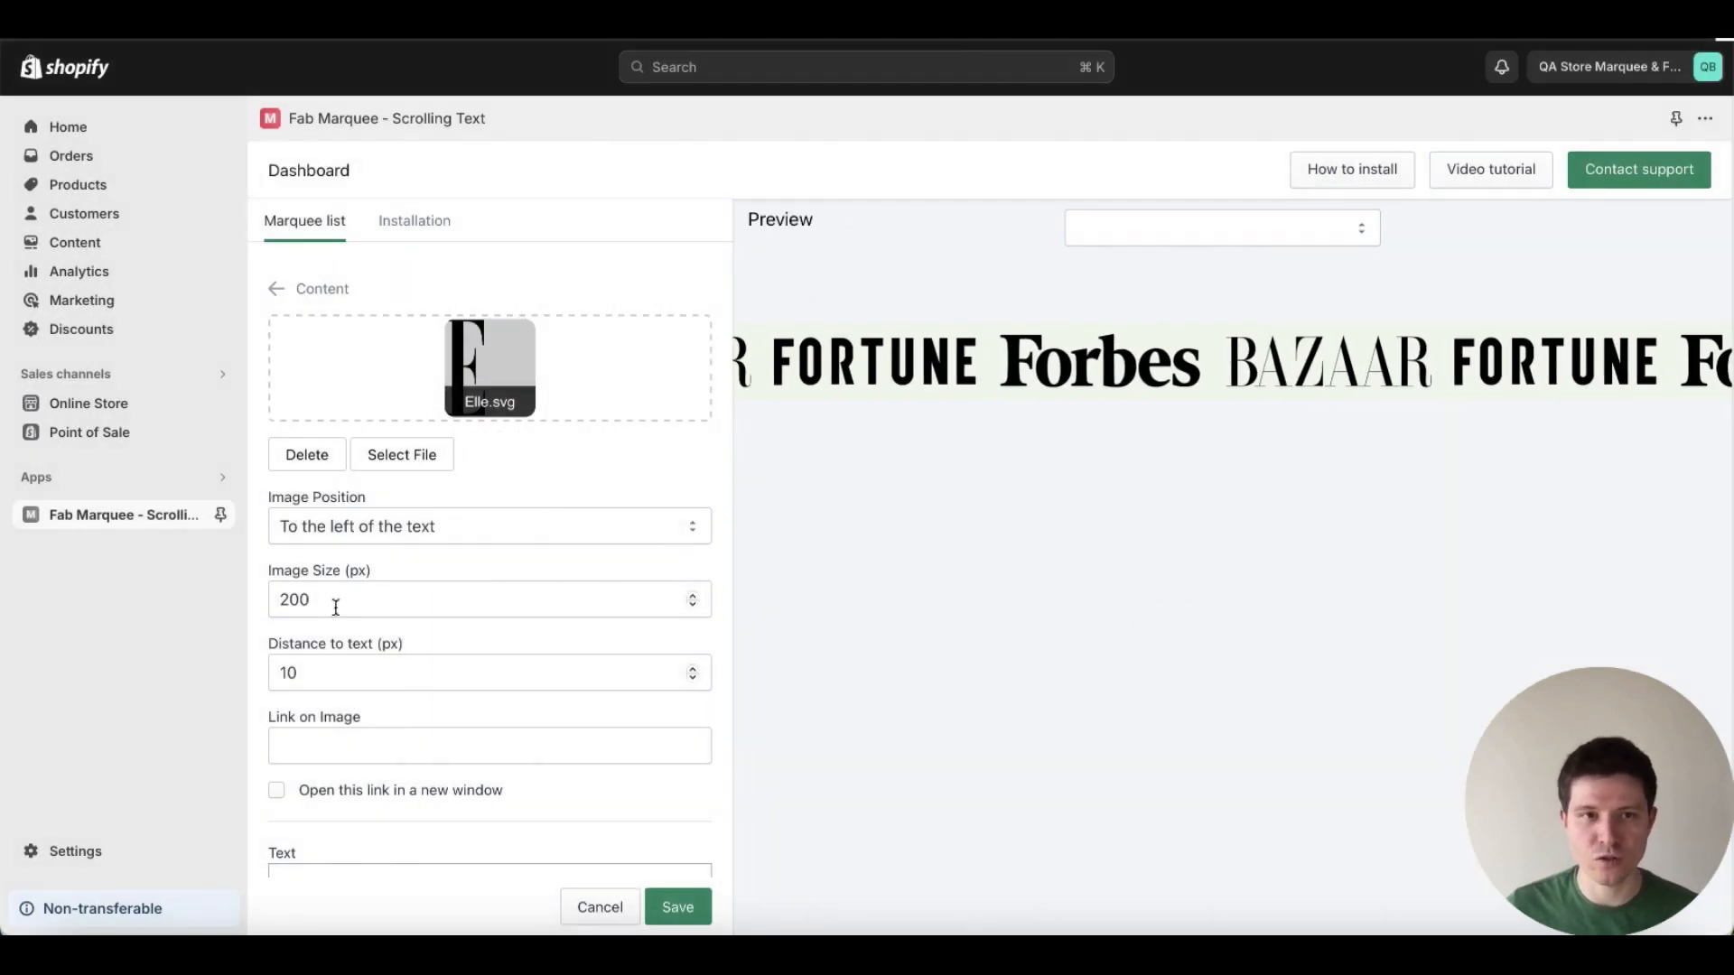
left_click(679, 907)
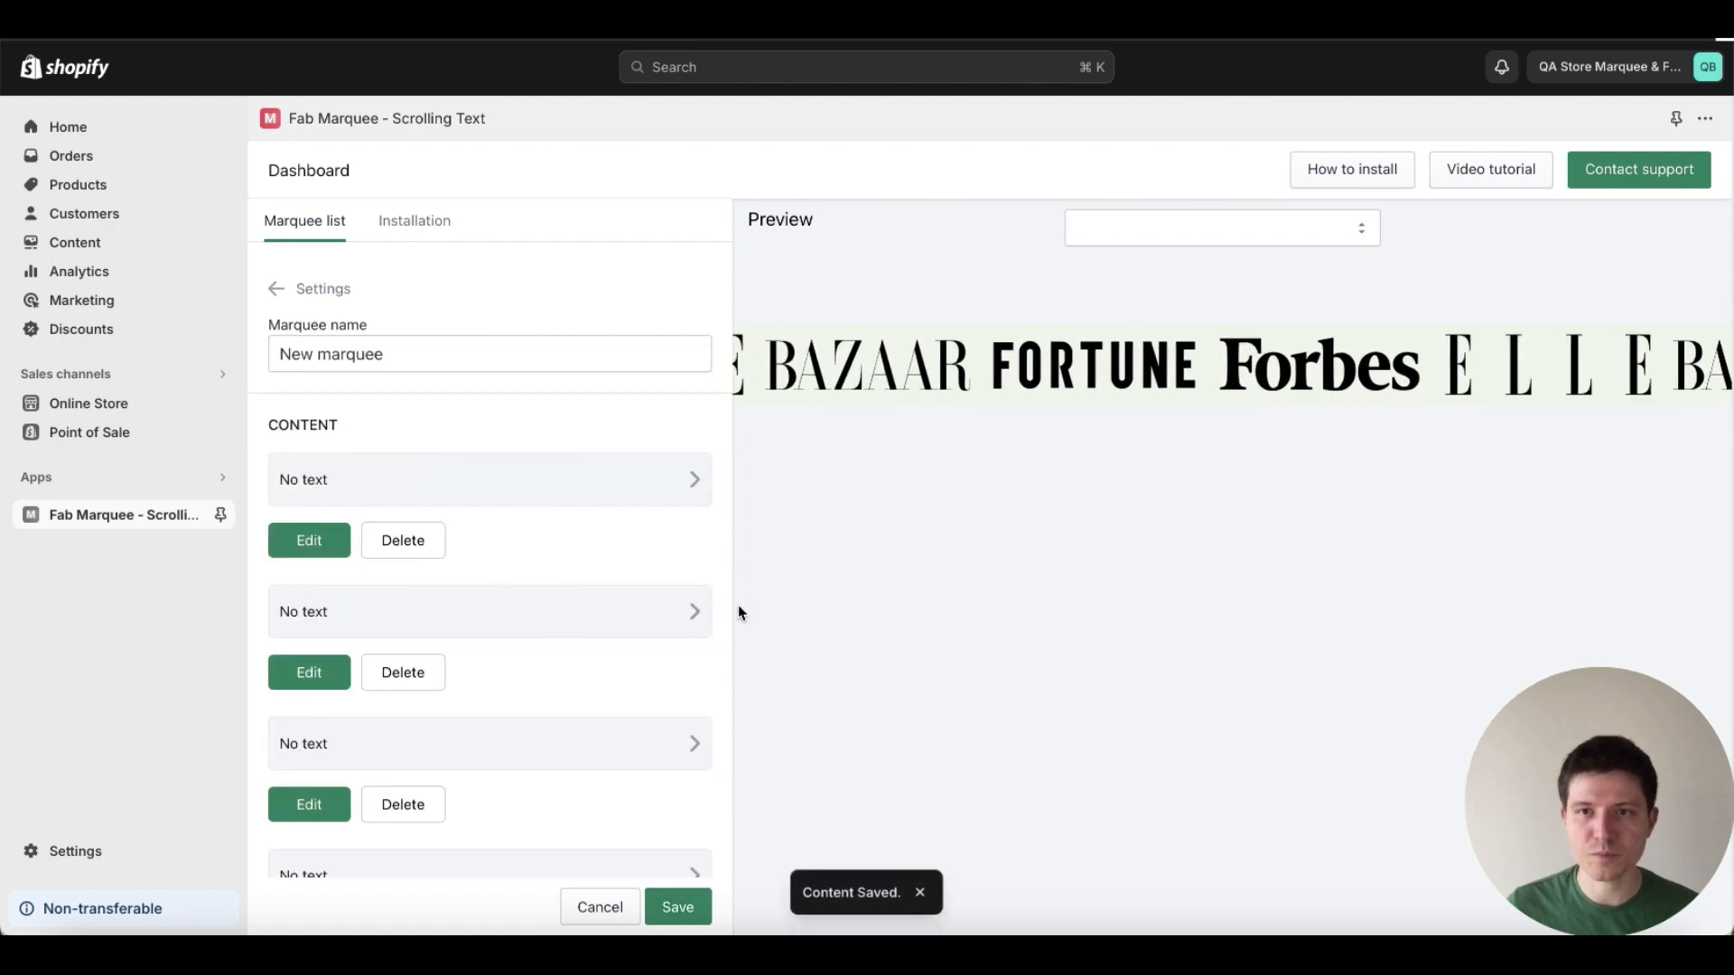
left_click(309, 540)
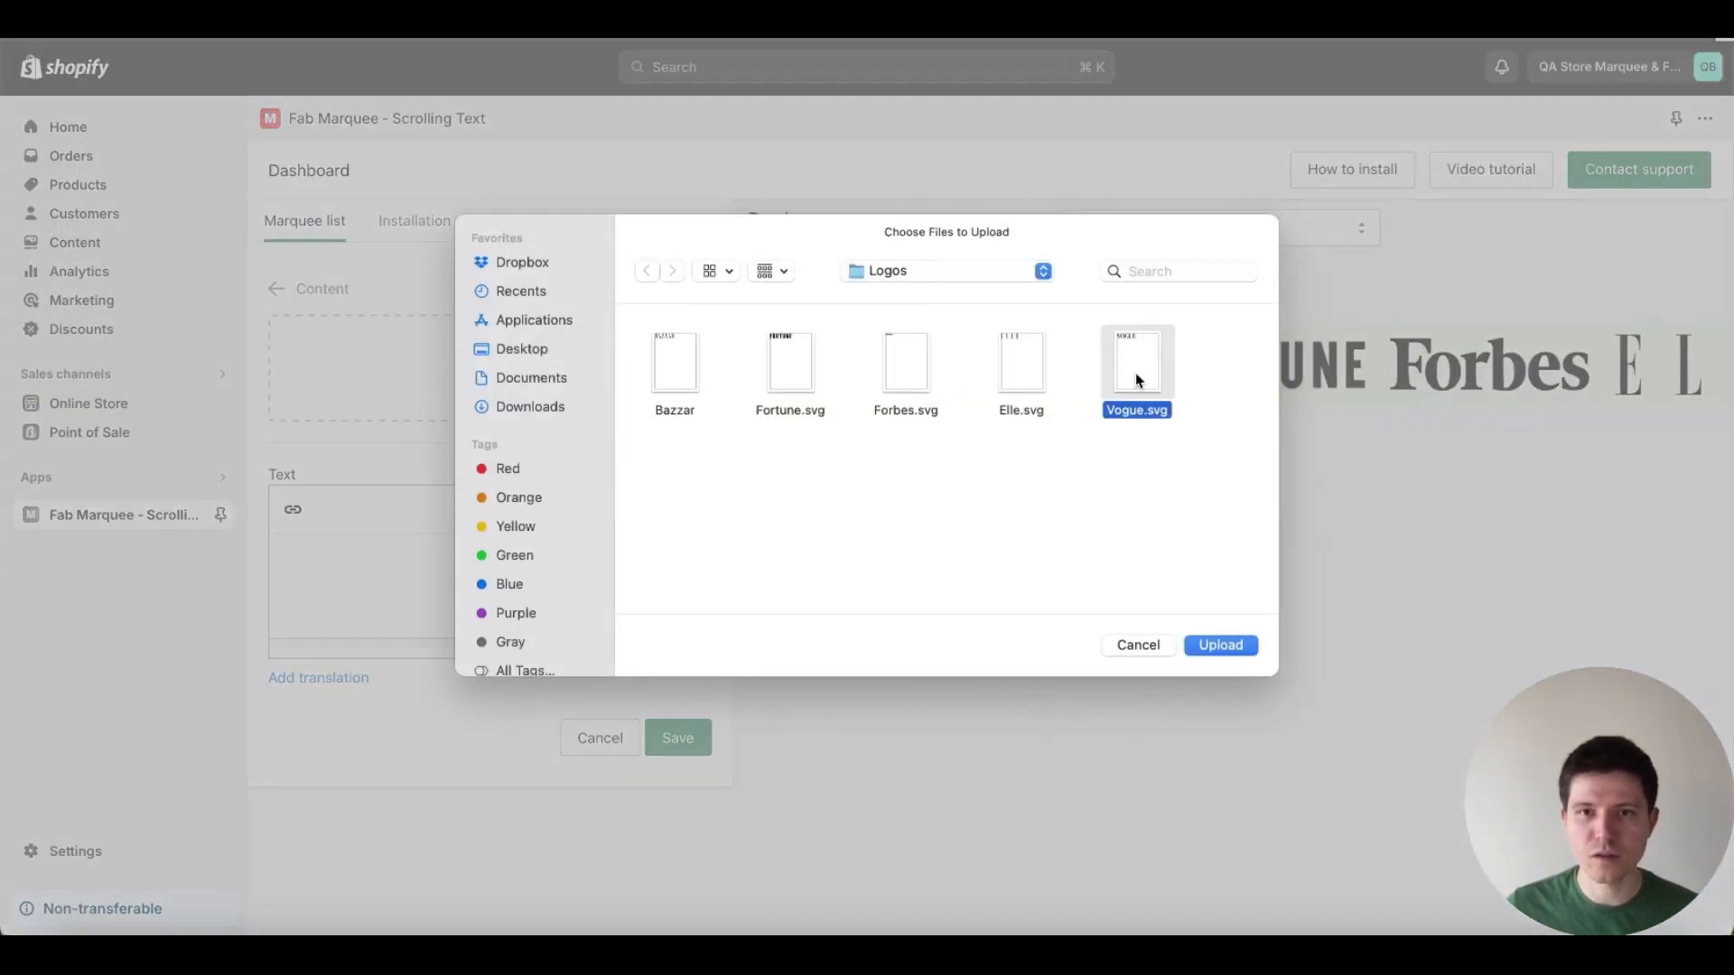
left_click(1221, 644)
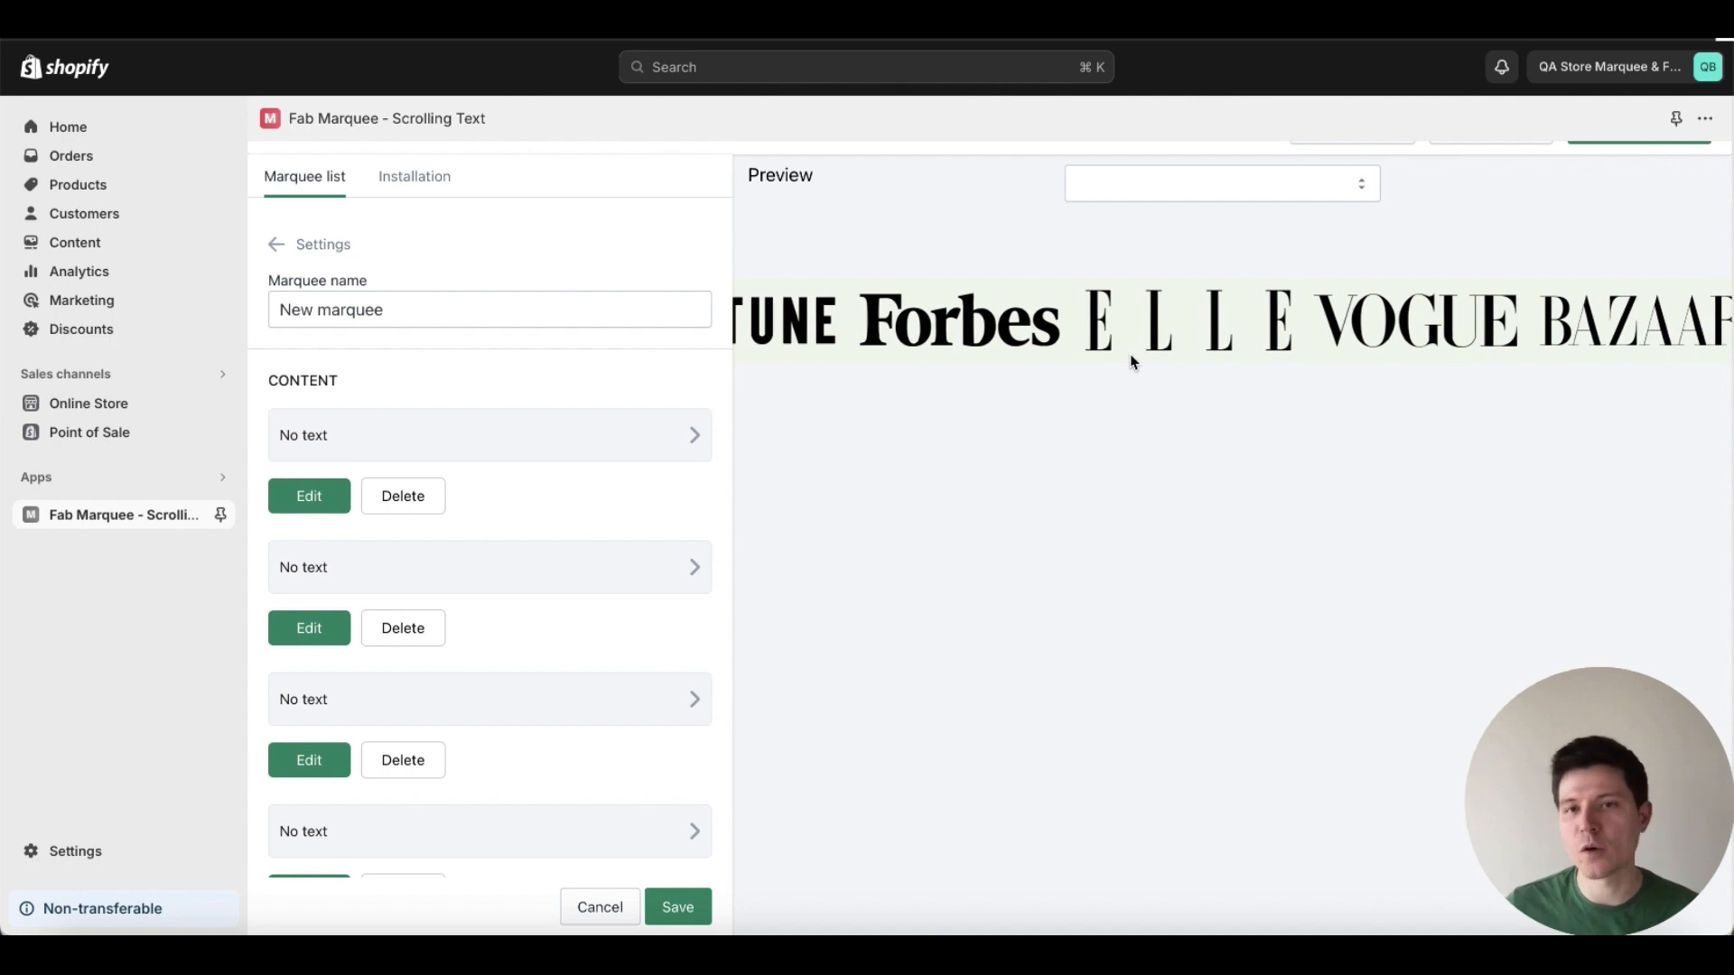
Set space between content to 60, autoplay speed to 70% and movement right to left.
scroll("down", 3)
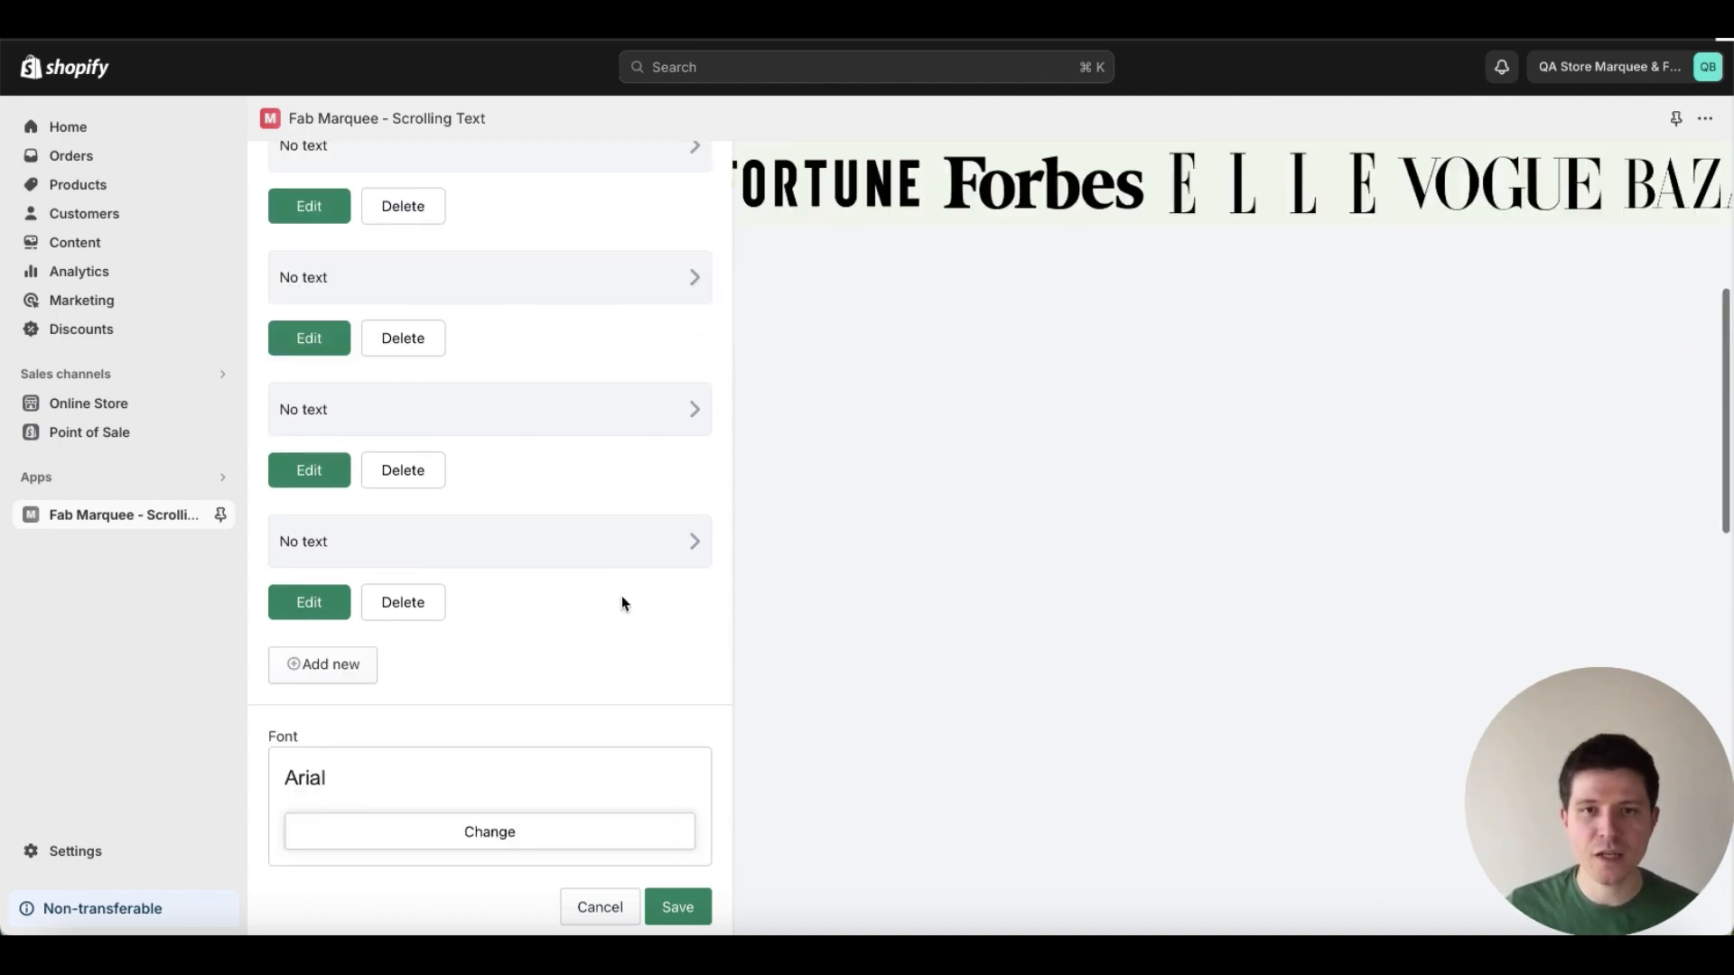
scroll("down", 3)
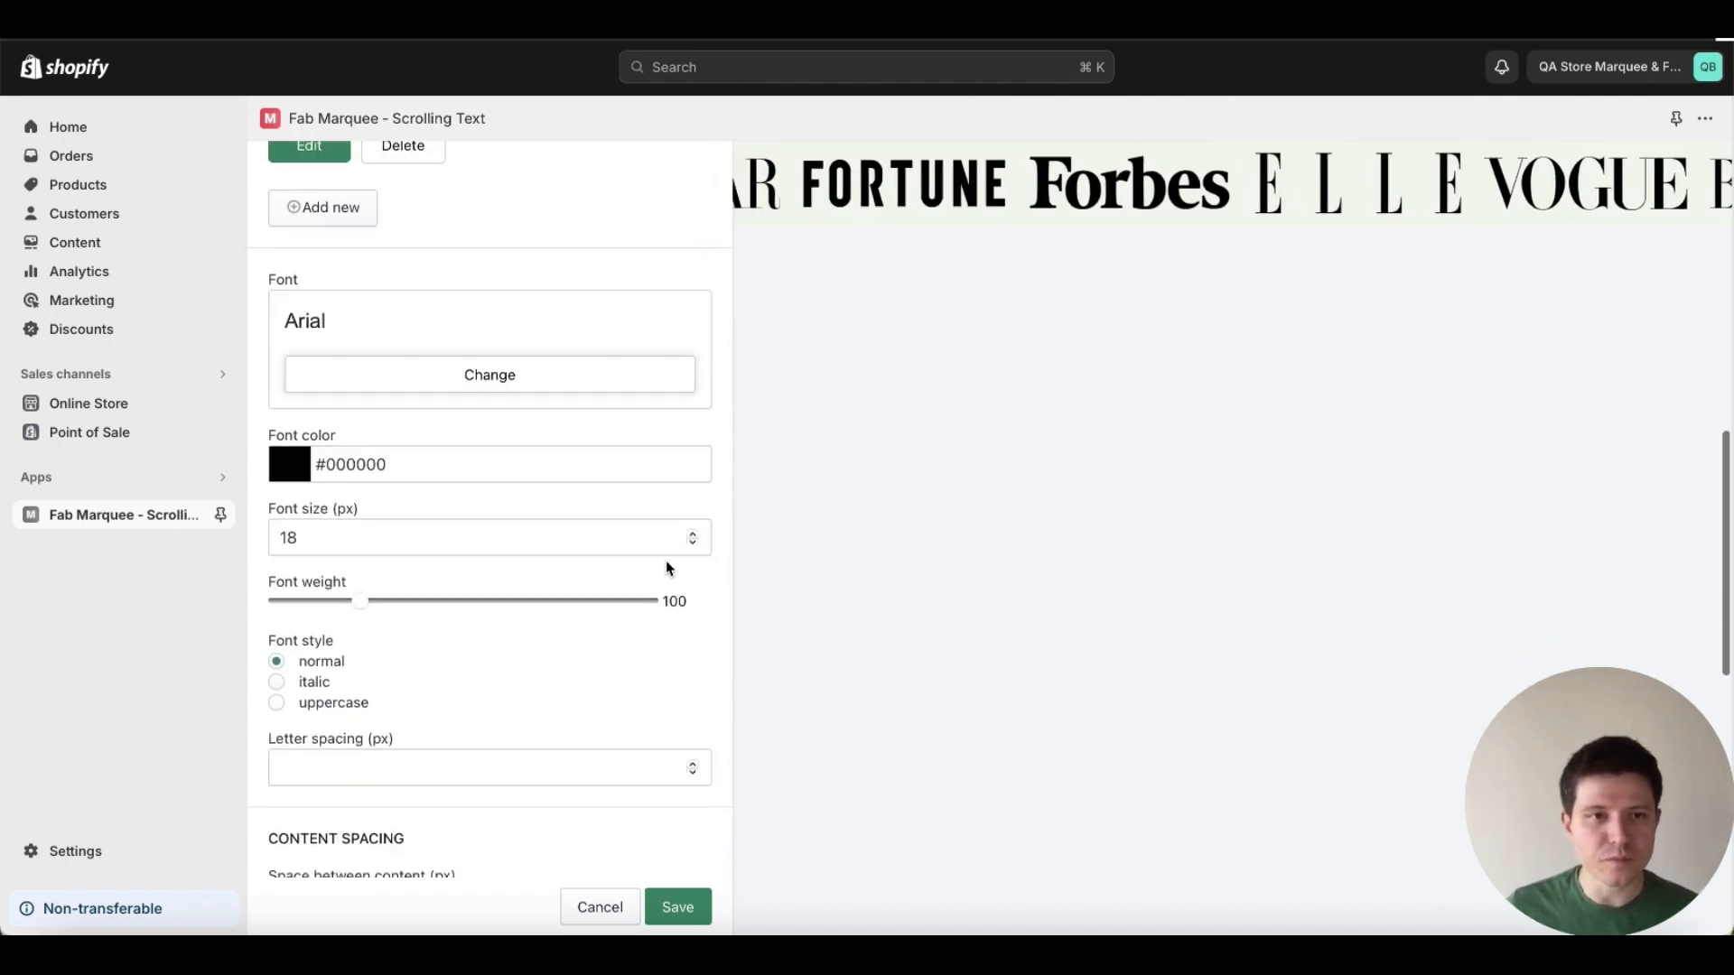
scroll("down", 3)
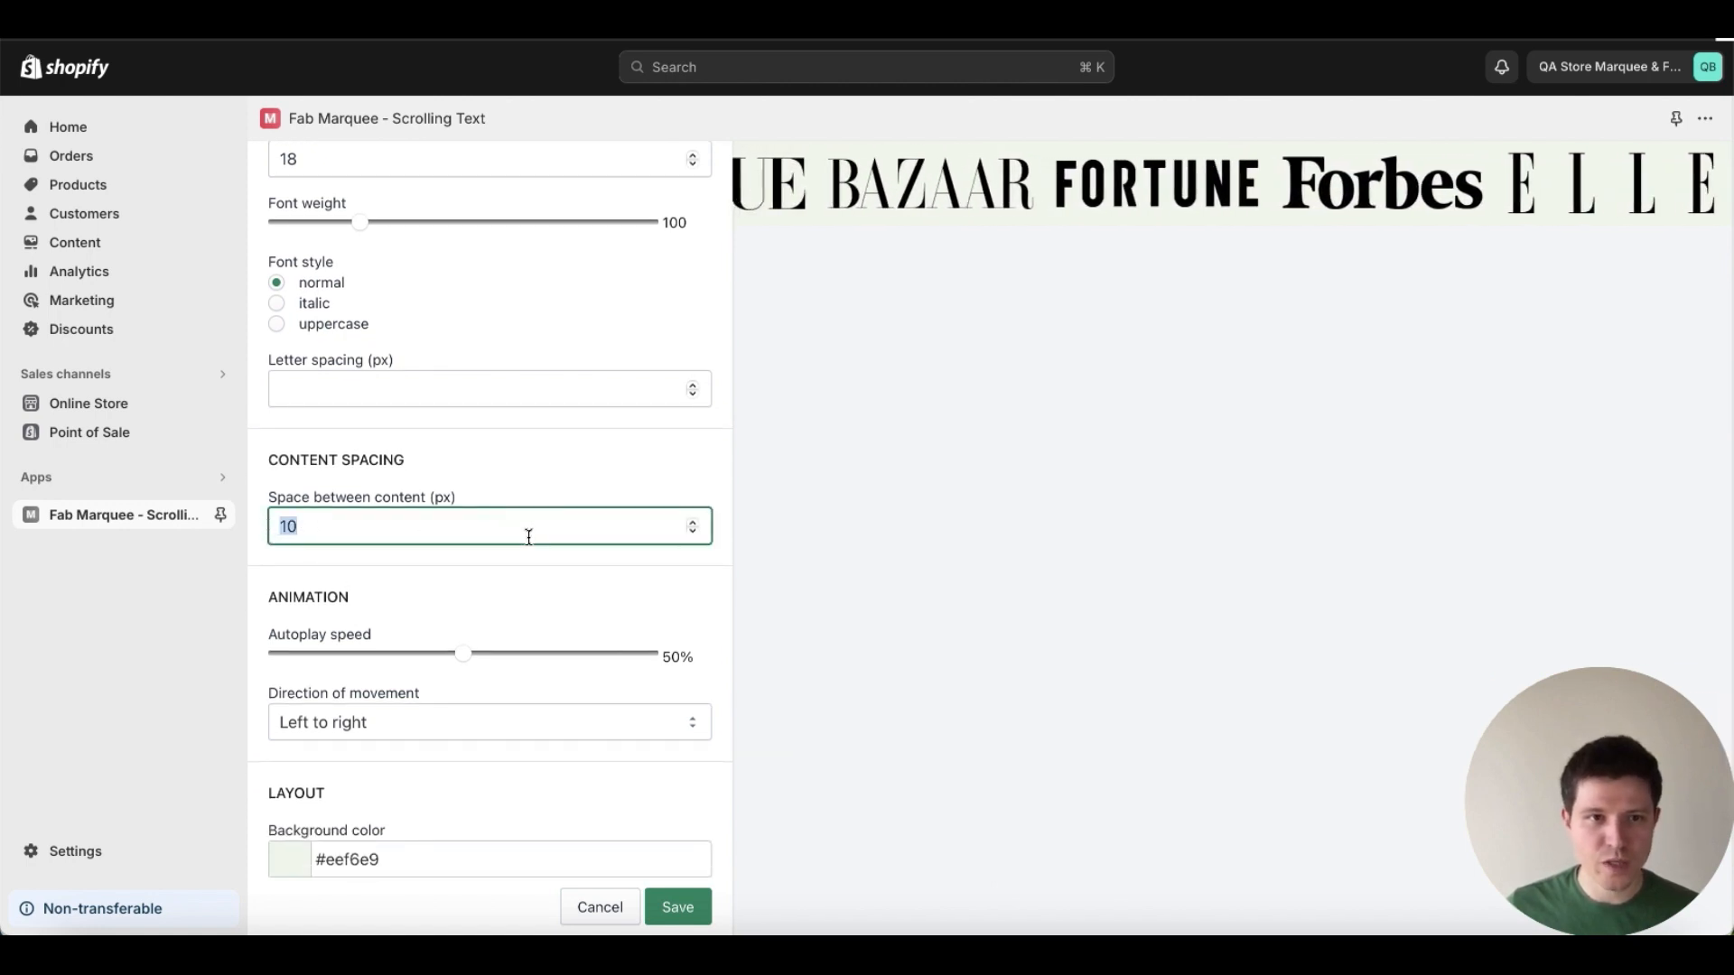
type("60")
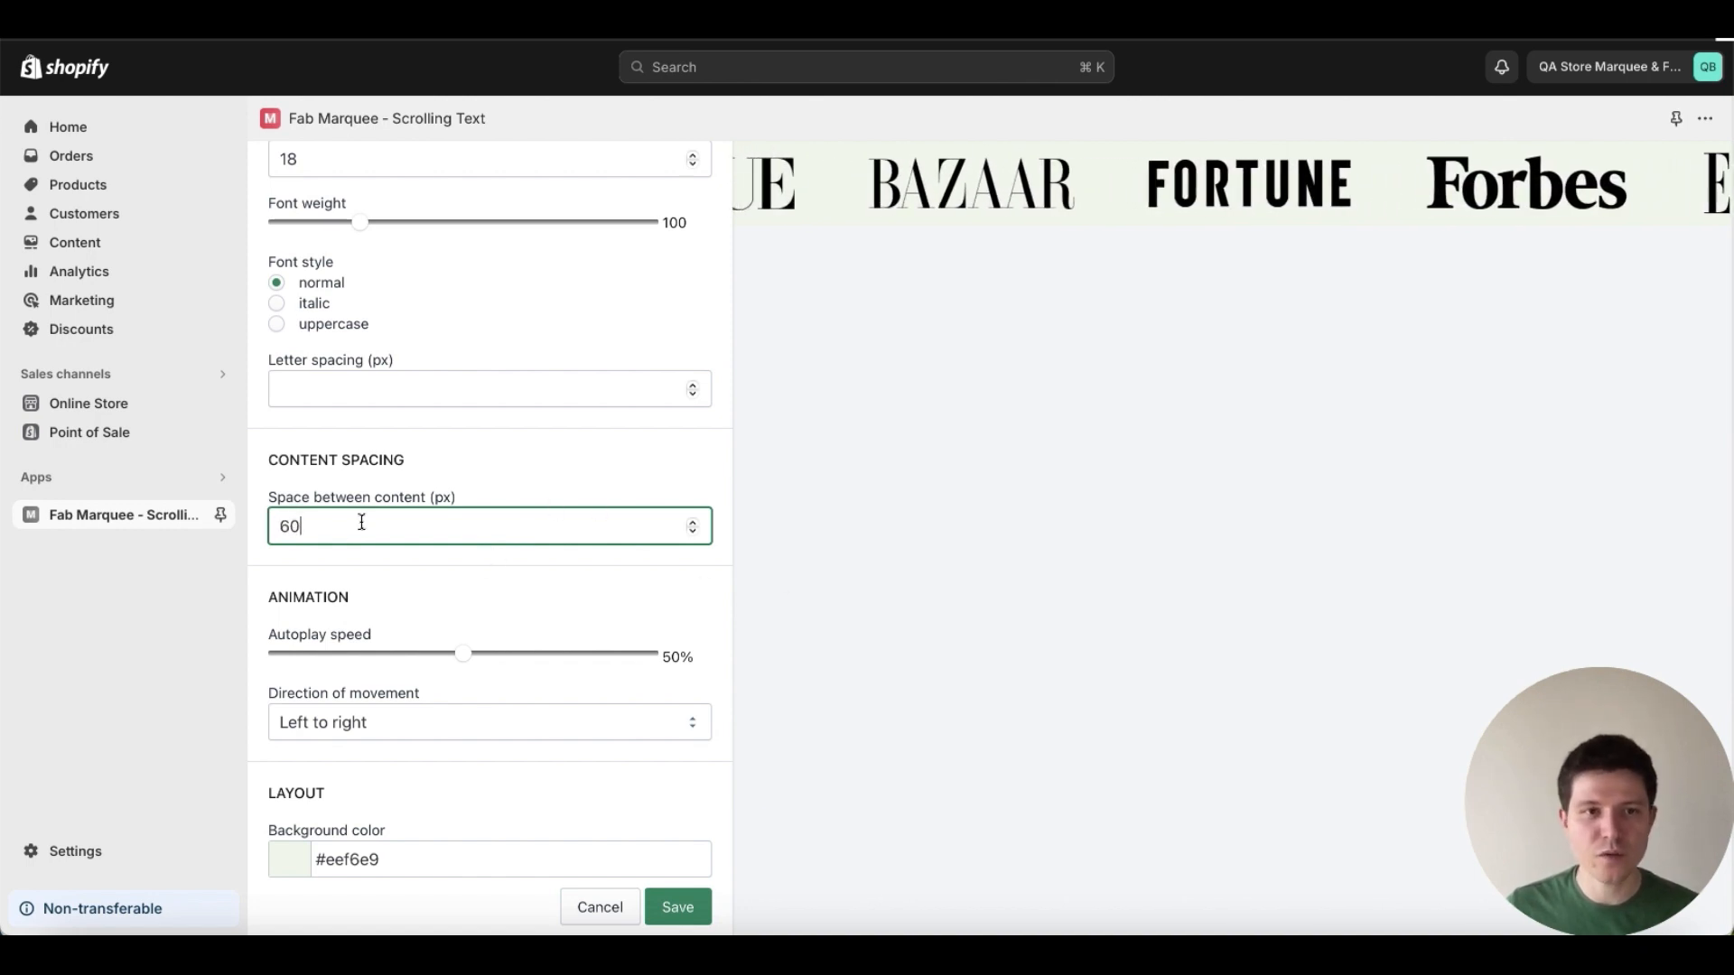
mouse_move(555, 620)
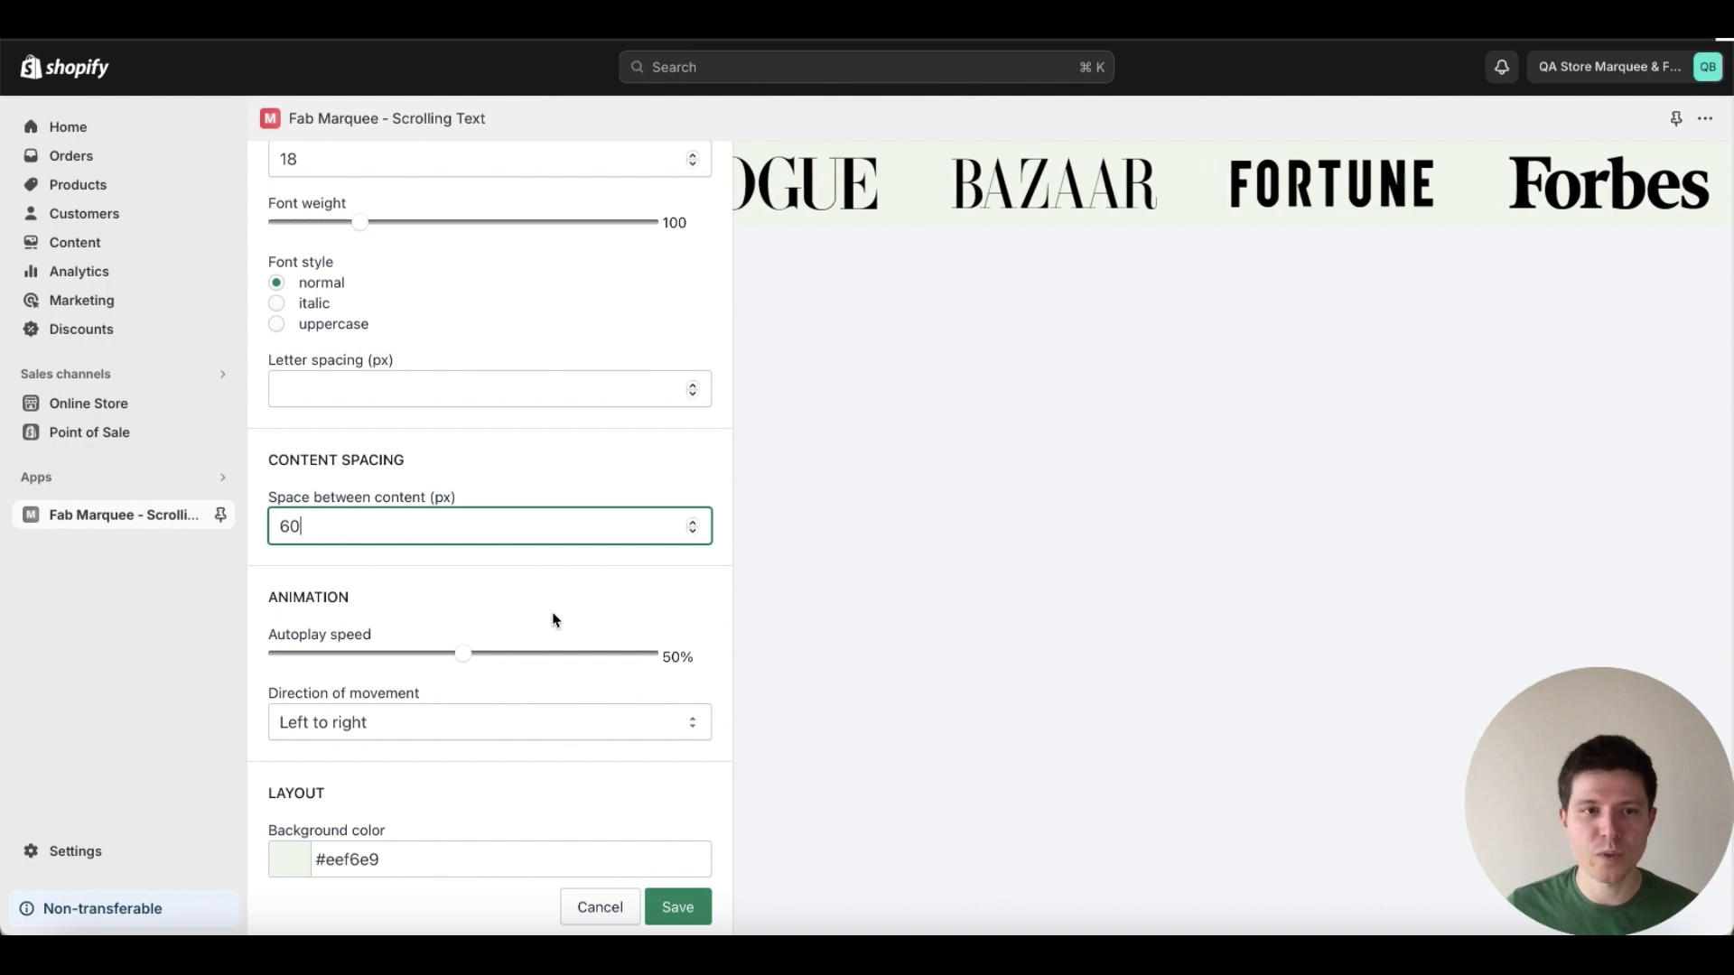
scroll("down", 3)
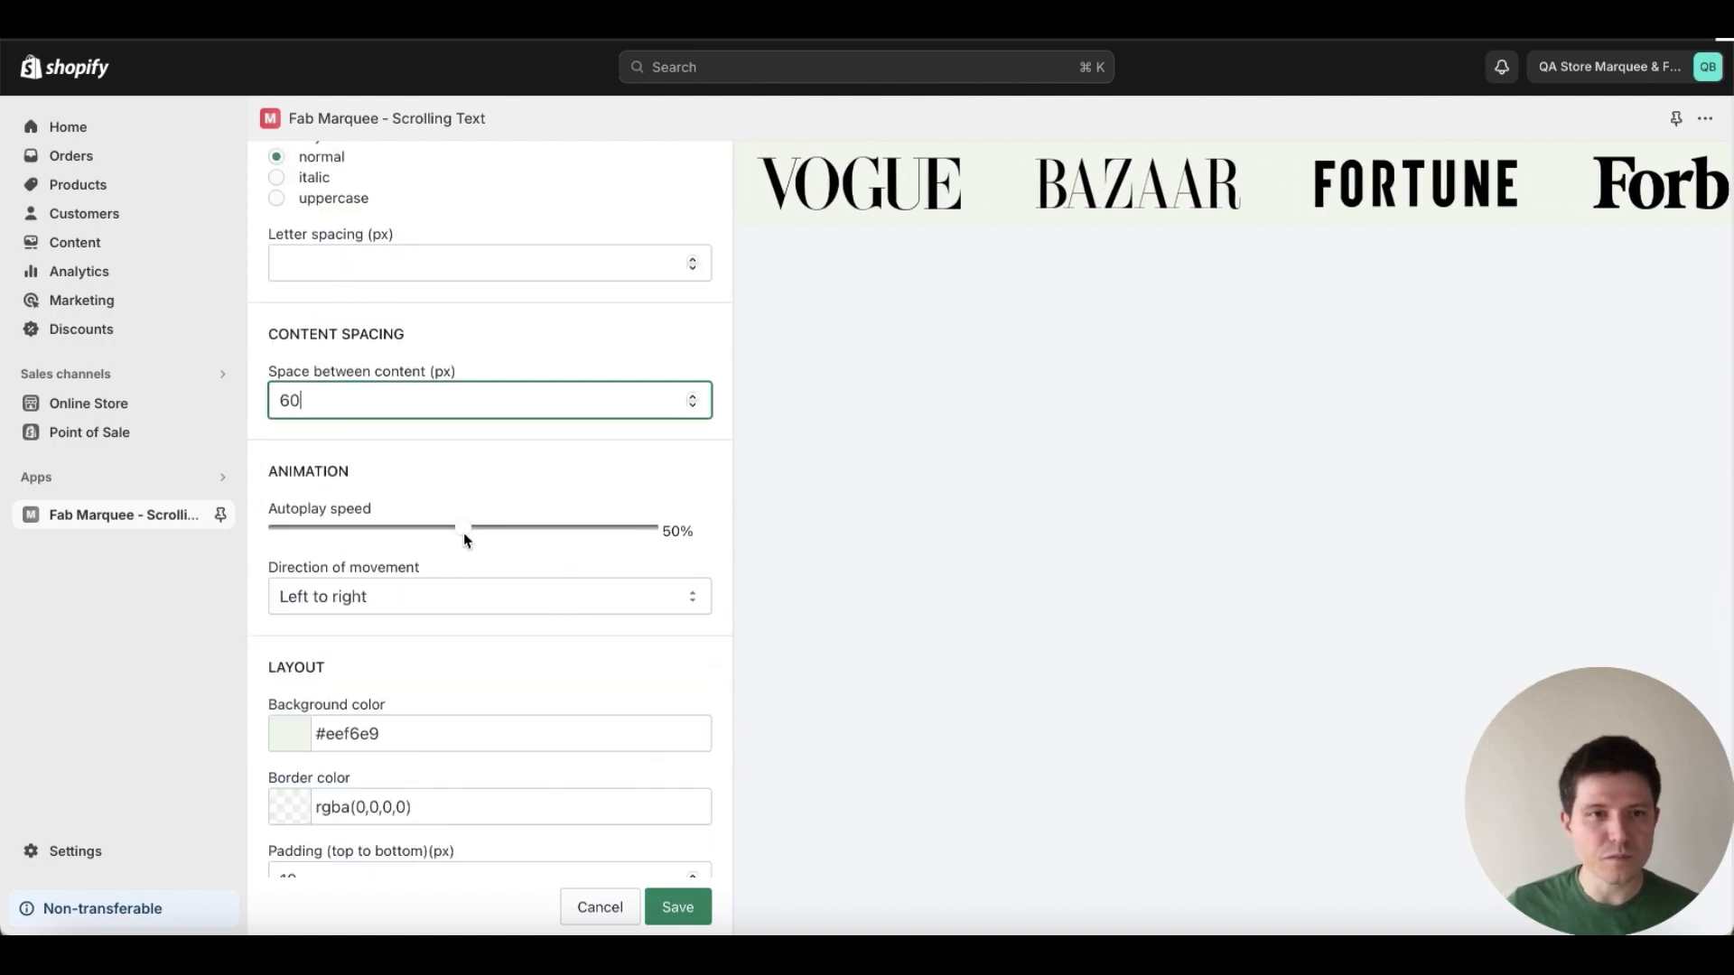
left_click_drag(453, 529, 500, 527)
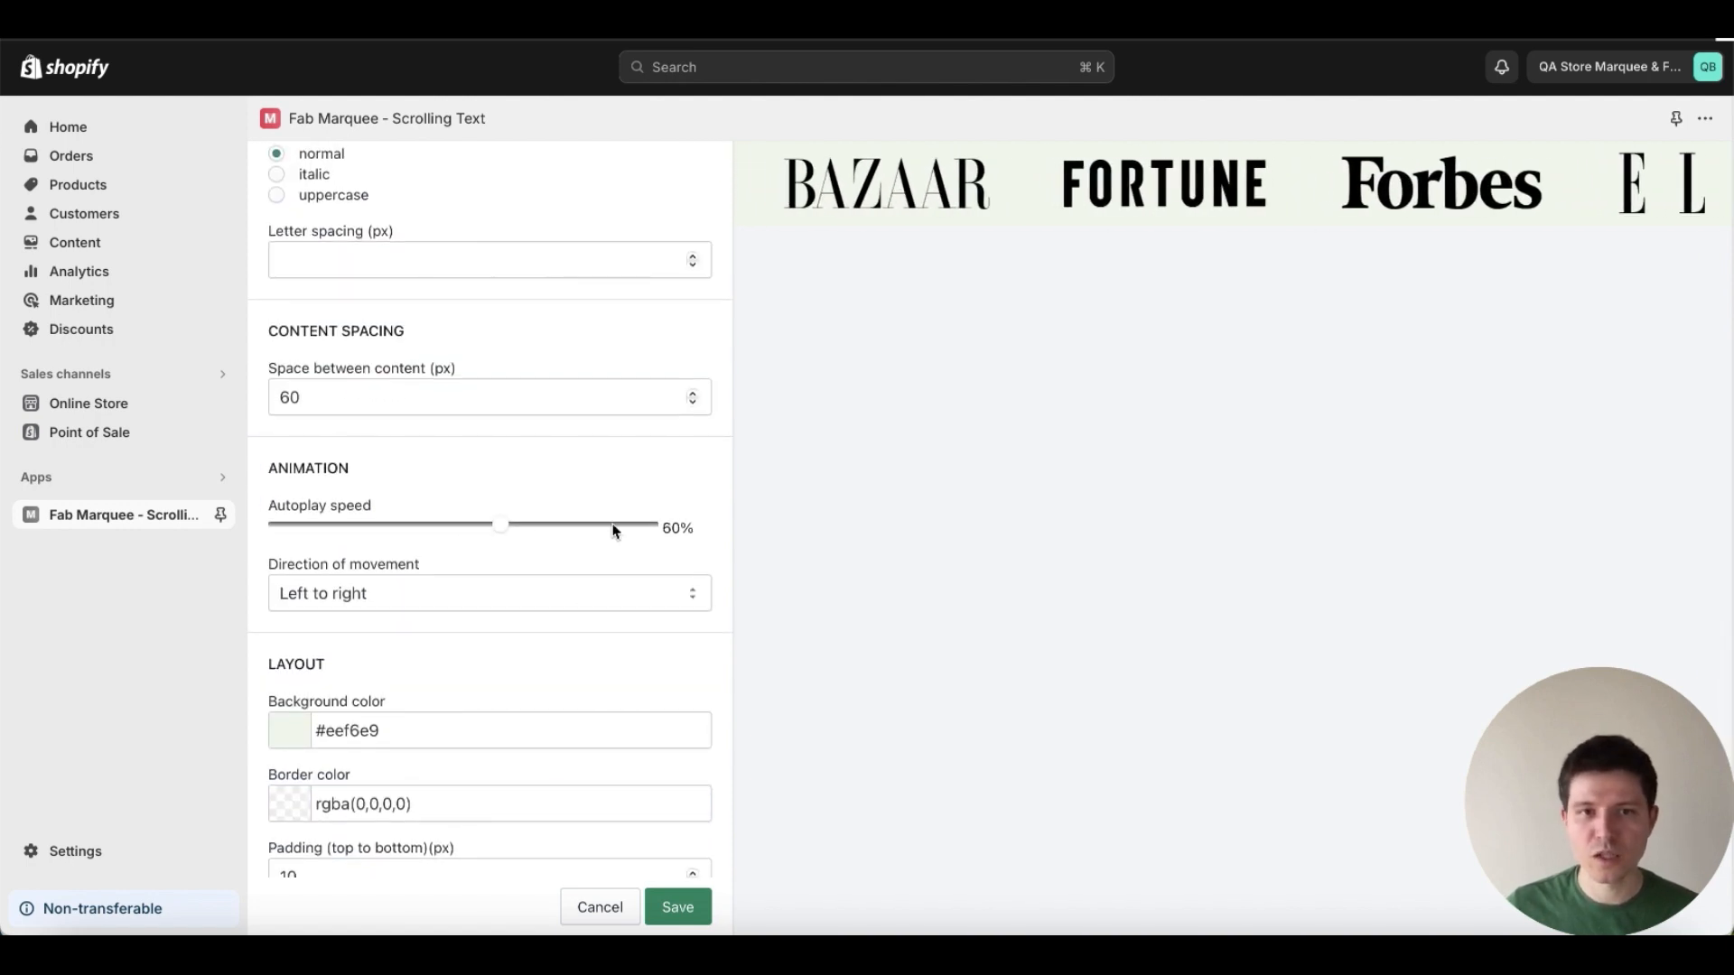
left_click_drag(500, 528, 542, 527)
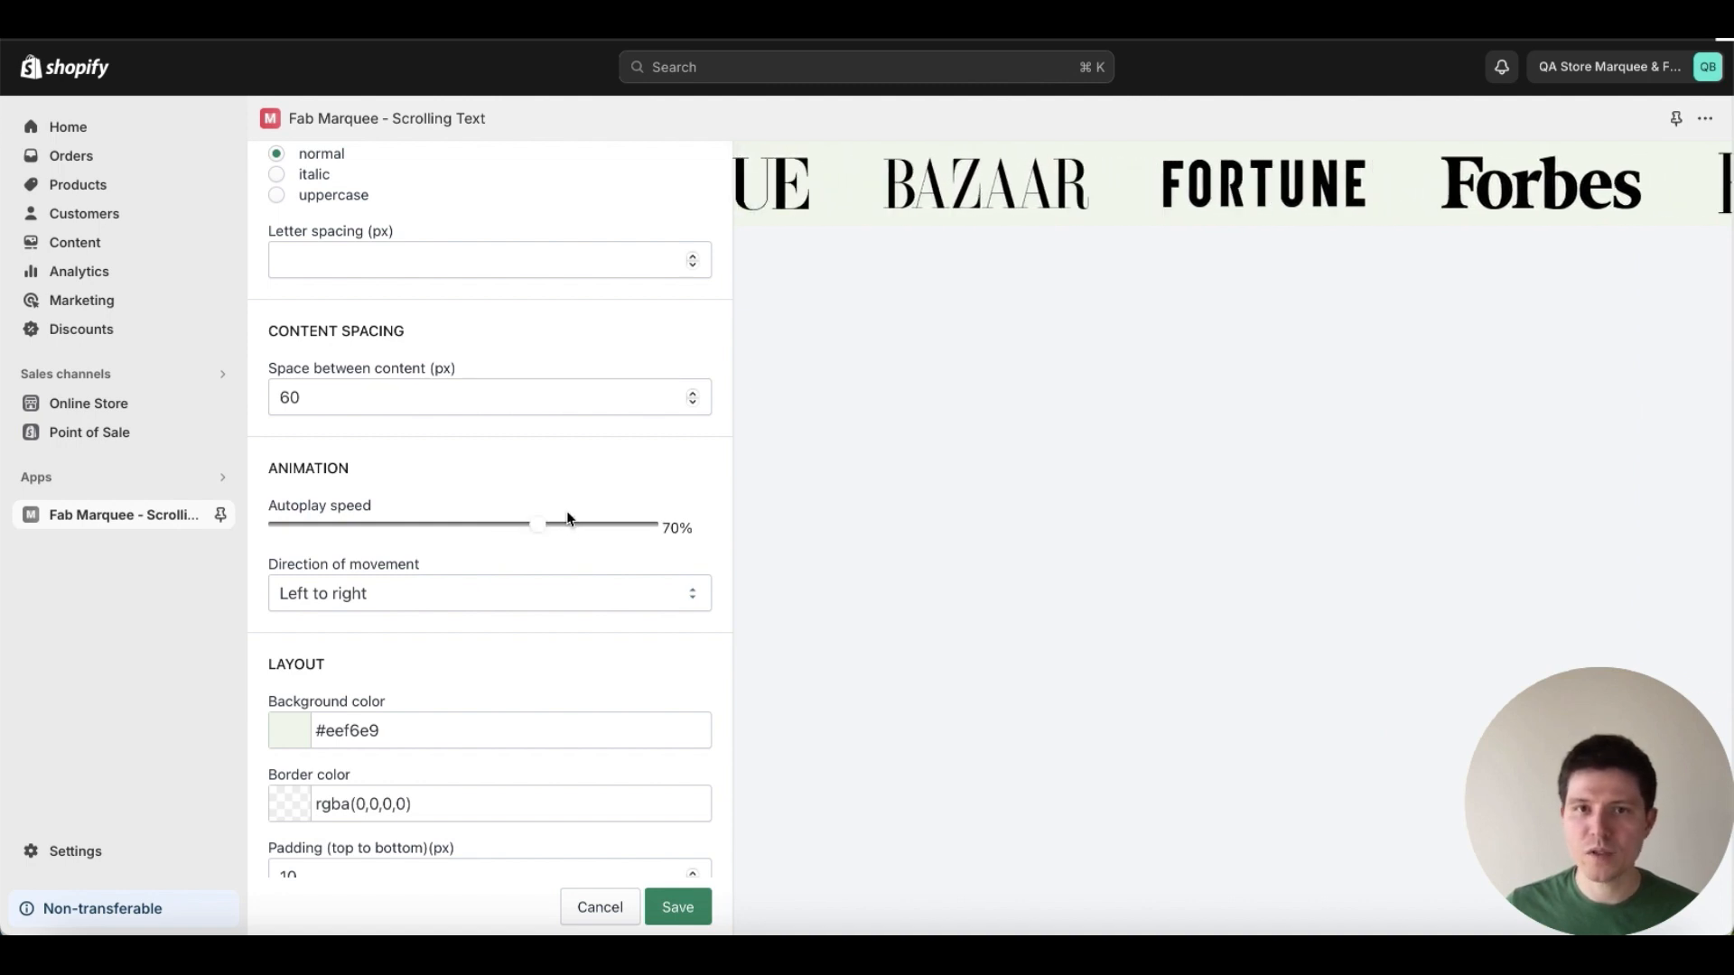
left_click(490, 592)
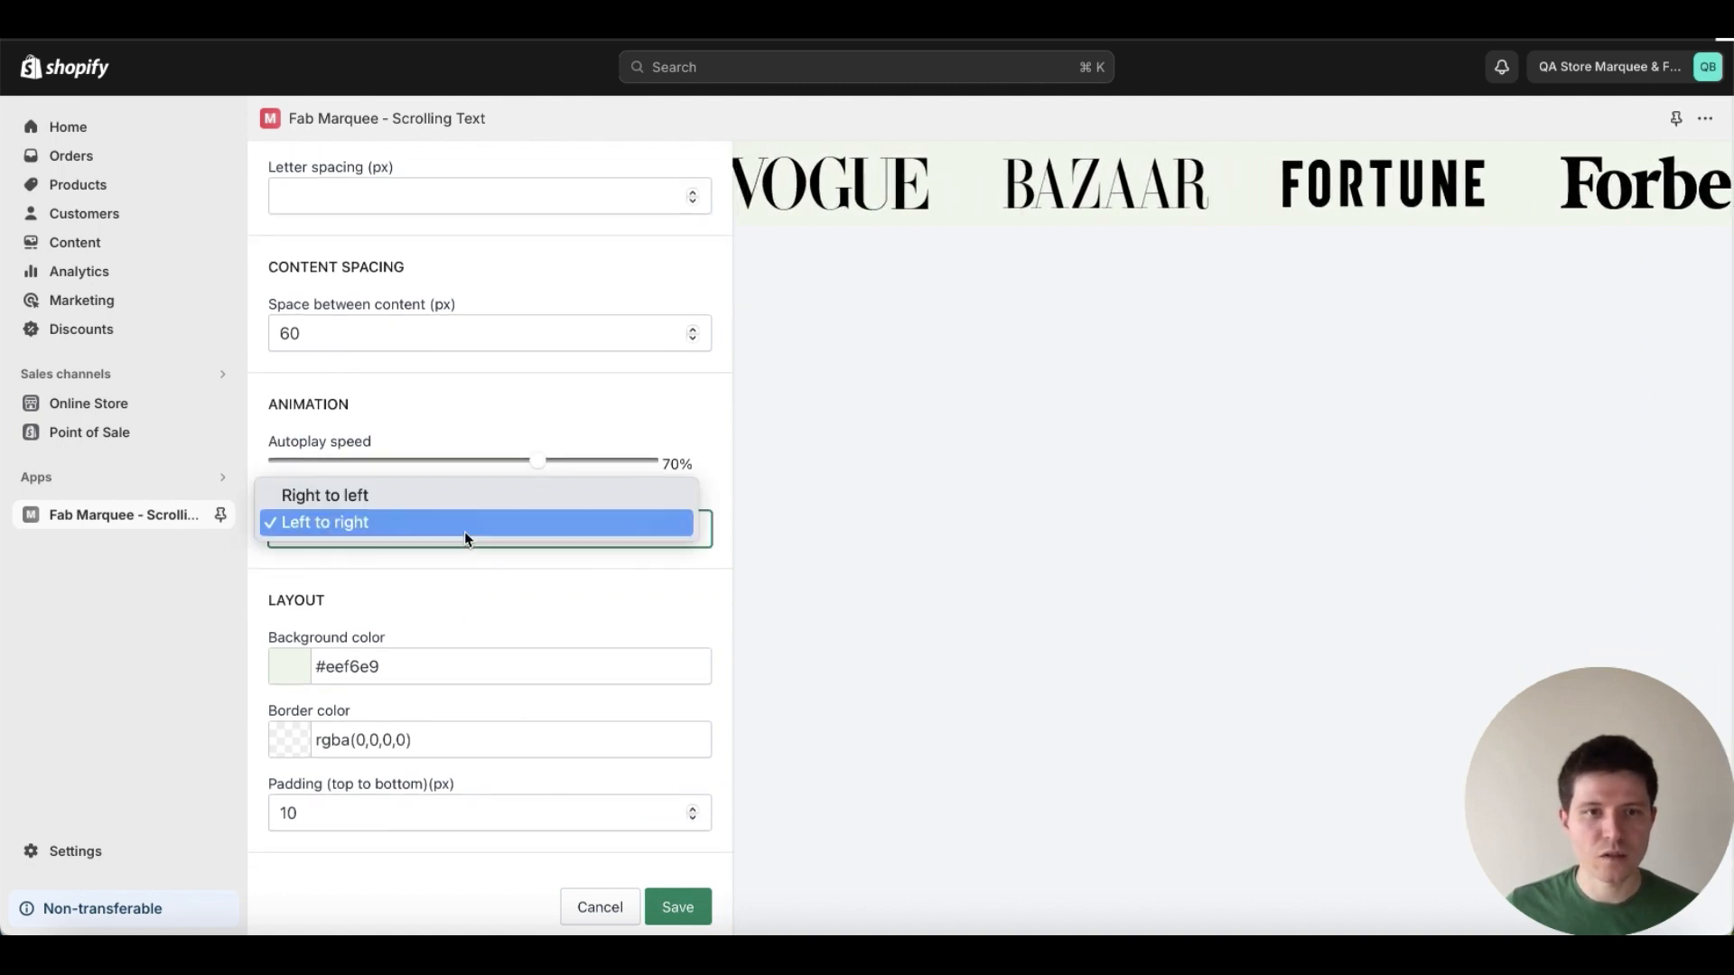
left_click(325, 495)
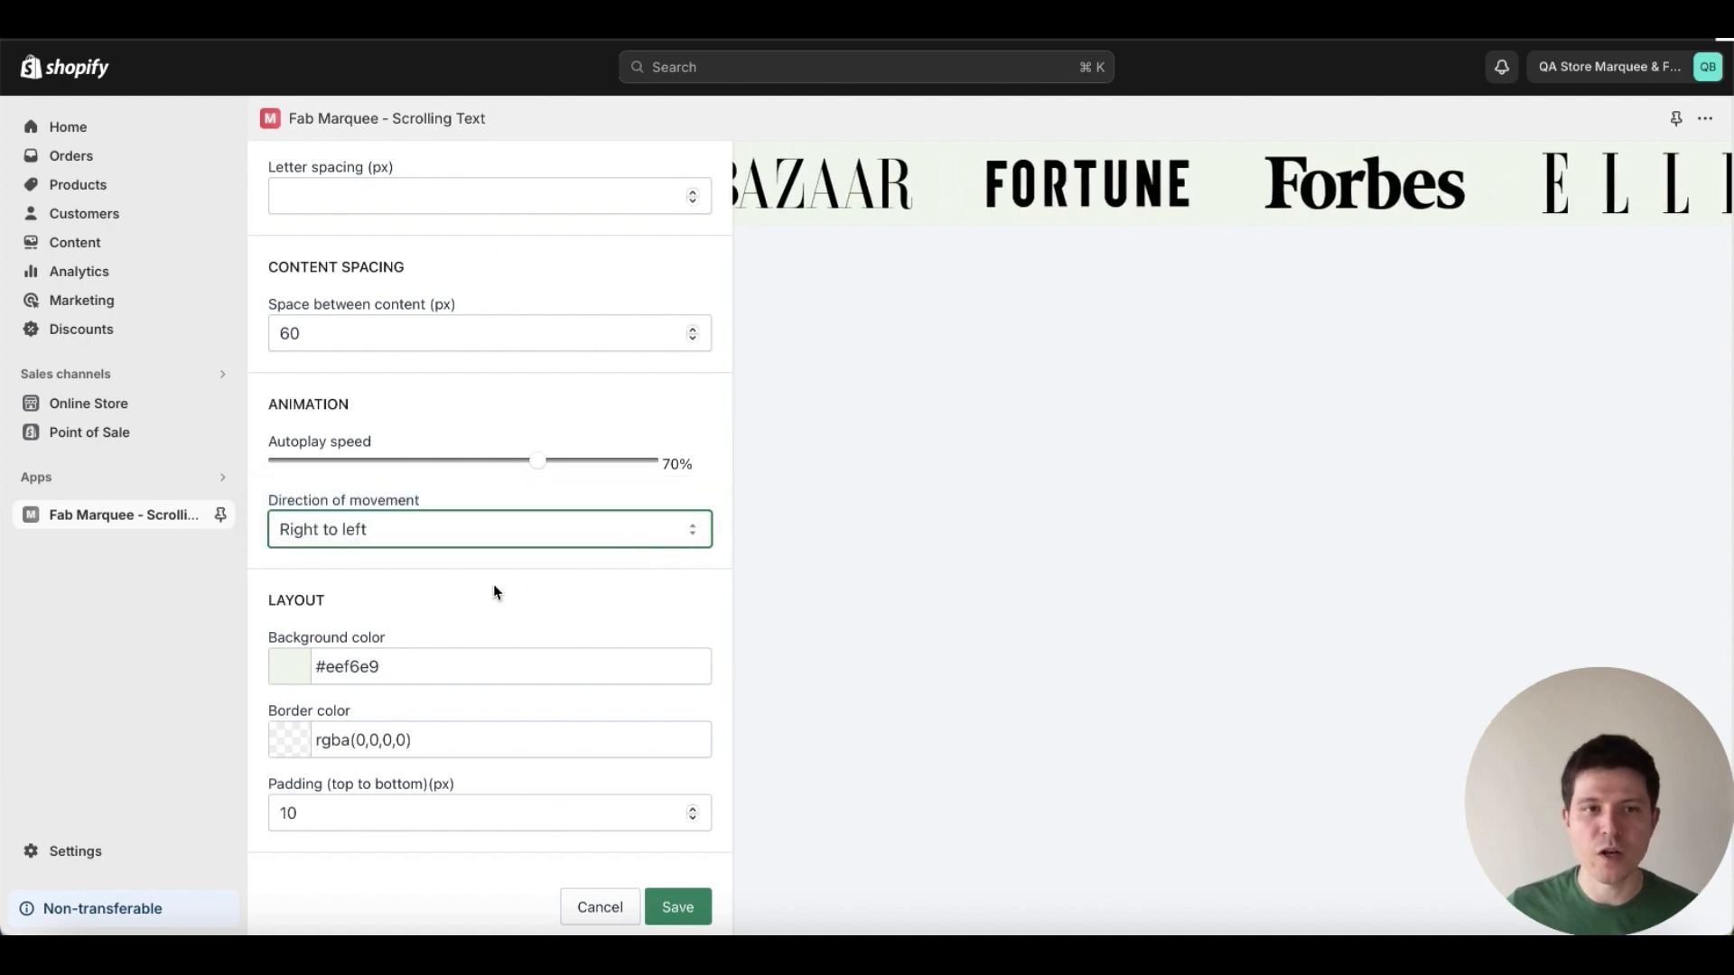
Set a white background with 60 px padding, enable pause on mouseover and save.
left_click(289, 665)
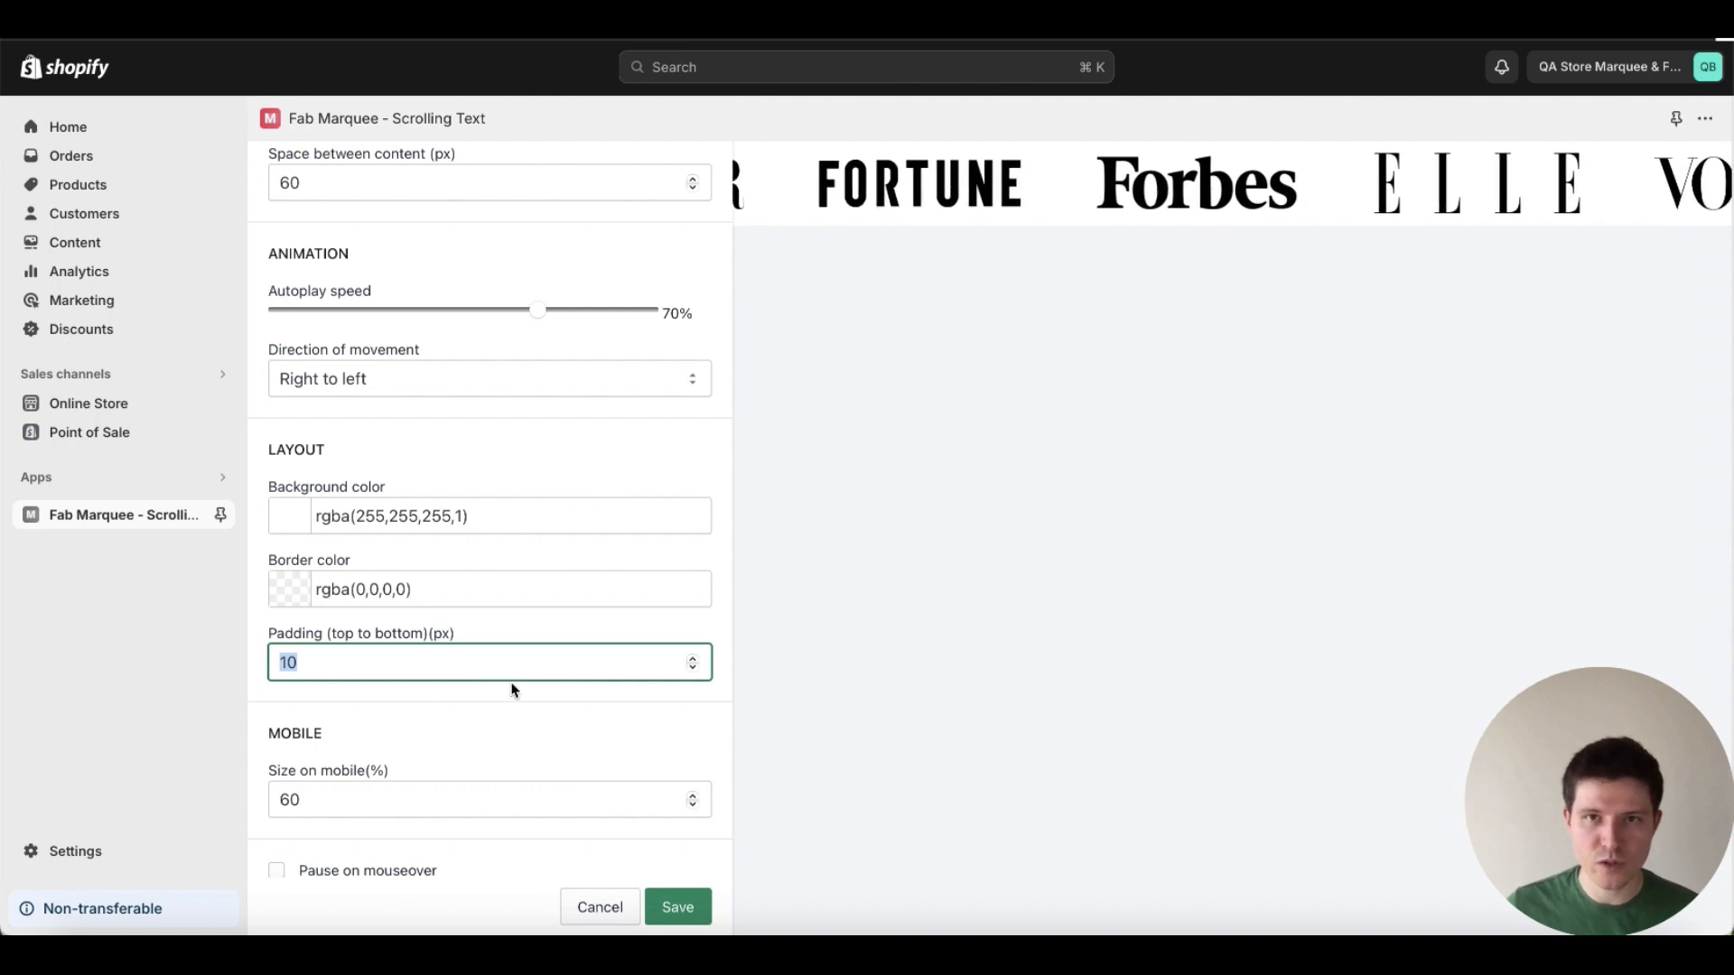
type("6")
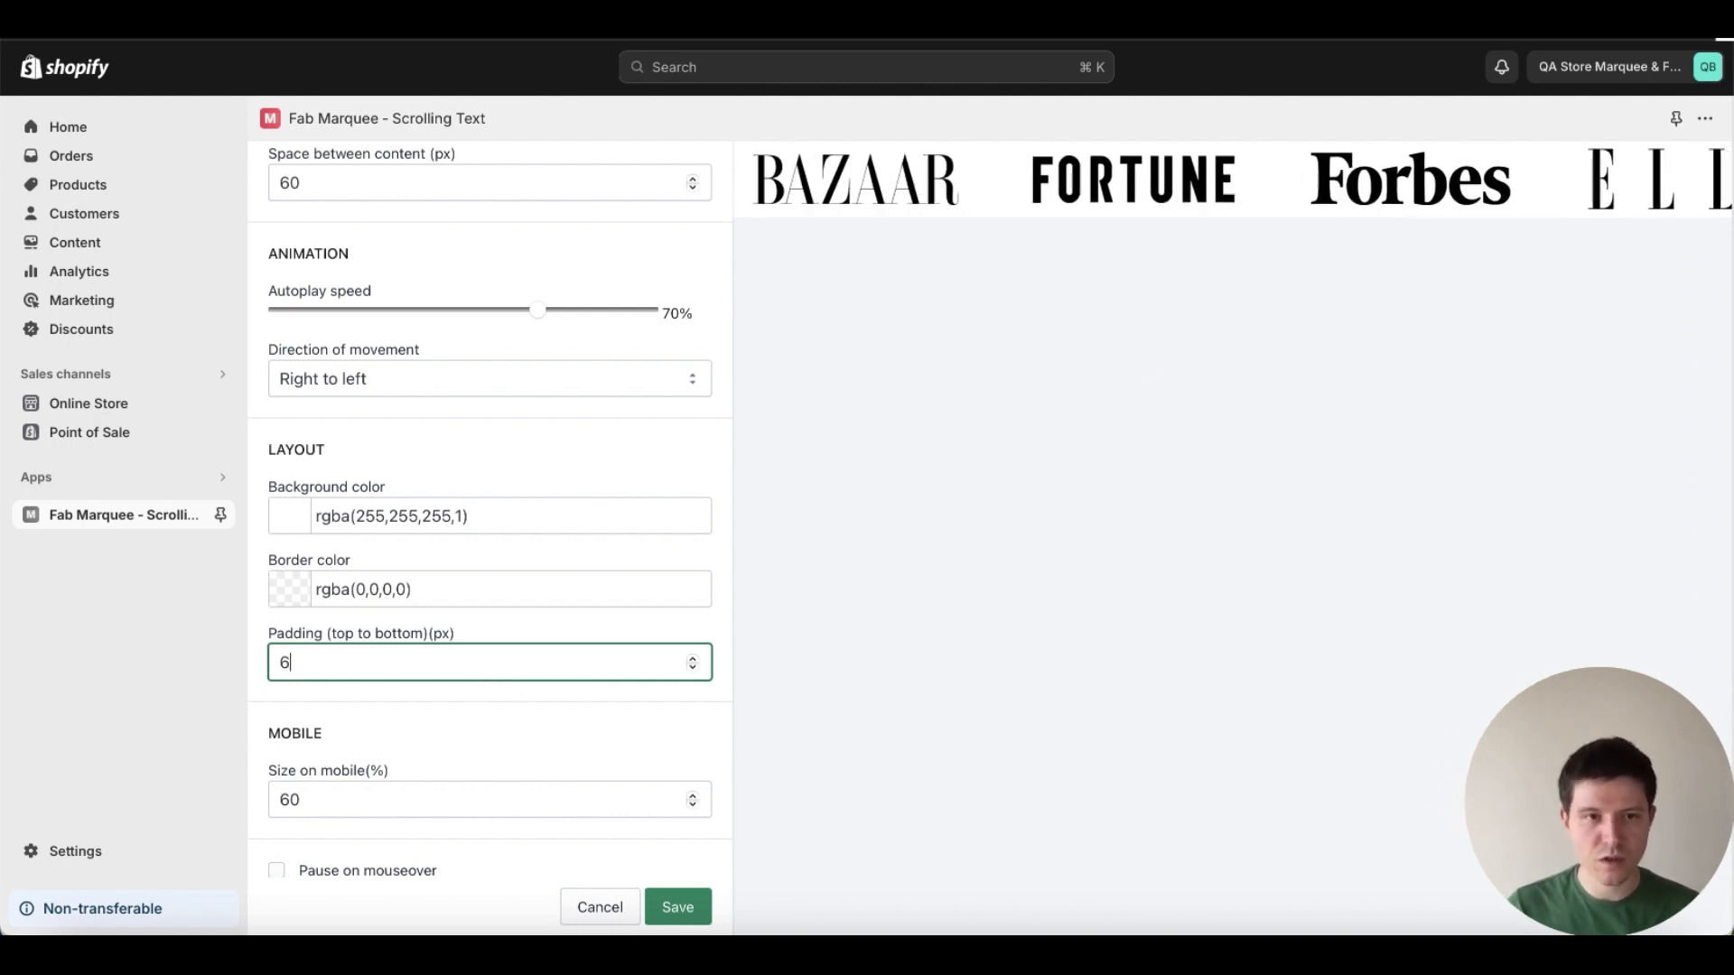
type("0")
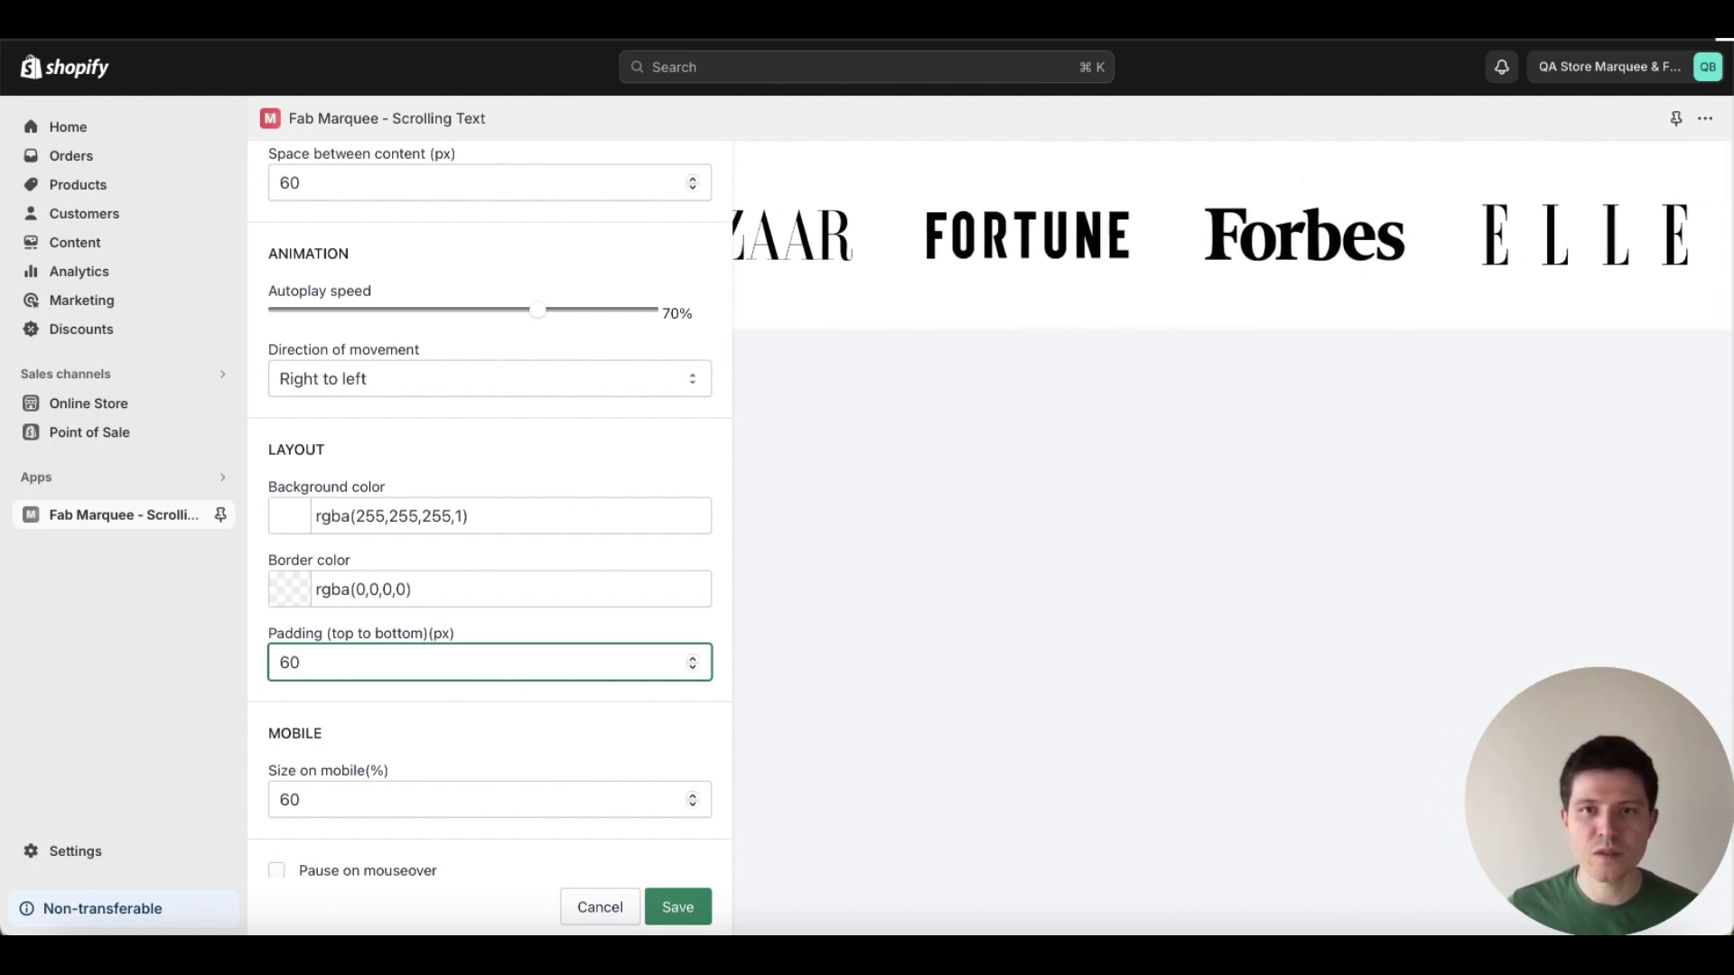
scroll("down", 3)
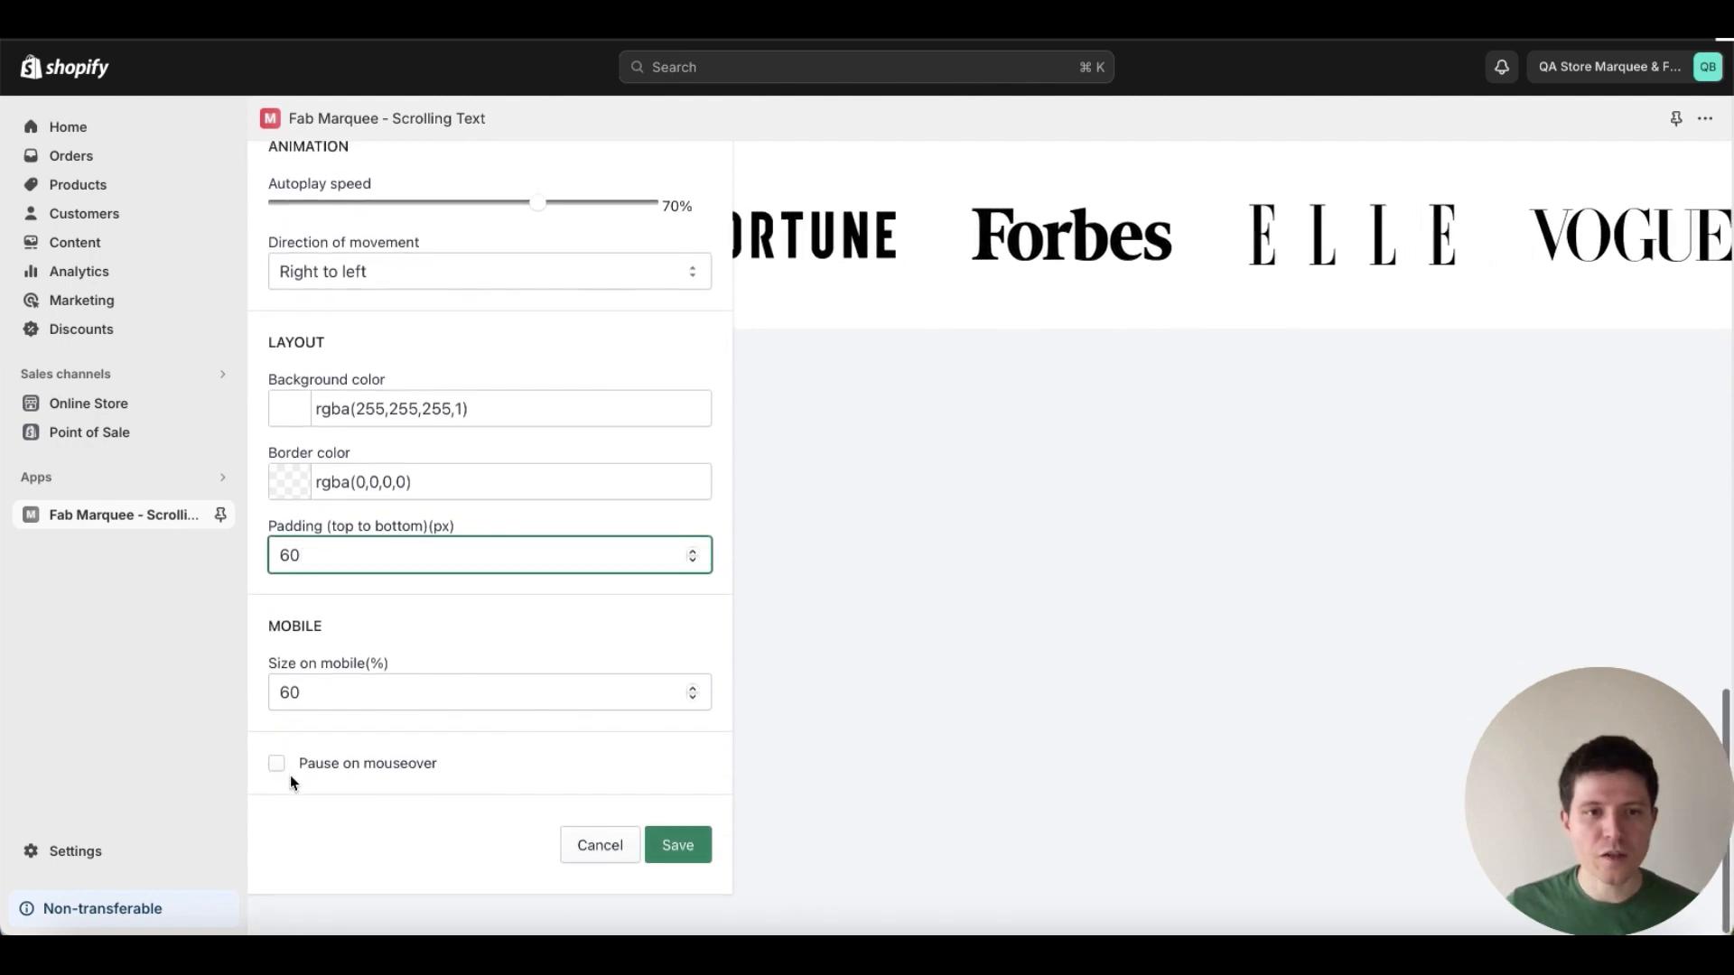
left_click(276, 762)
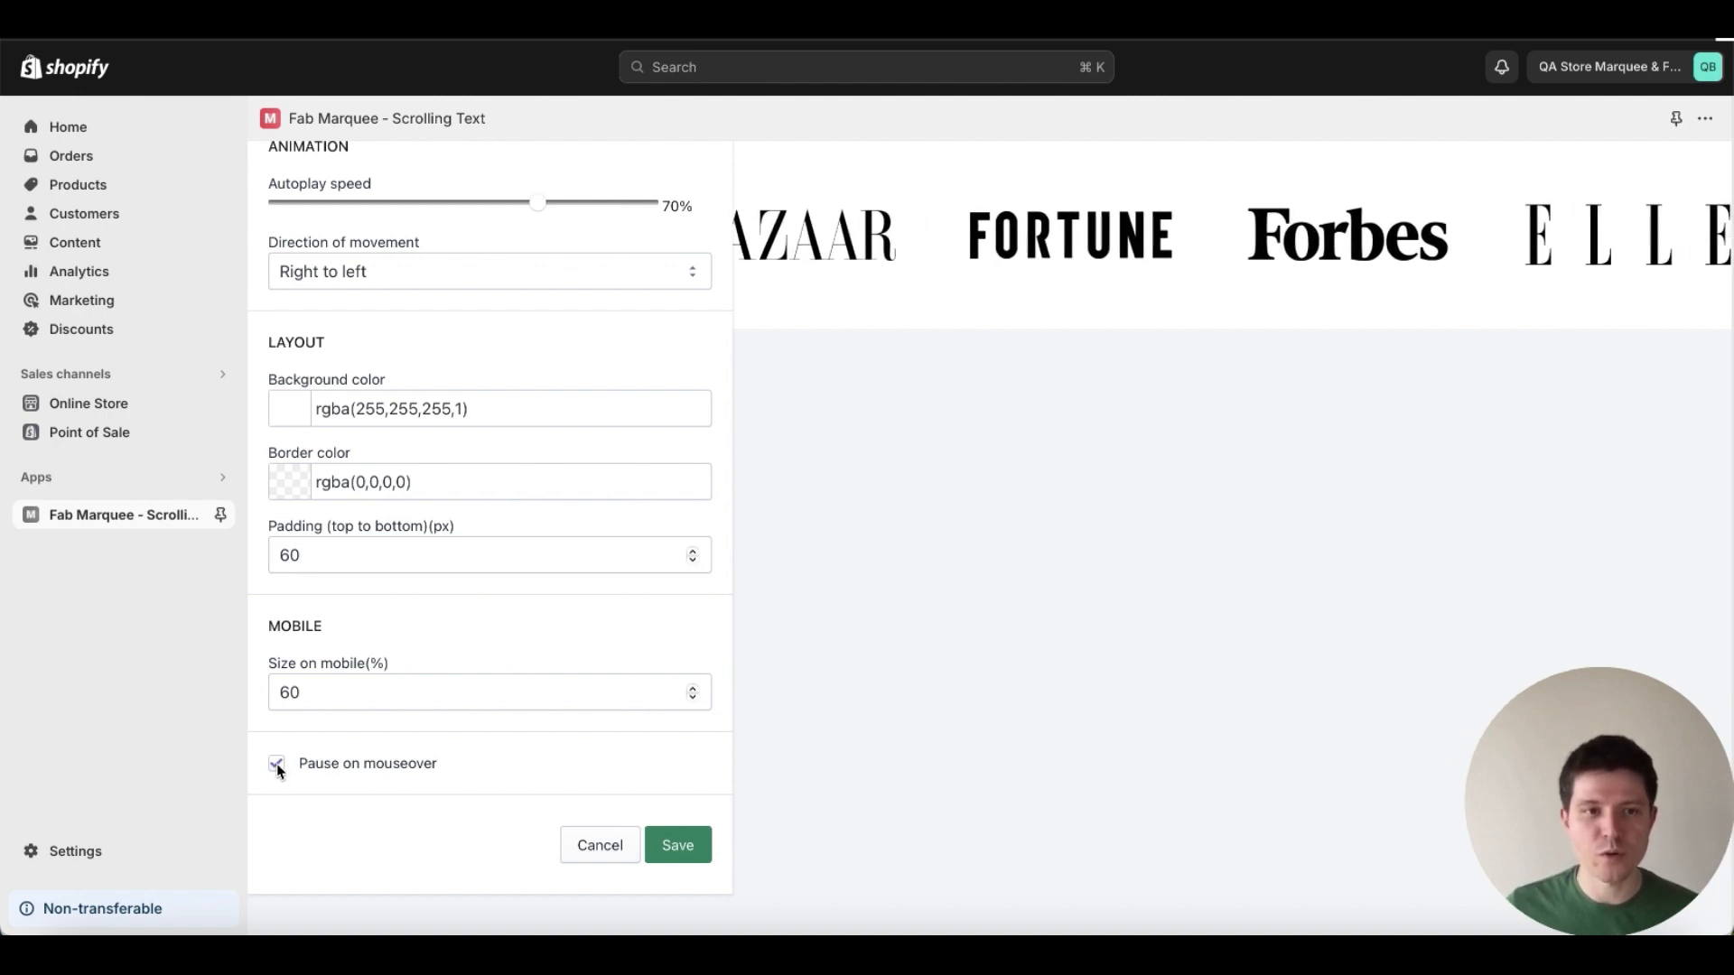
left_click(276, 764)
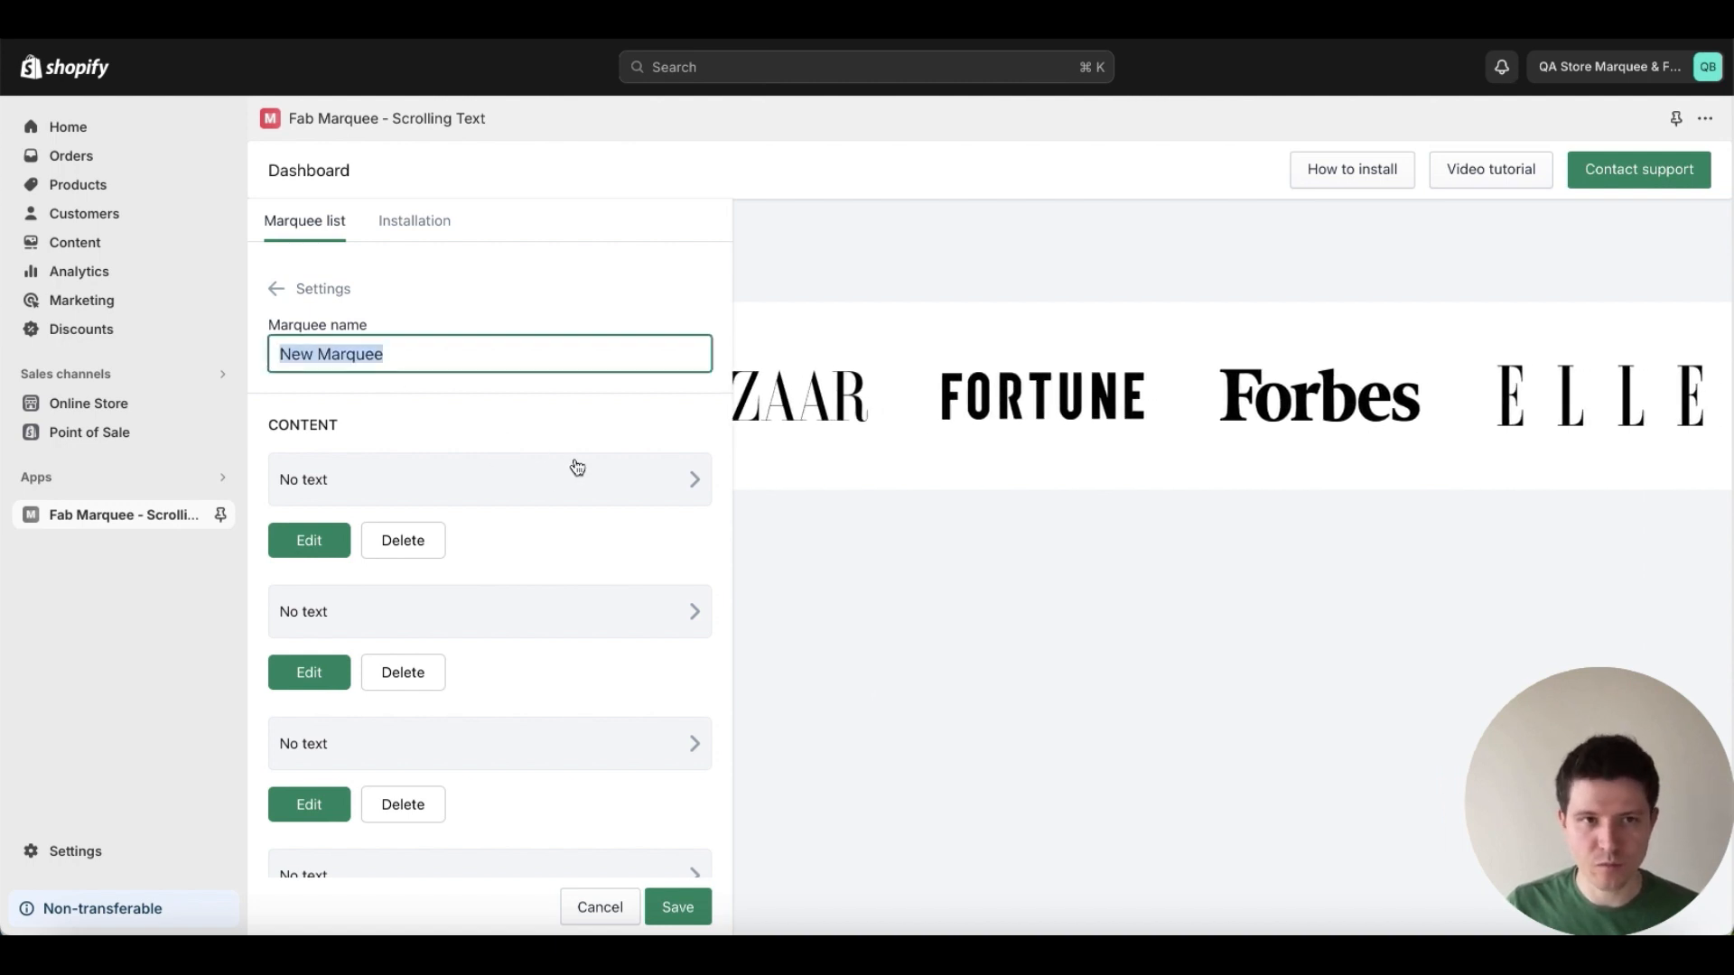
Name the marquee 'Logo banner' and save the configuration.
type("Logo")
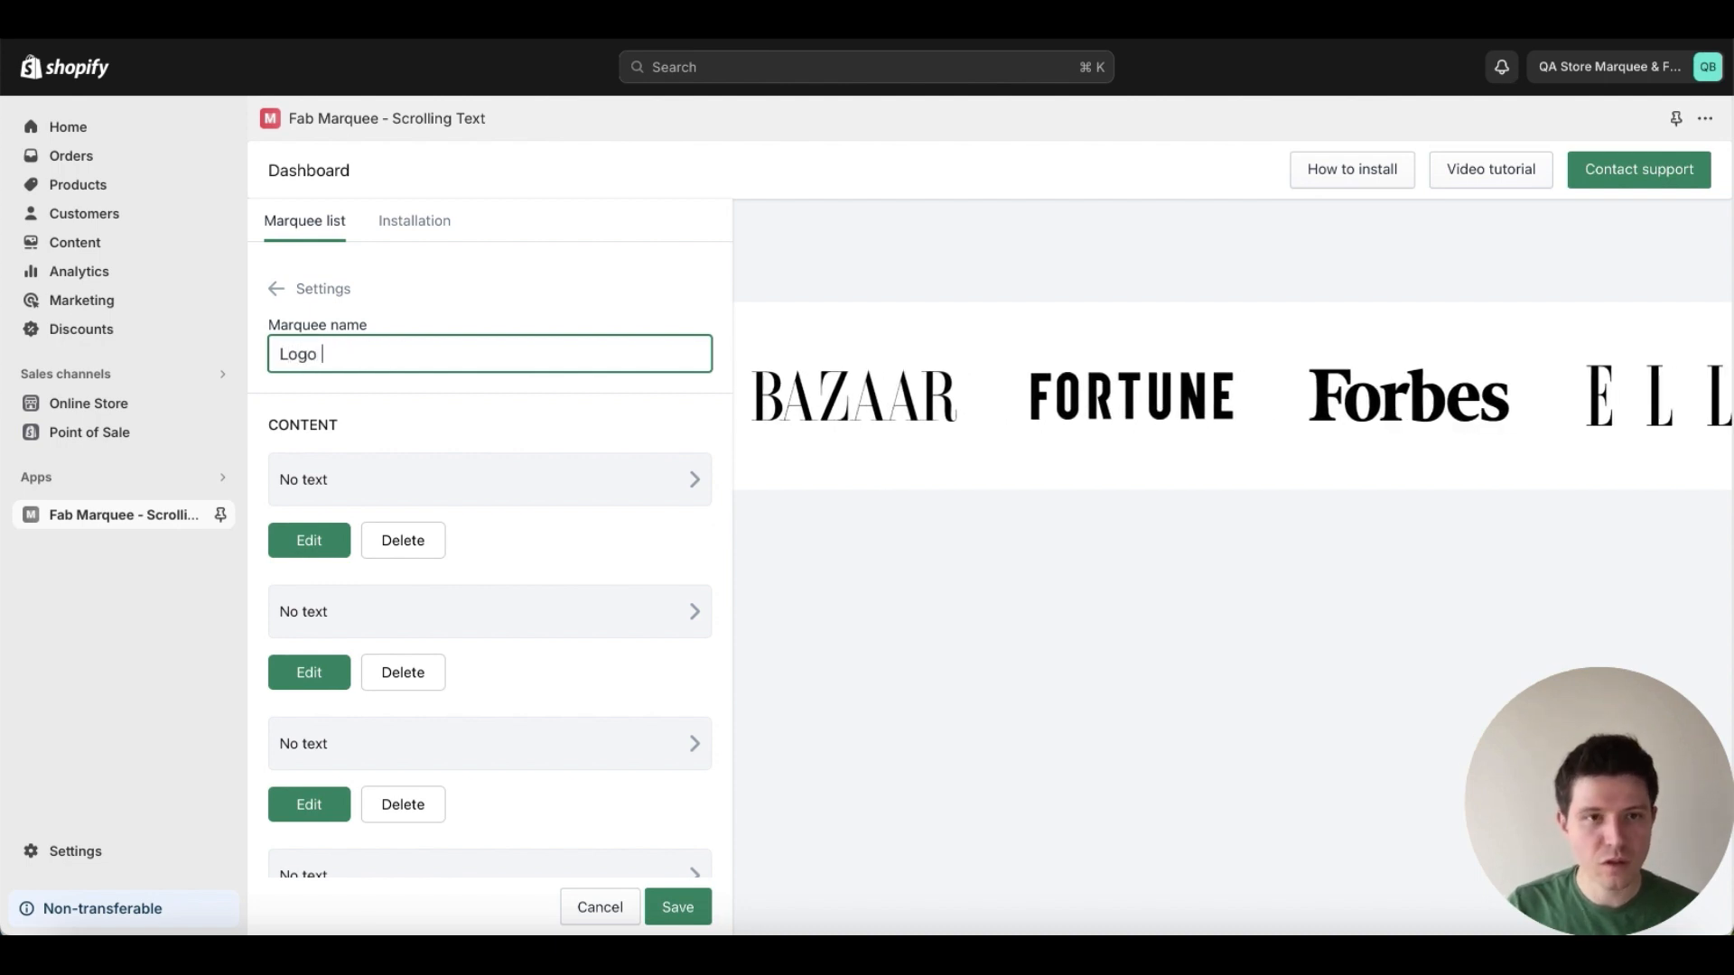
type("banner")
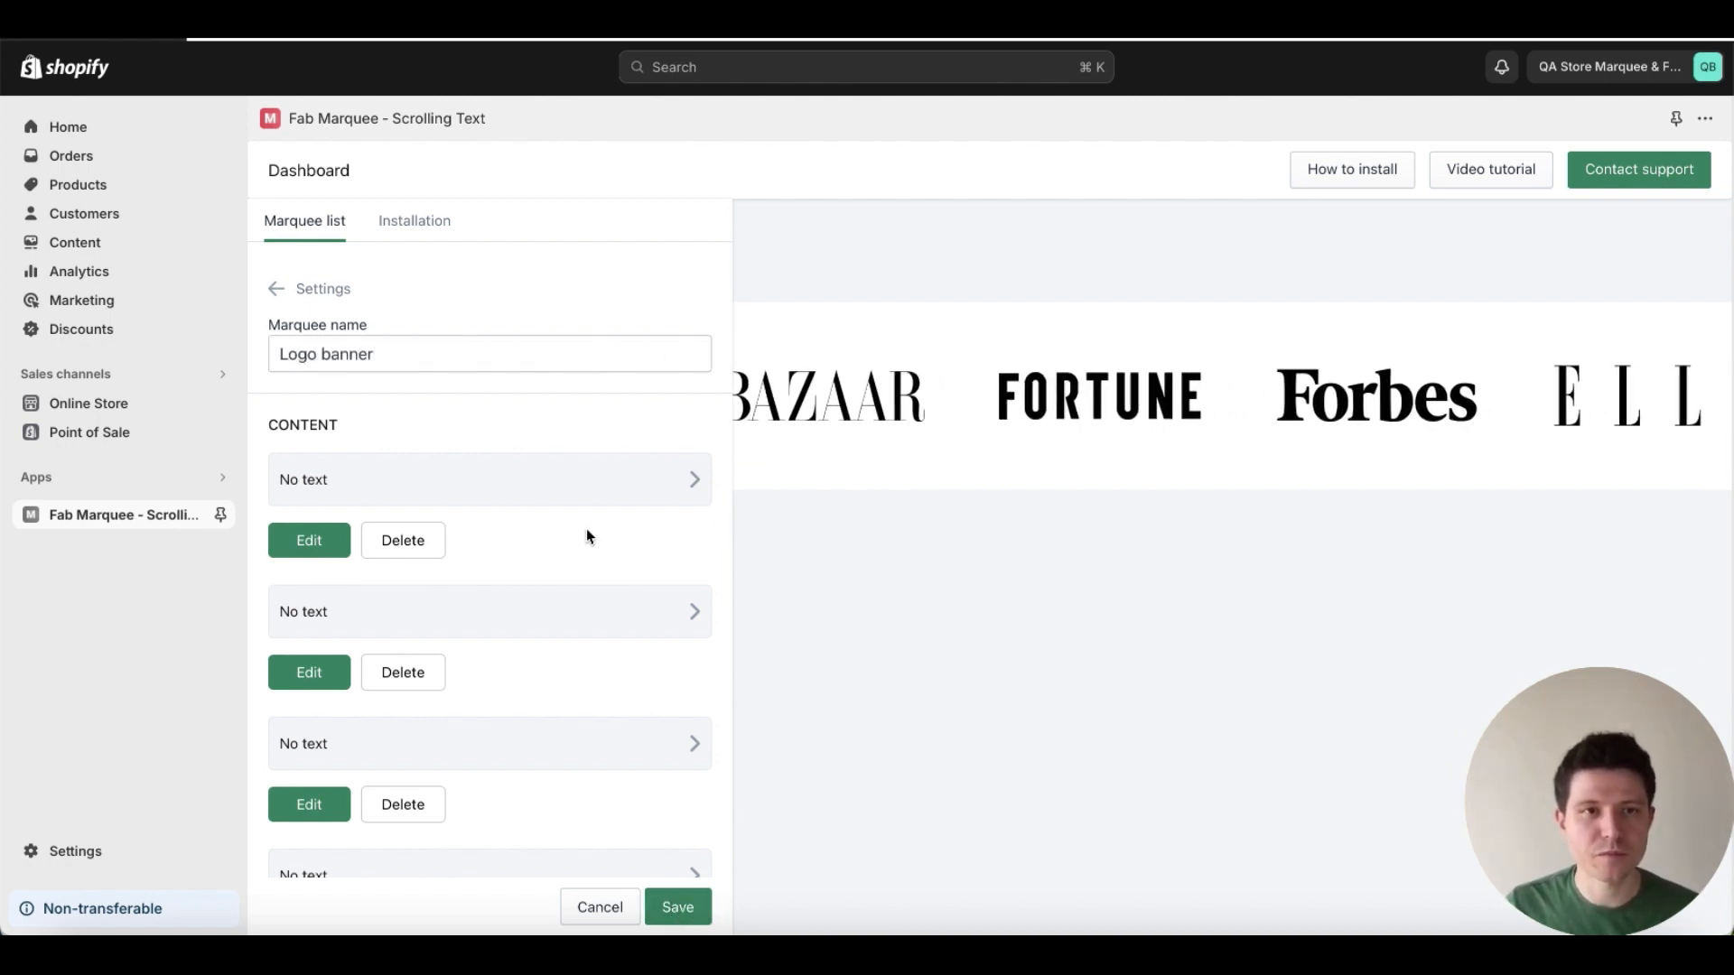
left_click(679, 907)
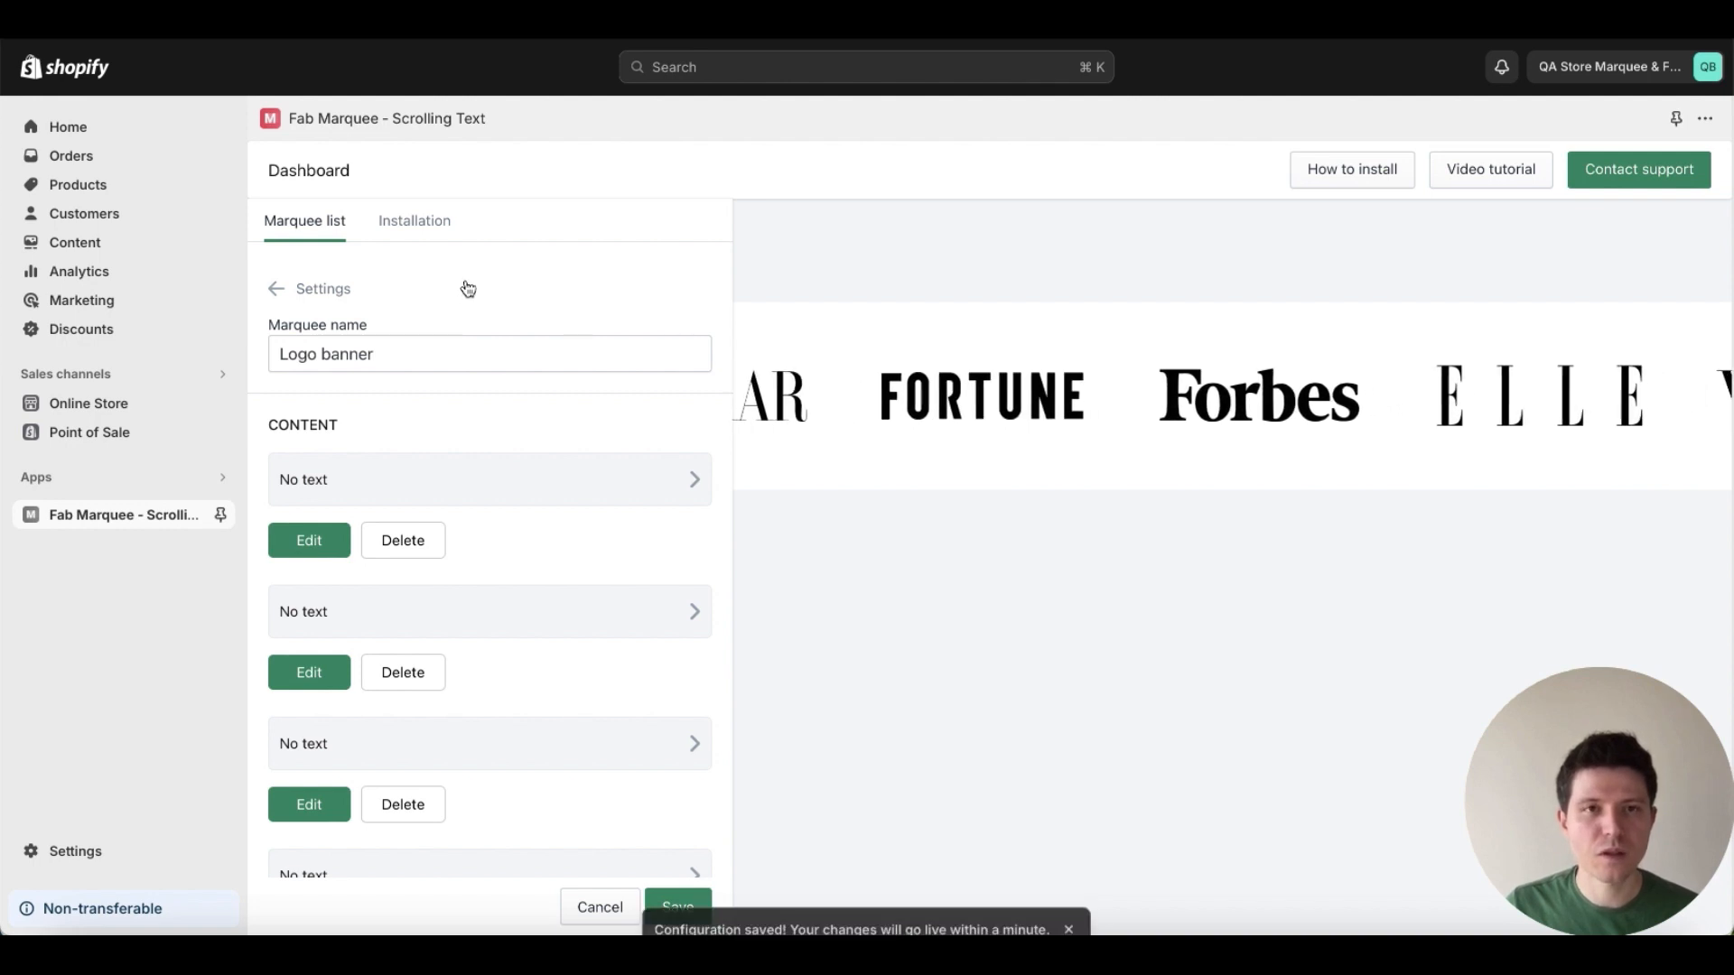
left_click(413, 220)
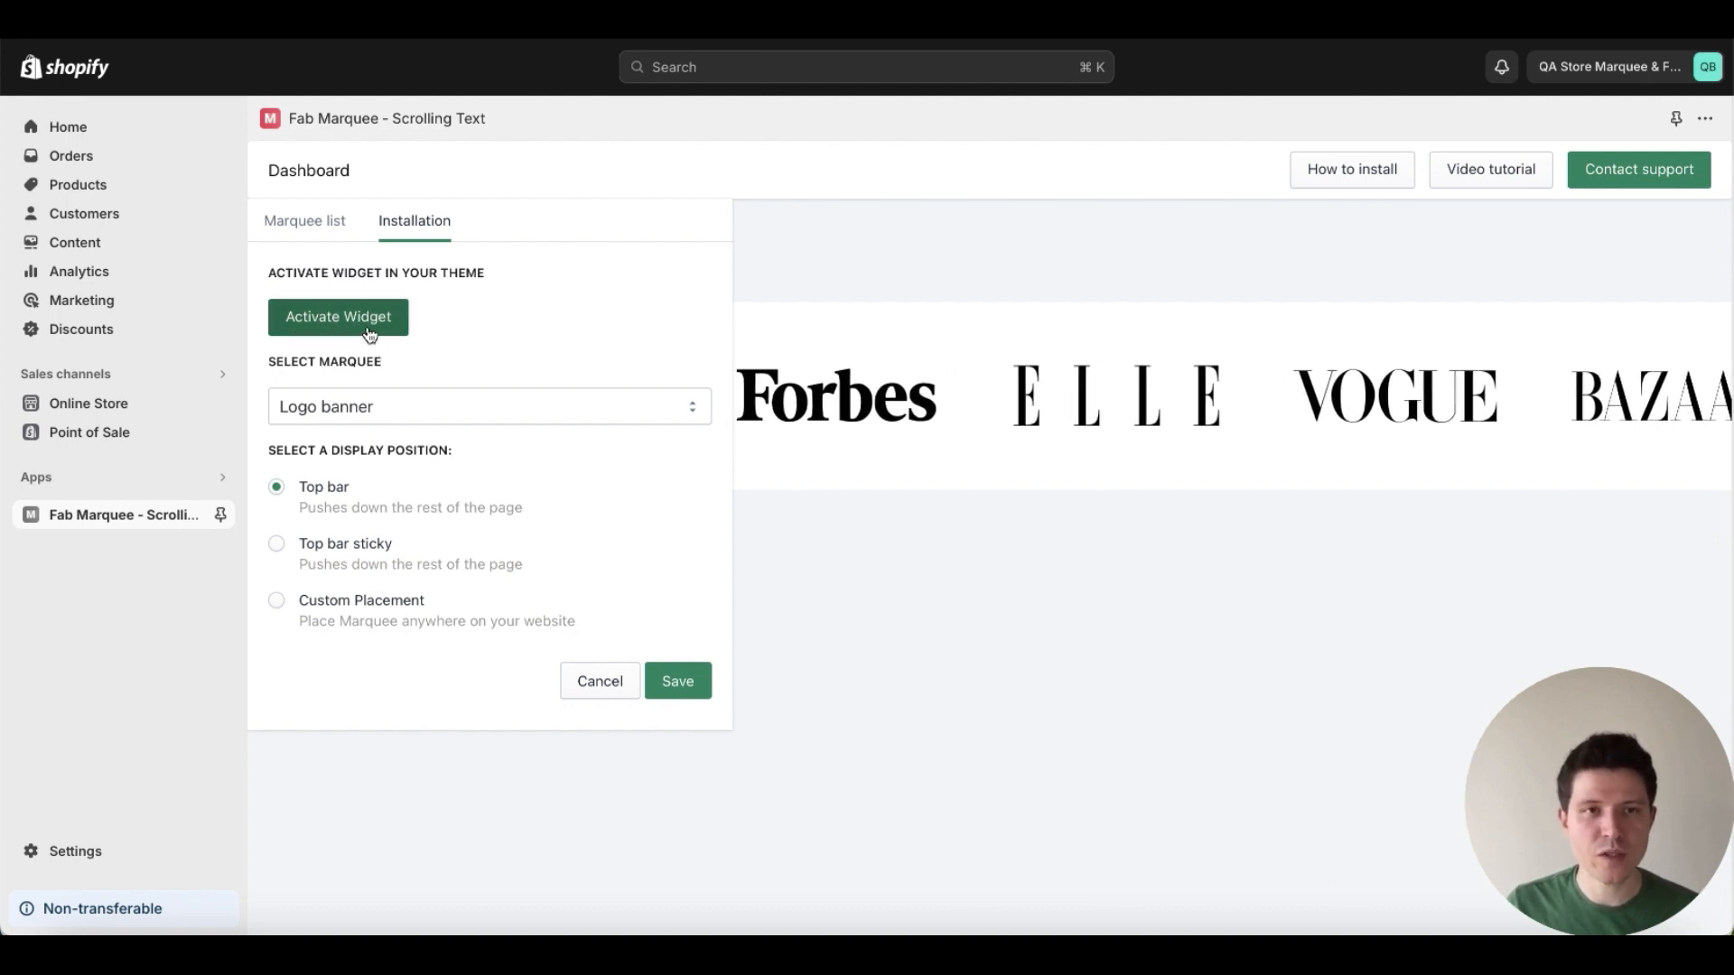
Activate the marquee widget in the store theme from the Installation tab.
left_click(340, 316)
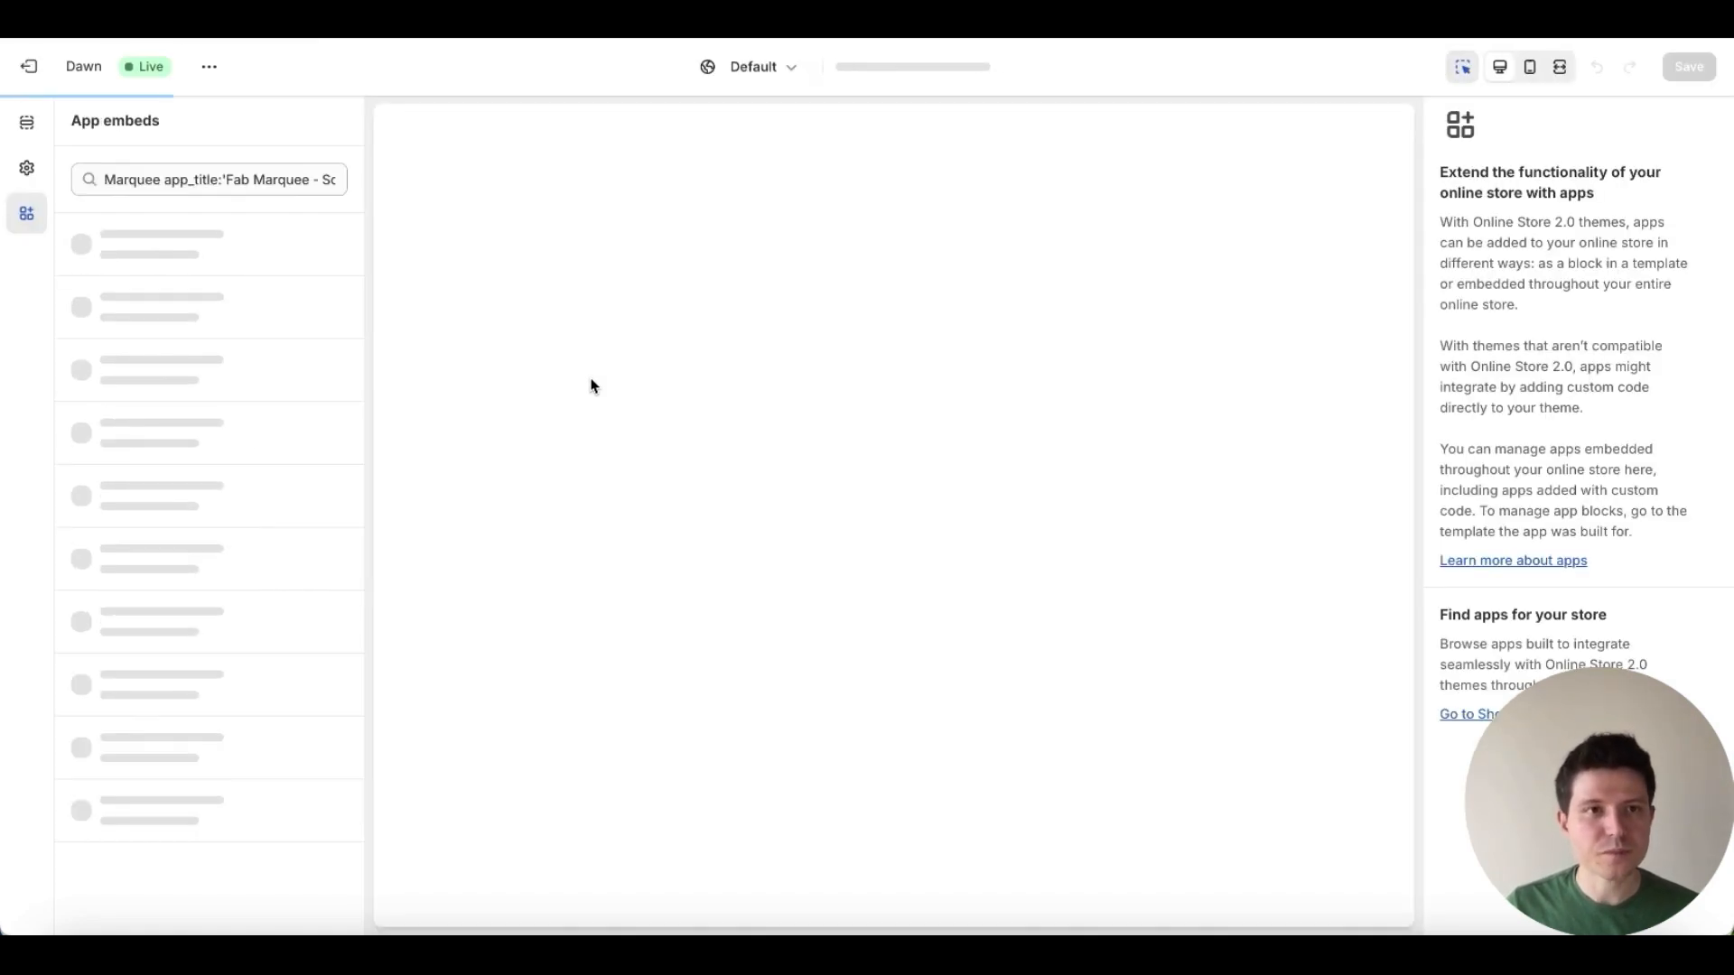
Turn on the Marquee app embed for the Dawn theme and leave back to the app.
left_click(328, 251)
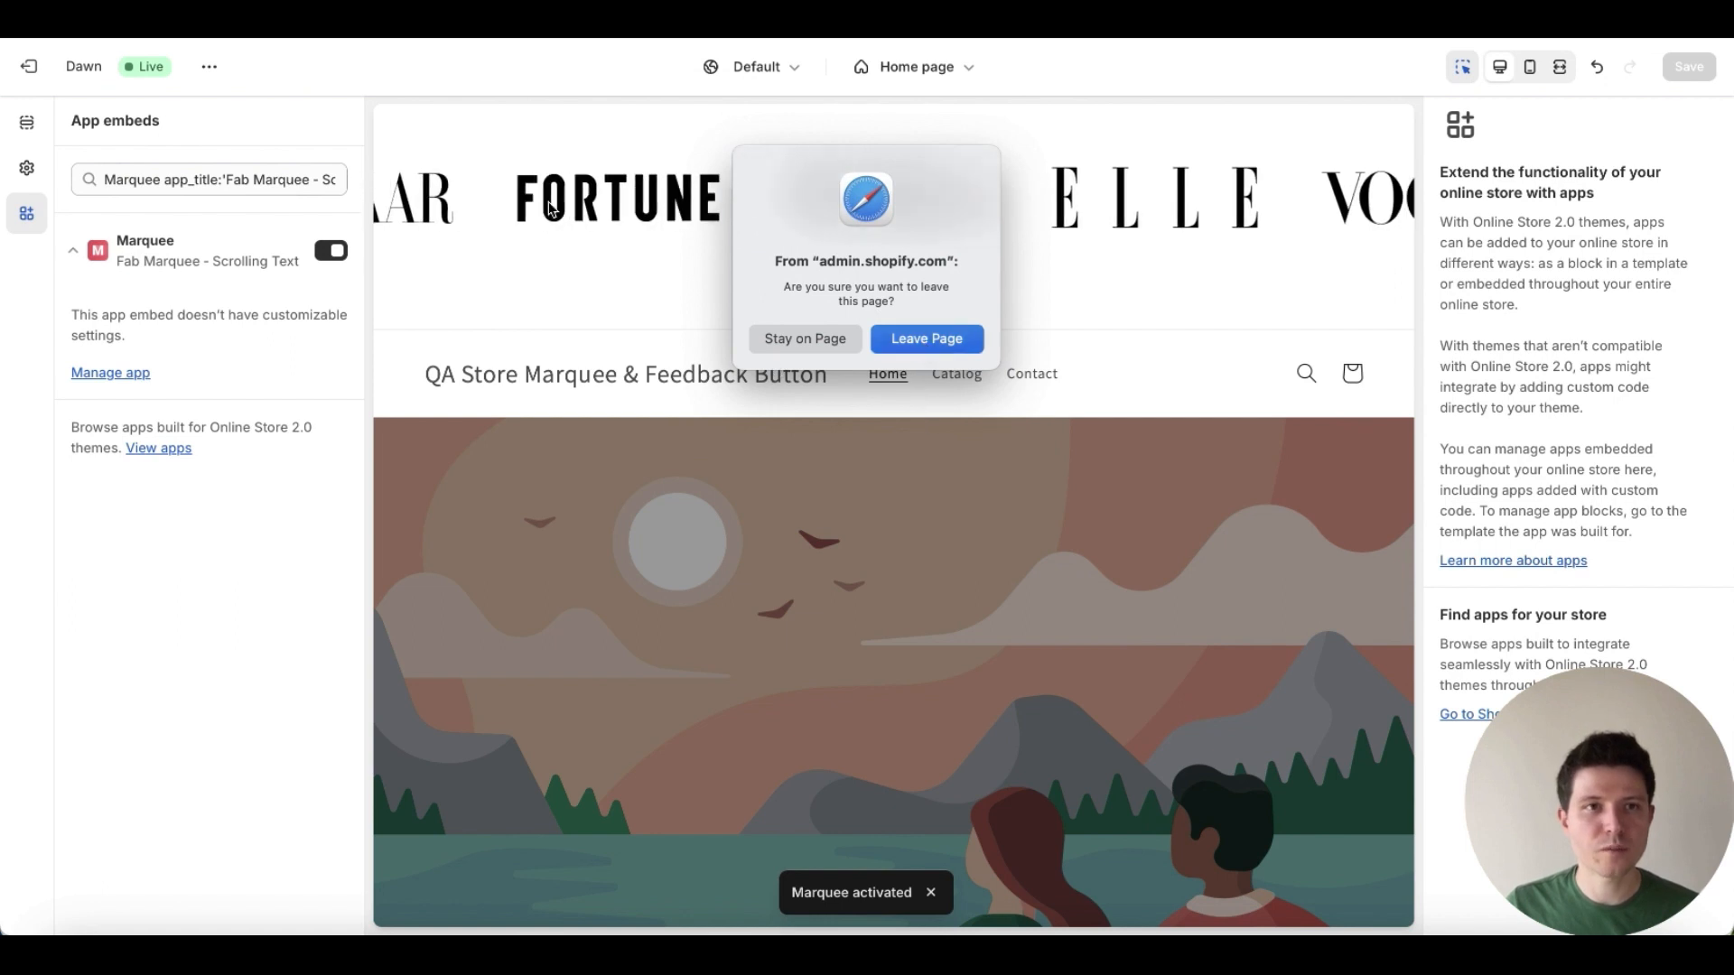
left_click(927, 339)
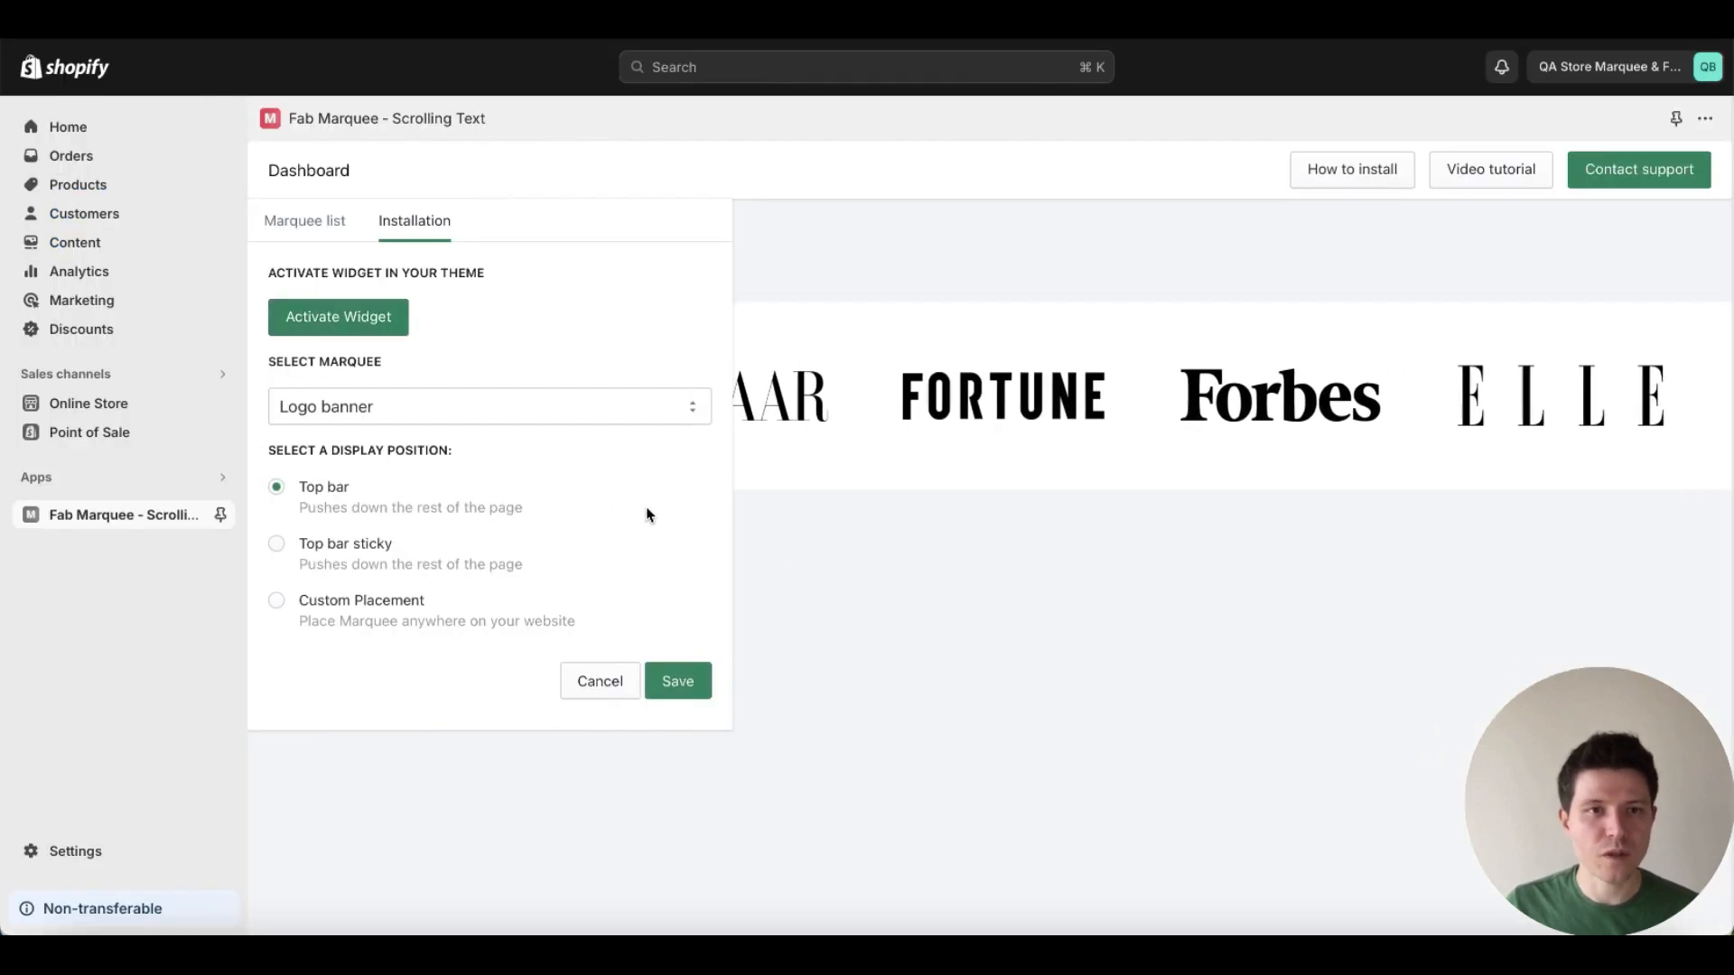
Keep Logo banner selected and switch its display position to Custom Placement.
left_click(487, 406)
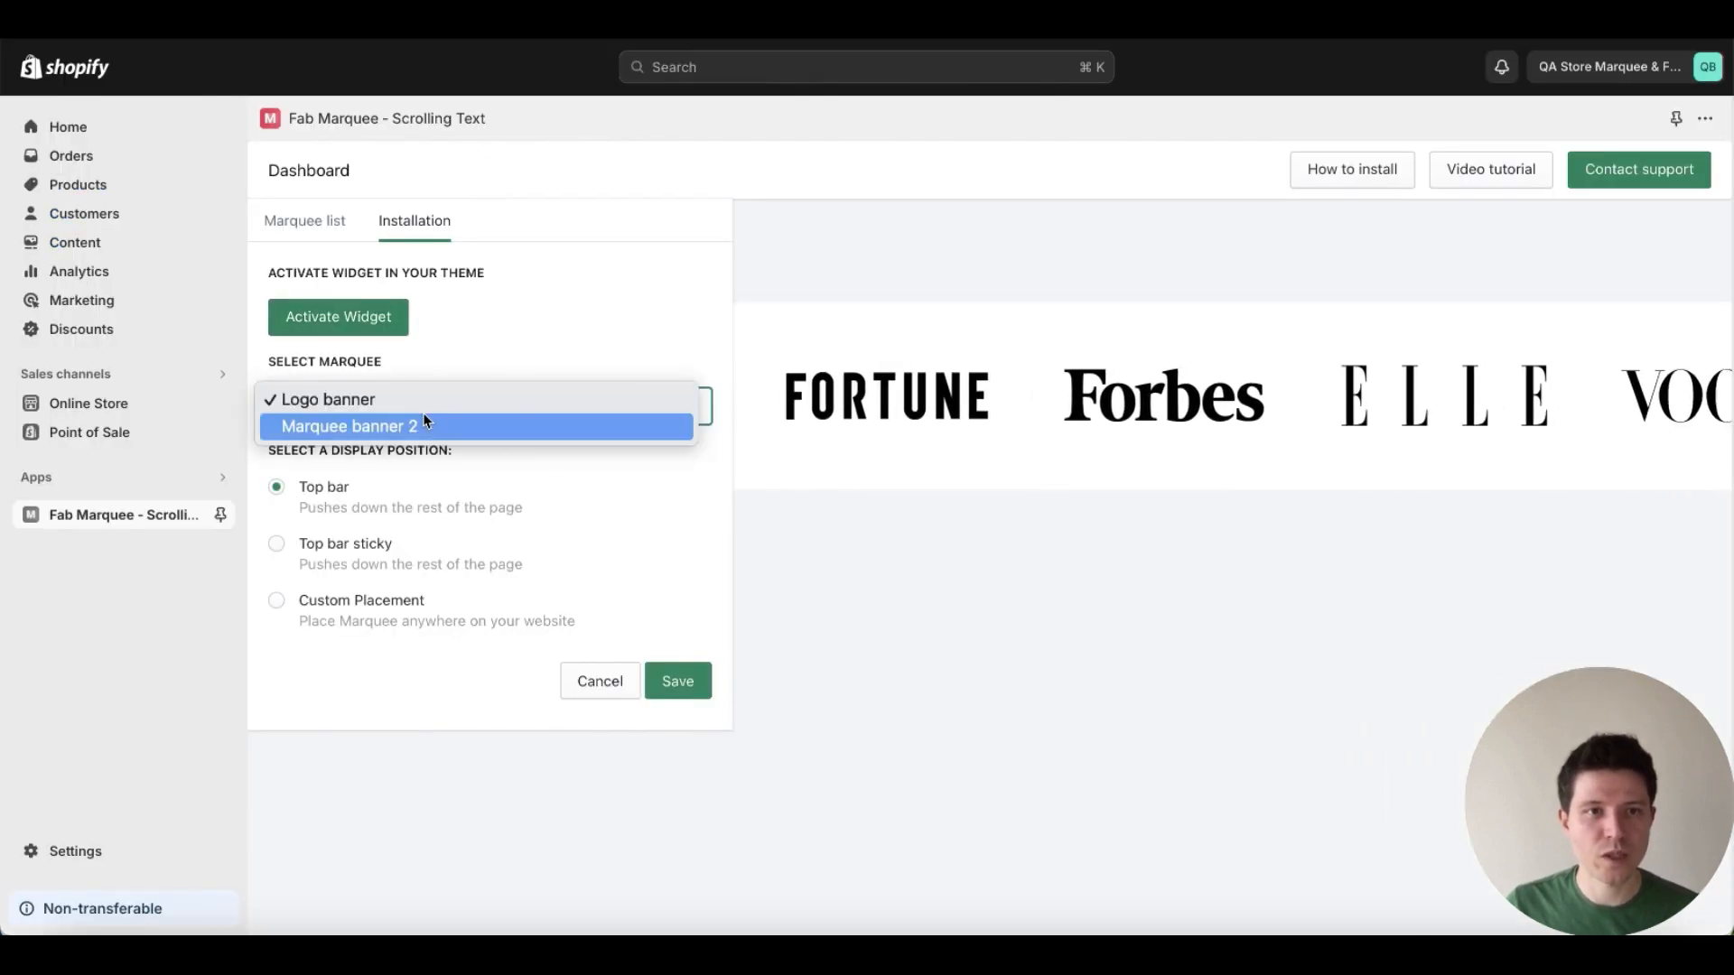
left_click(328, 399)
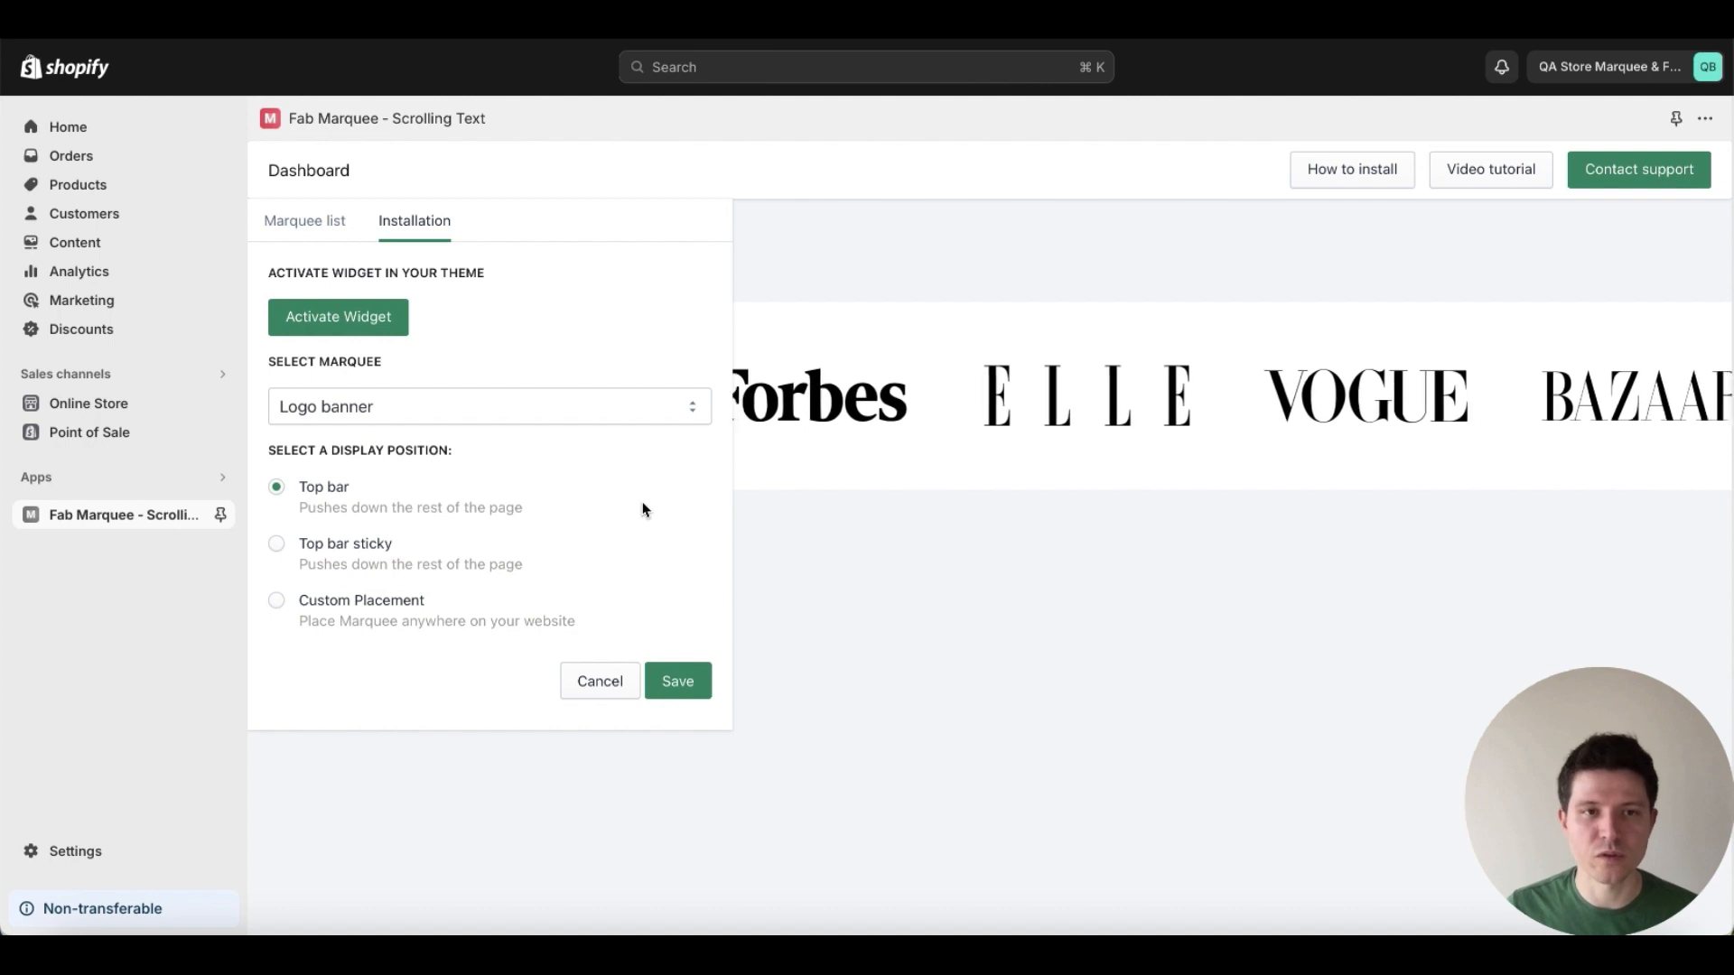
mouse_move(598, 513)
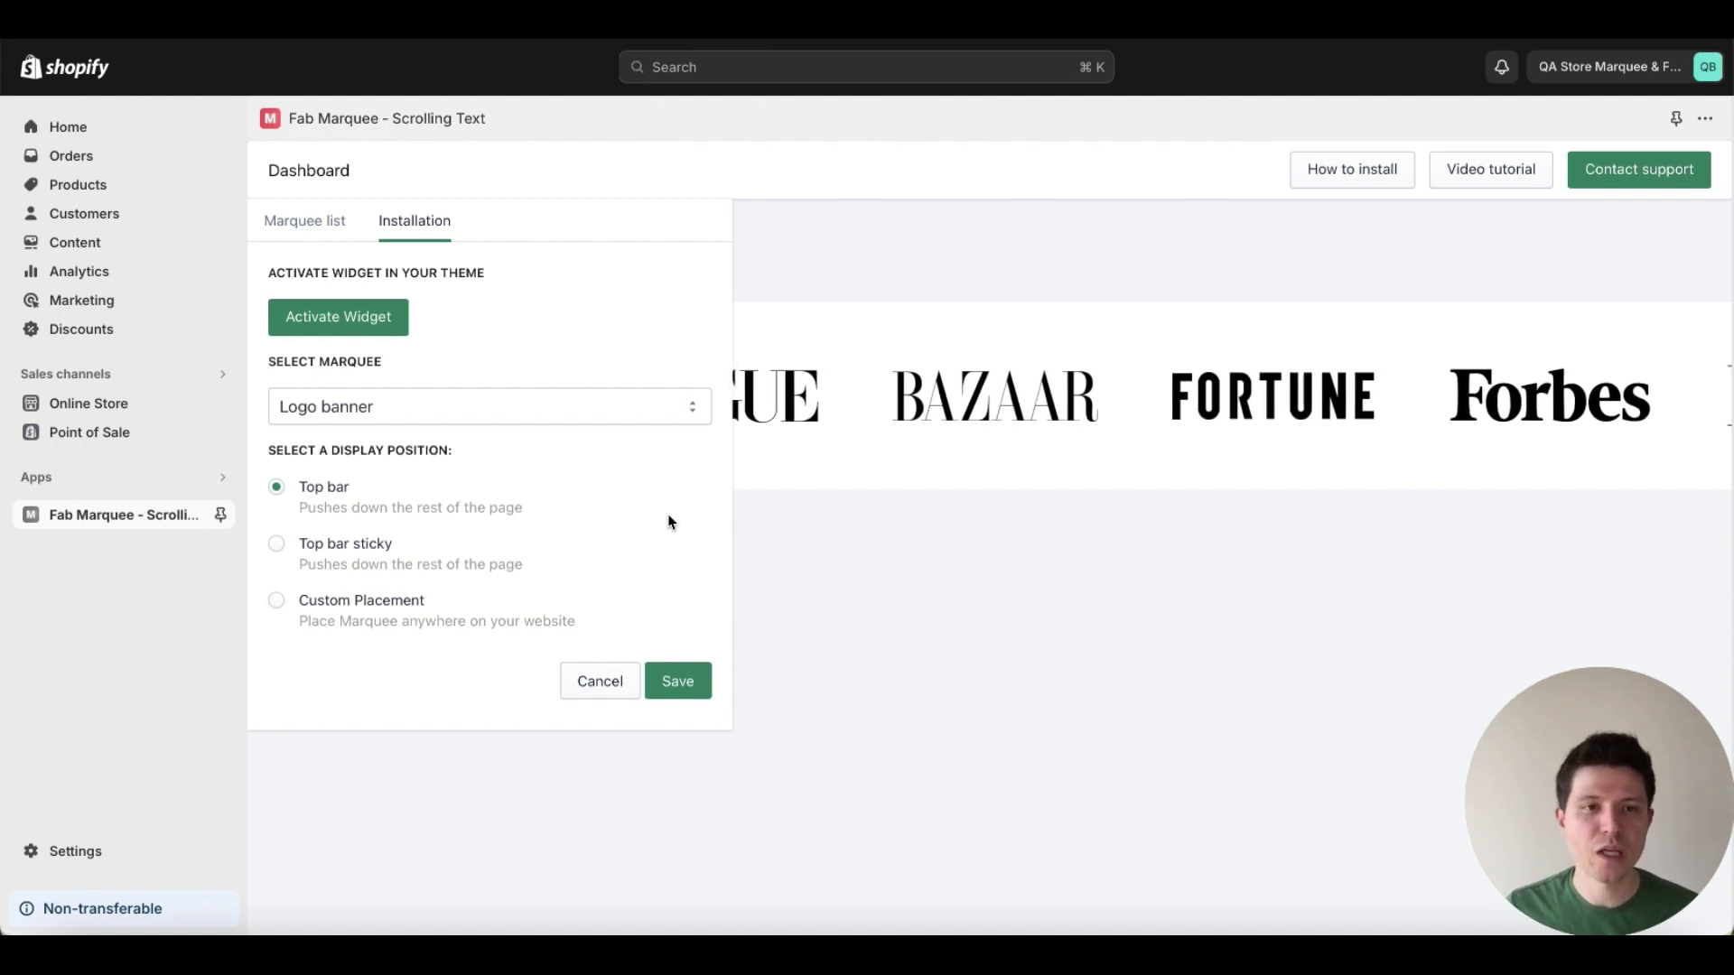
mouse_move(585, 578)
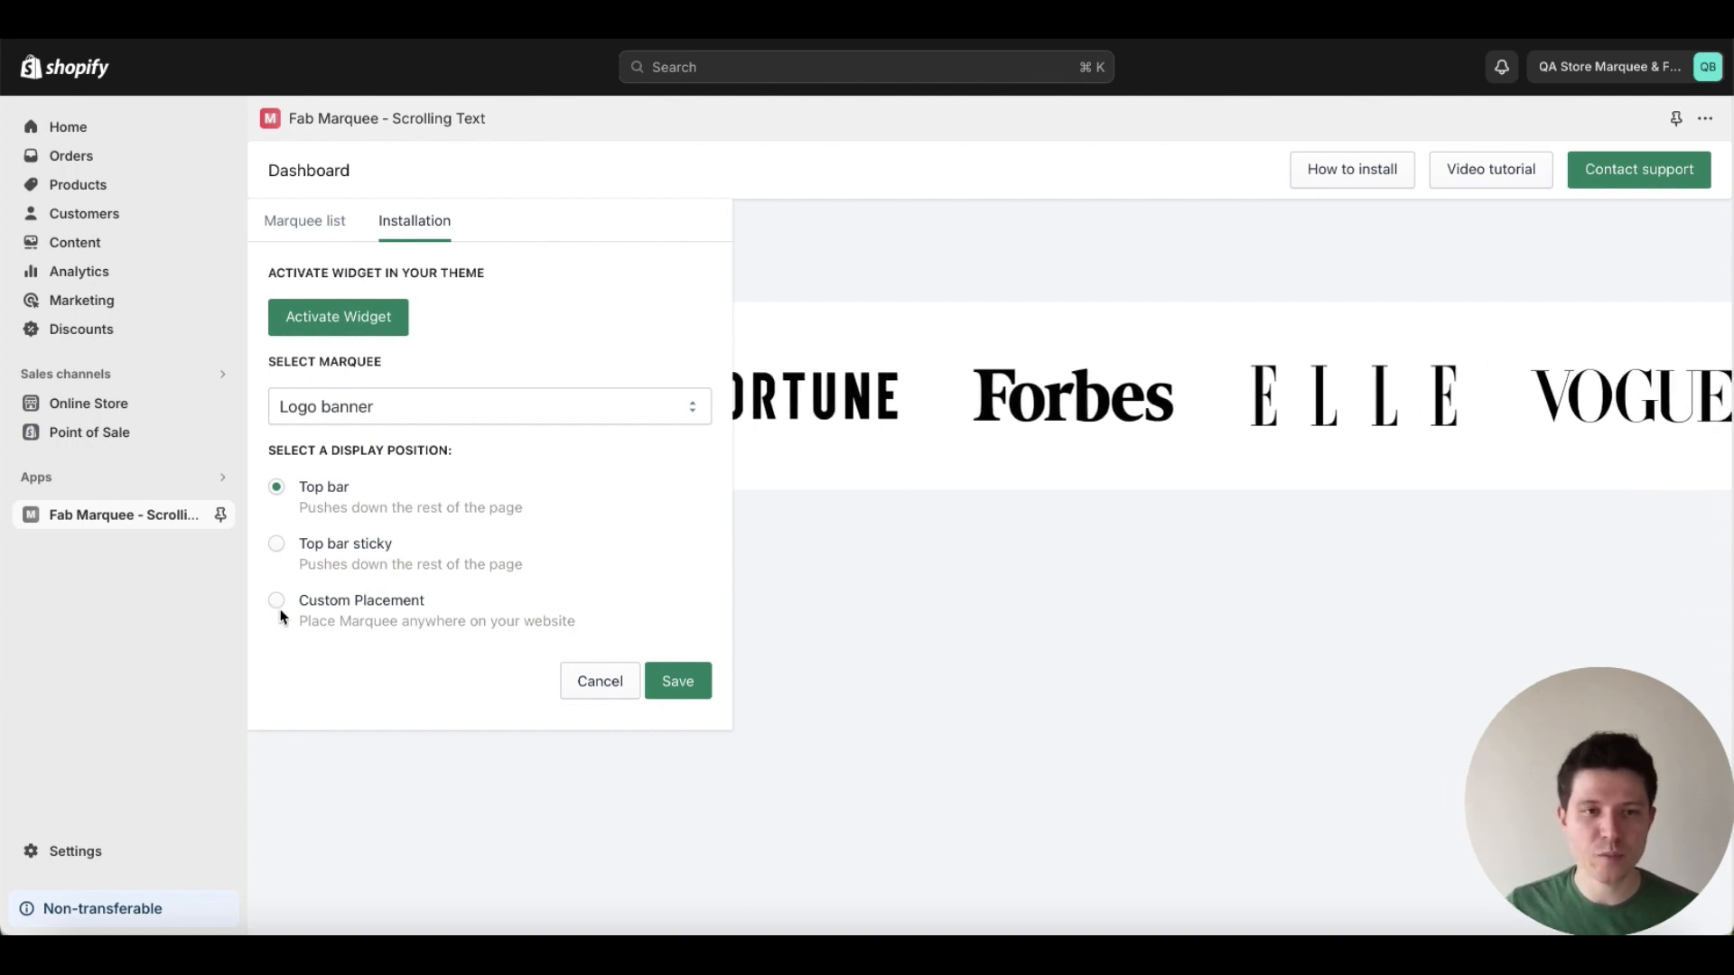
left_click(275, 602)
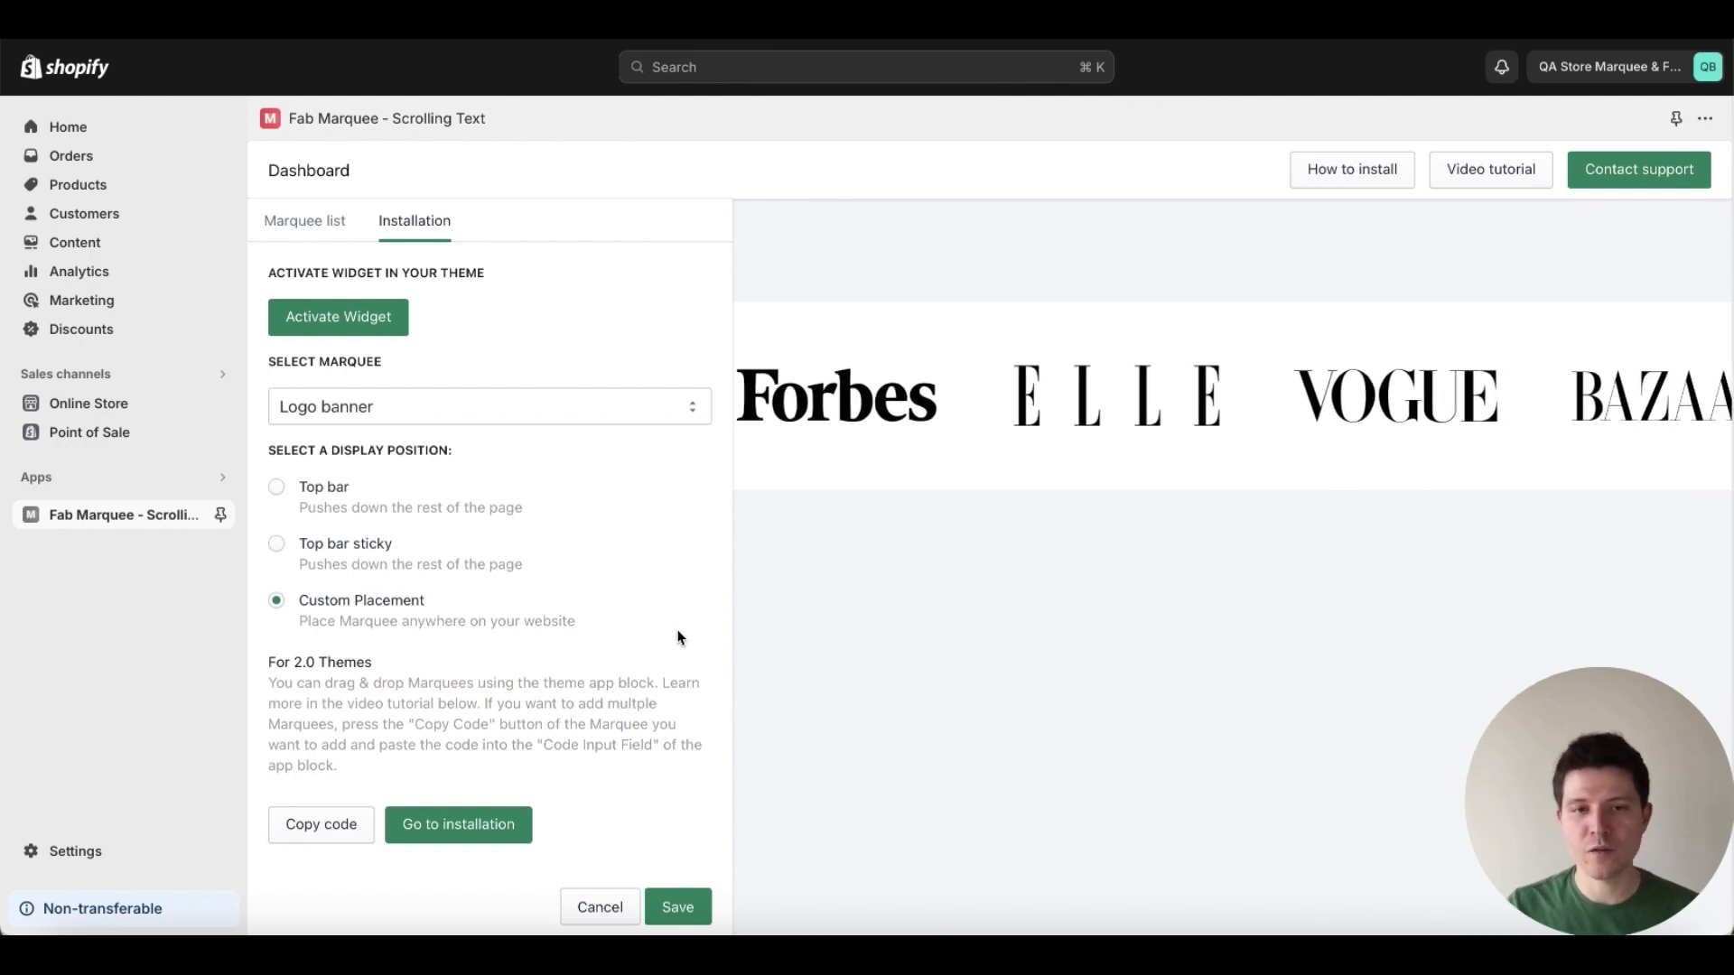
Copy the Logo banner marquee's embed code for custom placement.
scroll("down", 3)
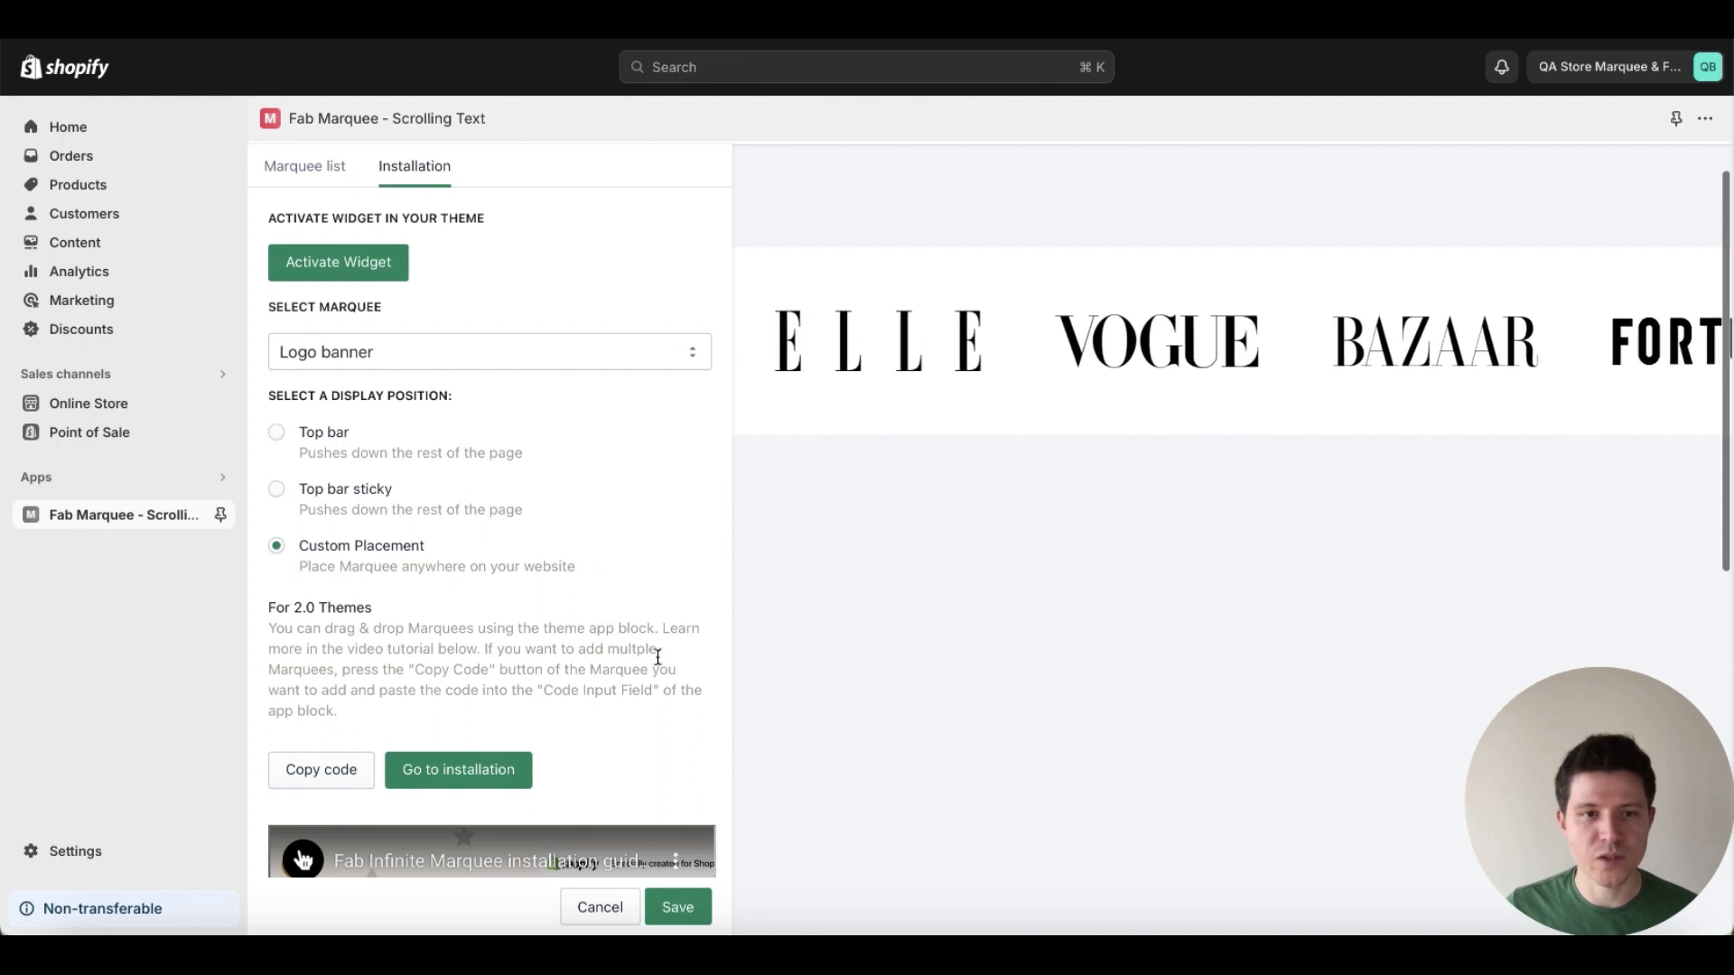
scroll("down", 3)
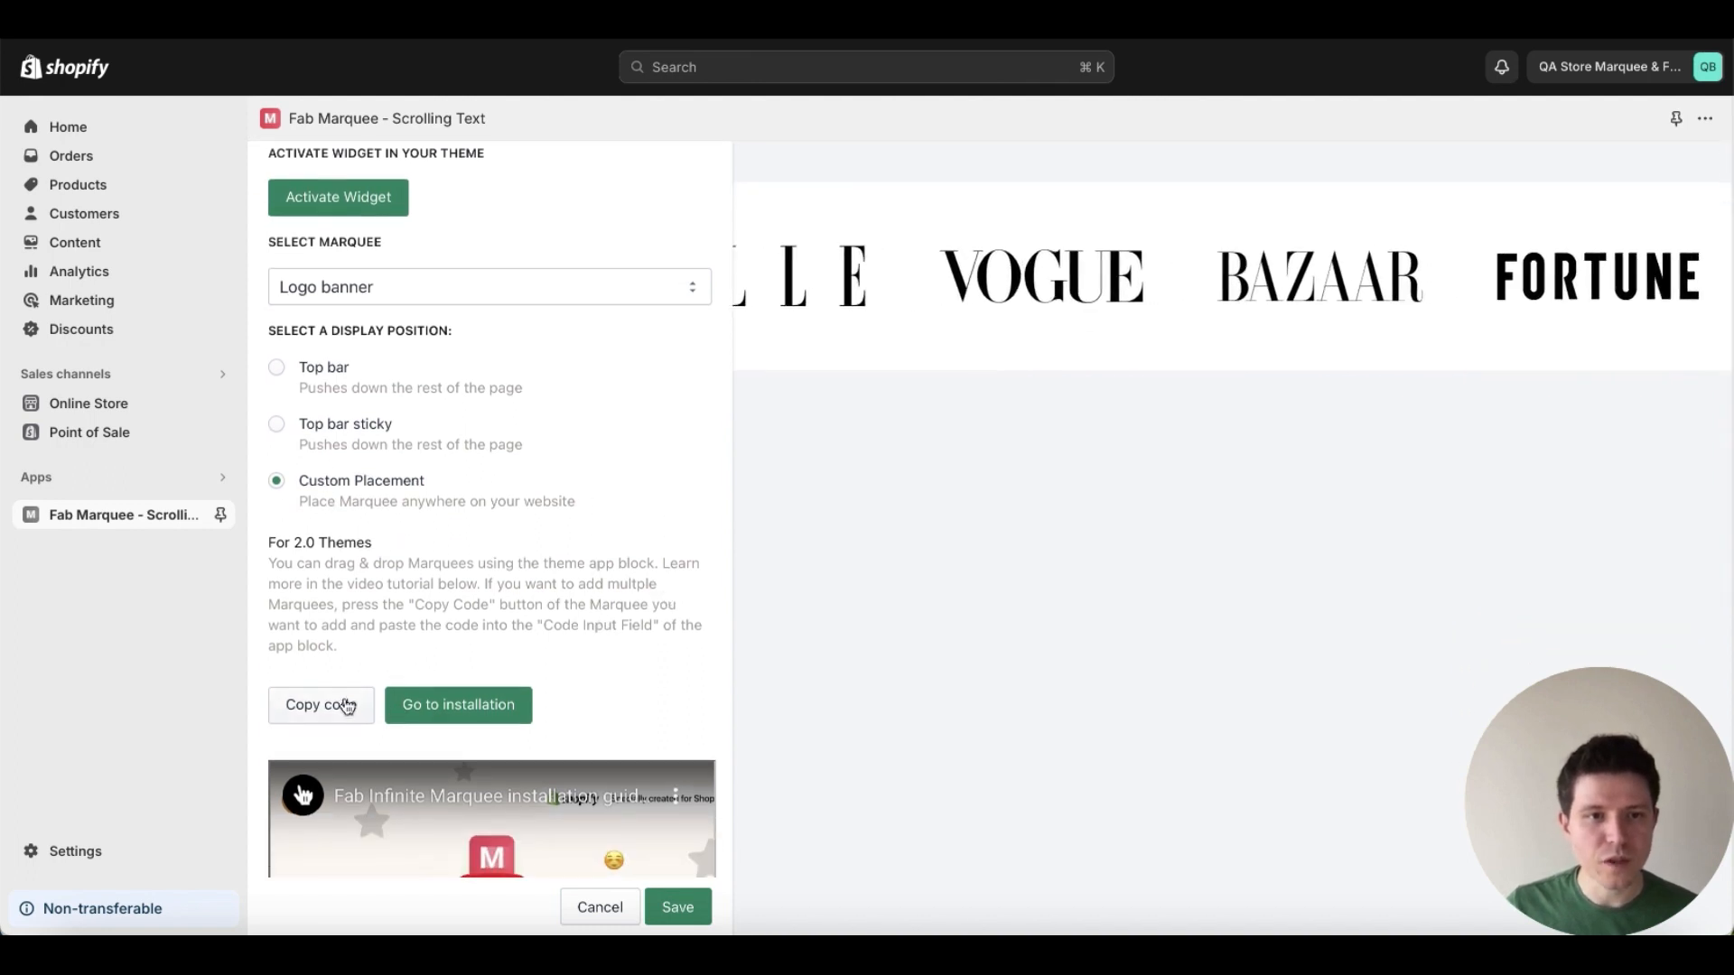
left_click(321, 704)
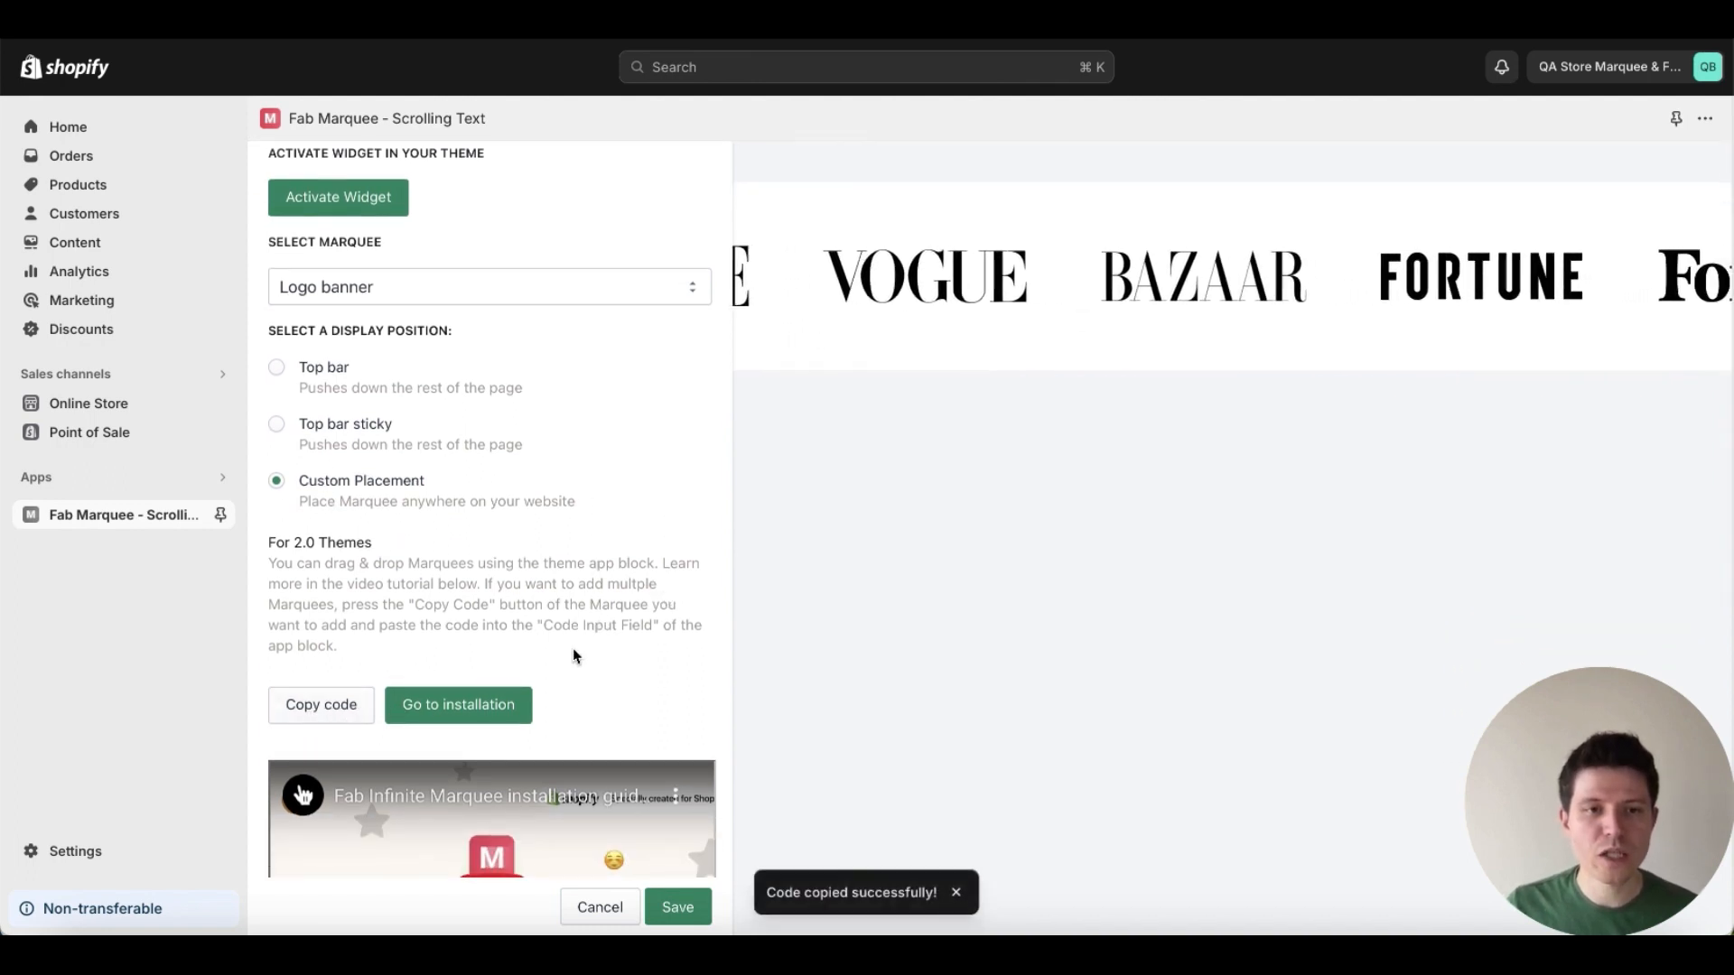
scroll("down", 3)
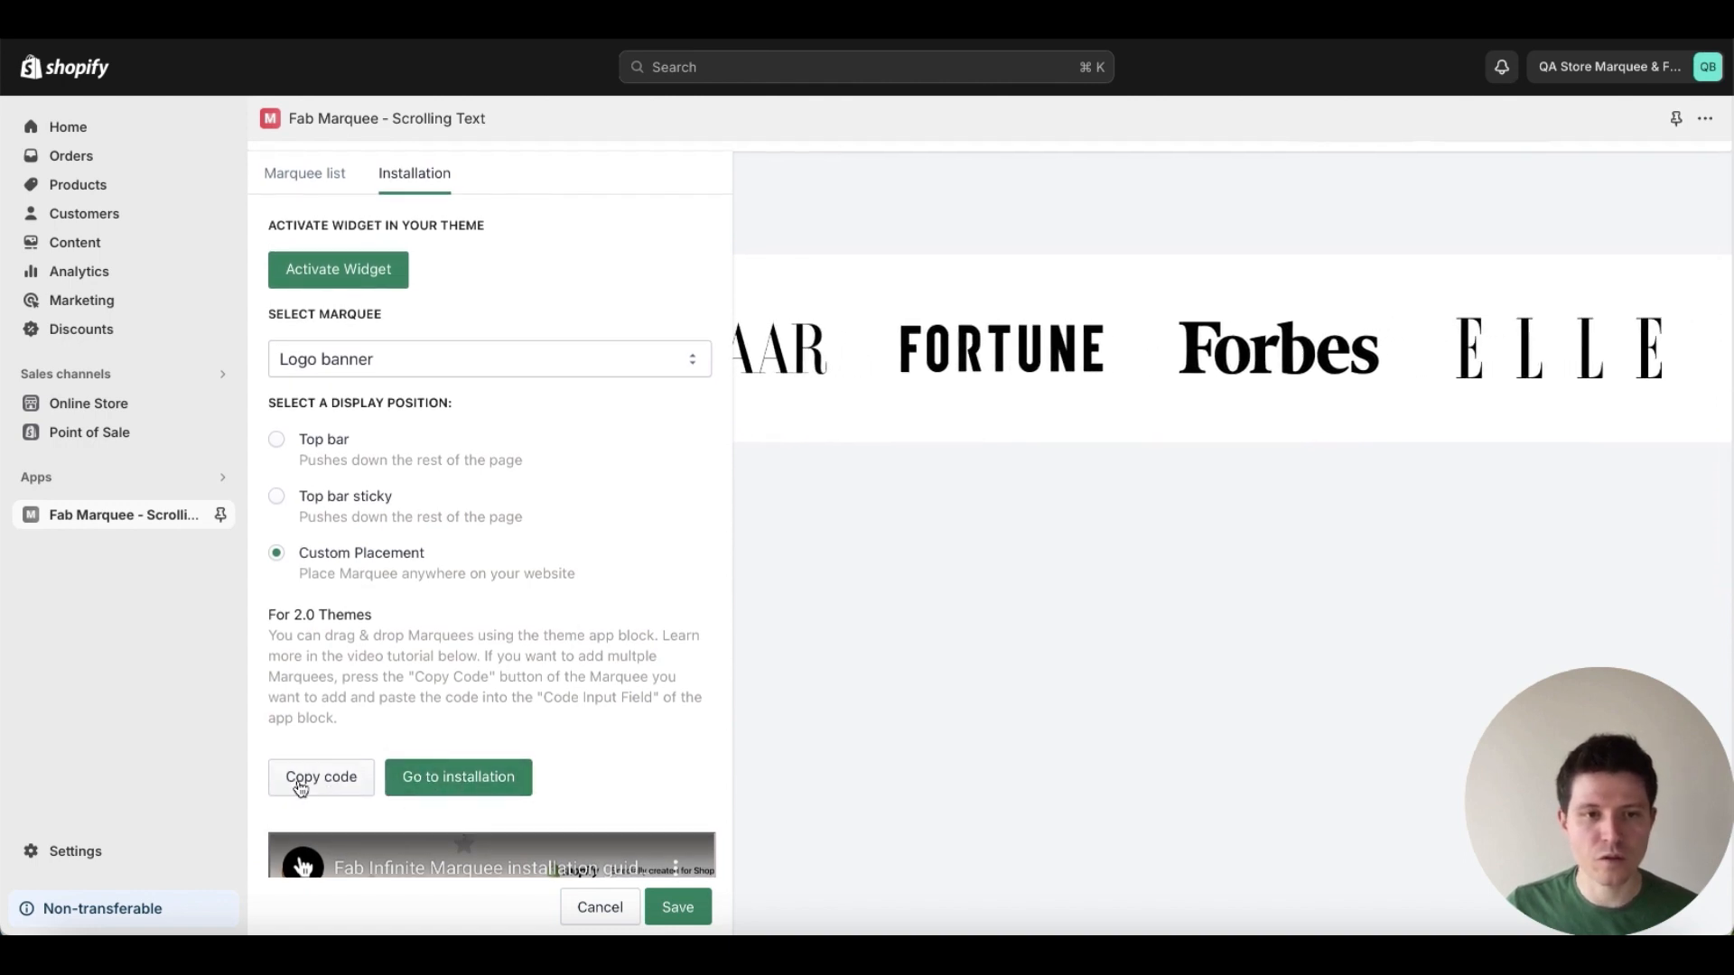
left_click(321, 776)
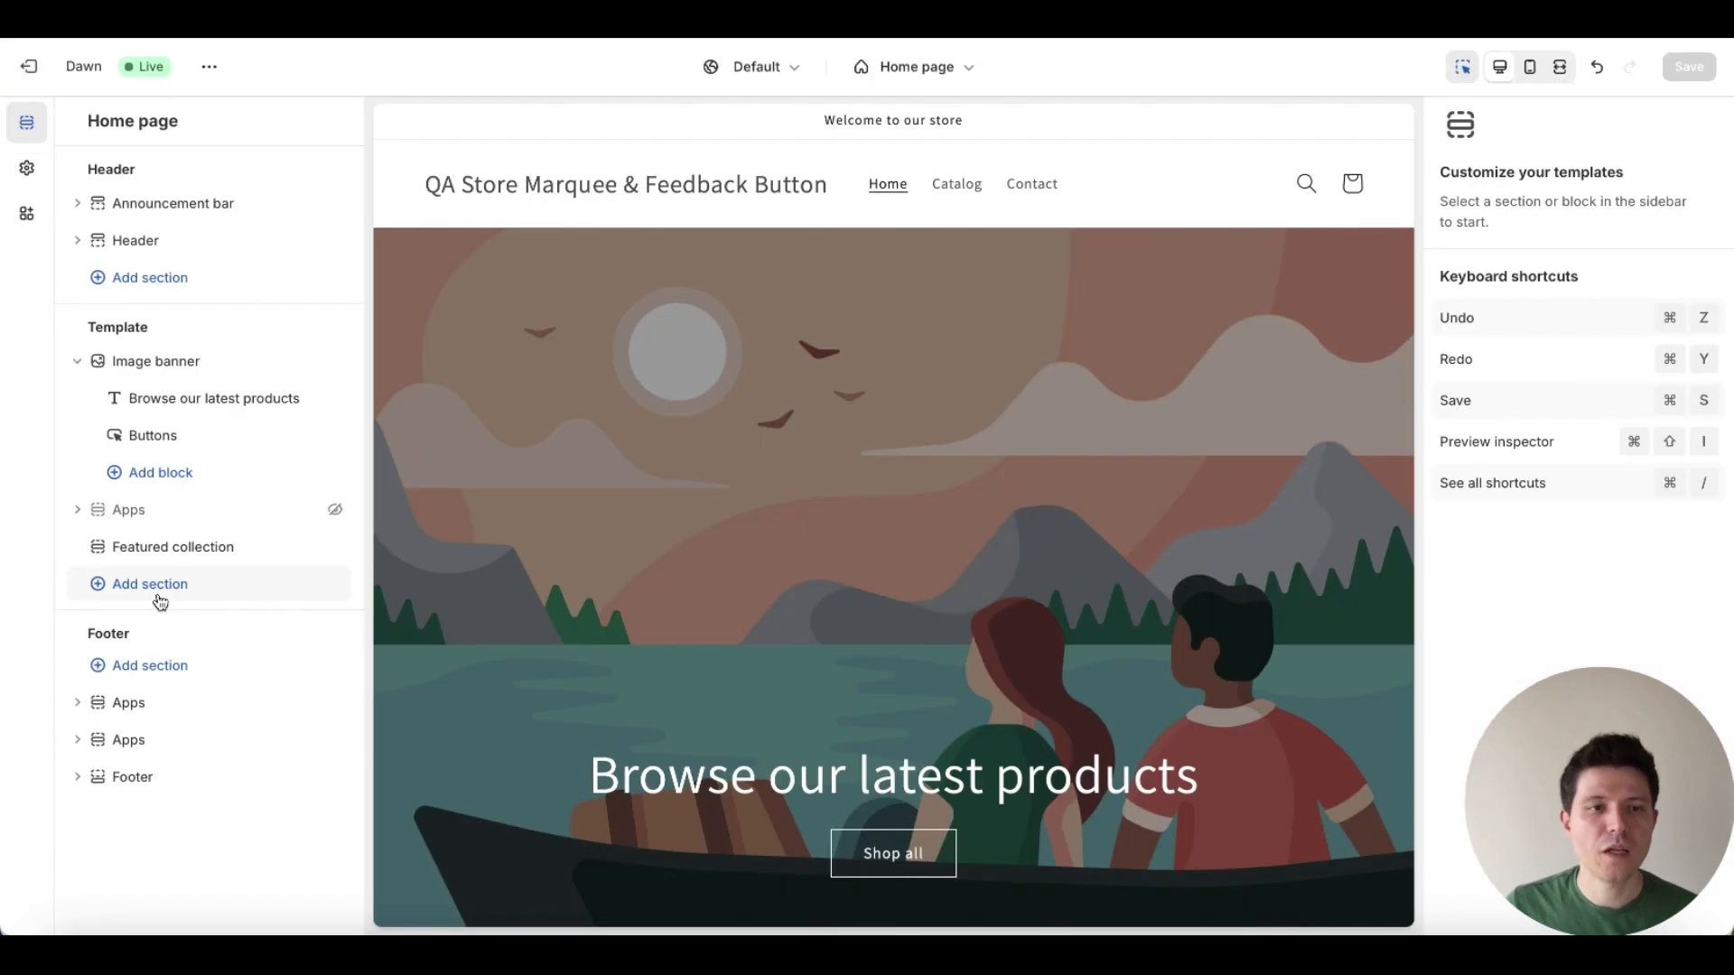
Add the Fab Custom Marquee app section to the Dawn home page template and preview the logo strip.
left_click(148, 585)
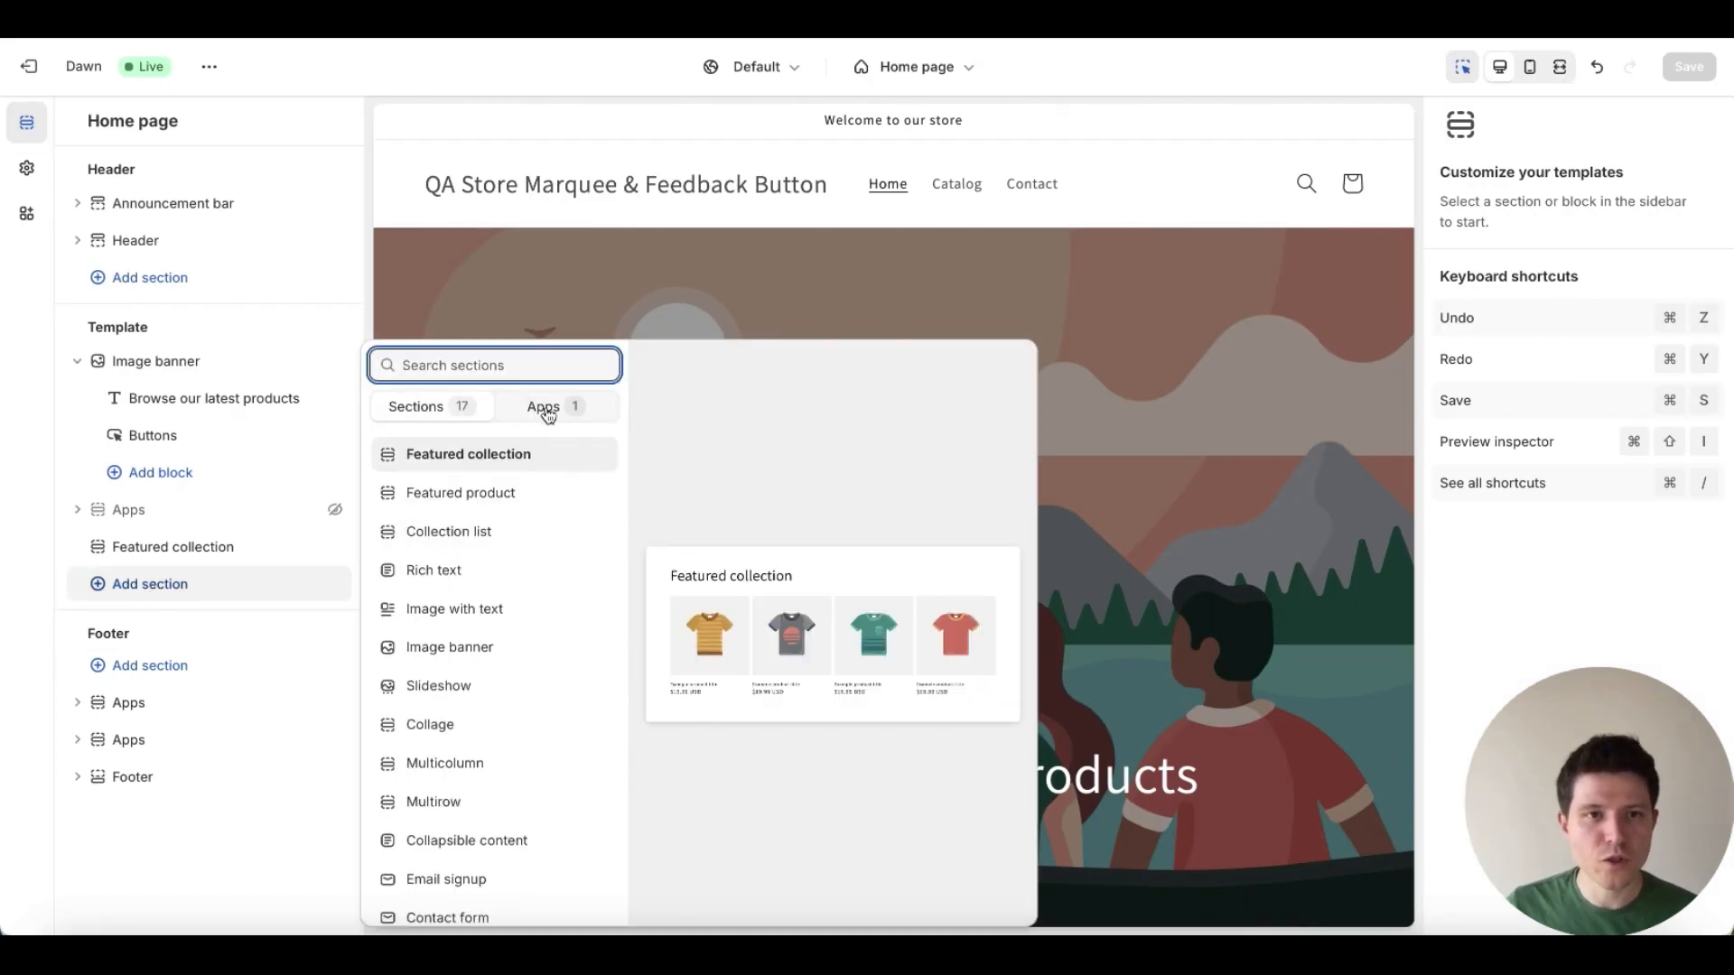
left_click(542, 406)
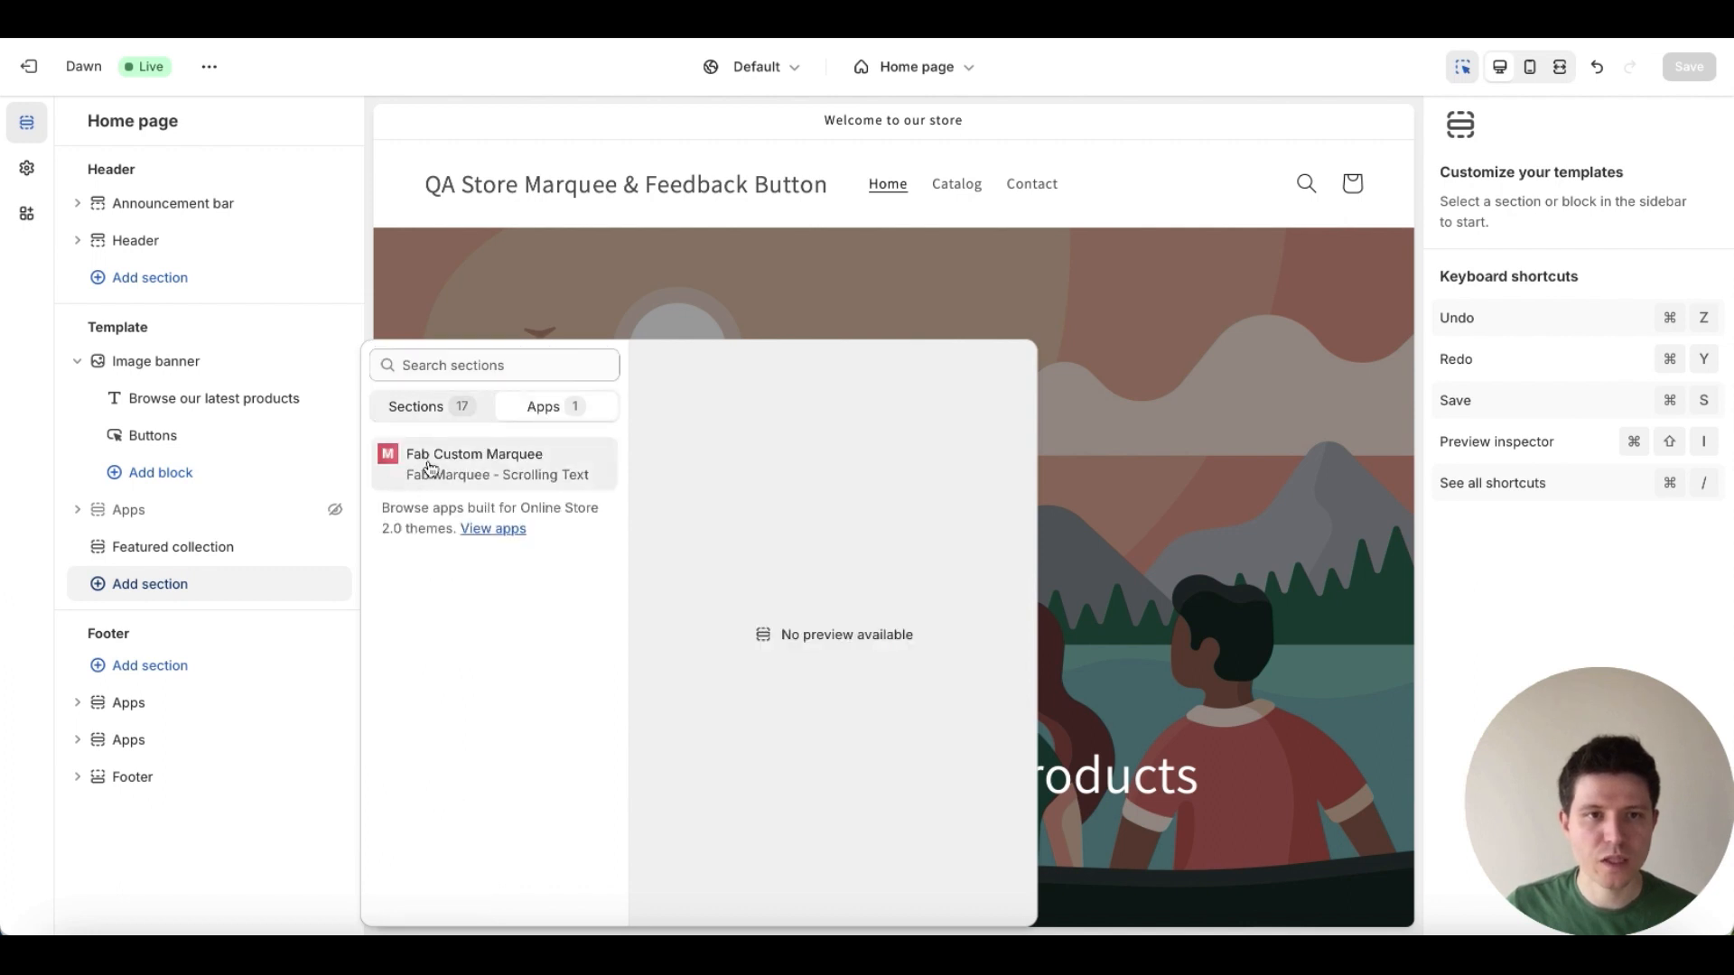
left_click(473, 464)
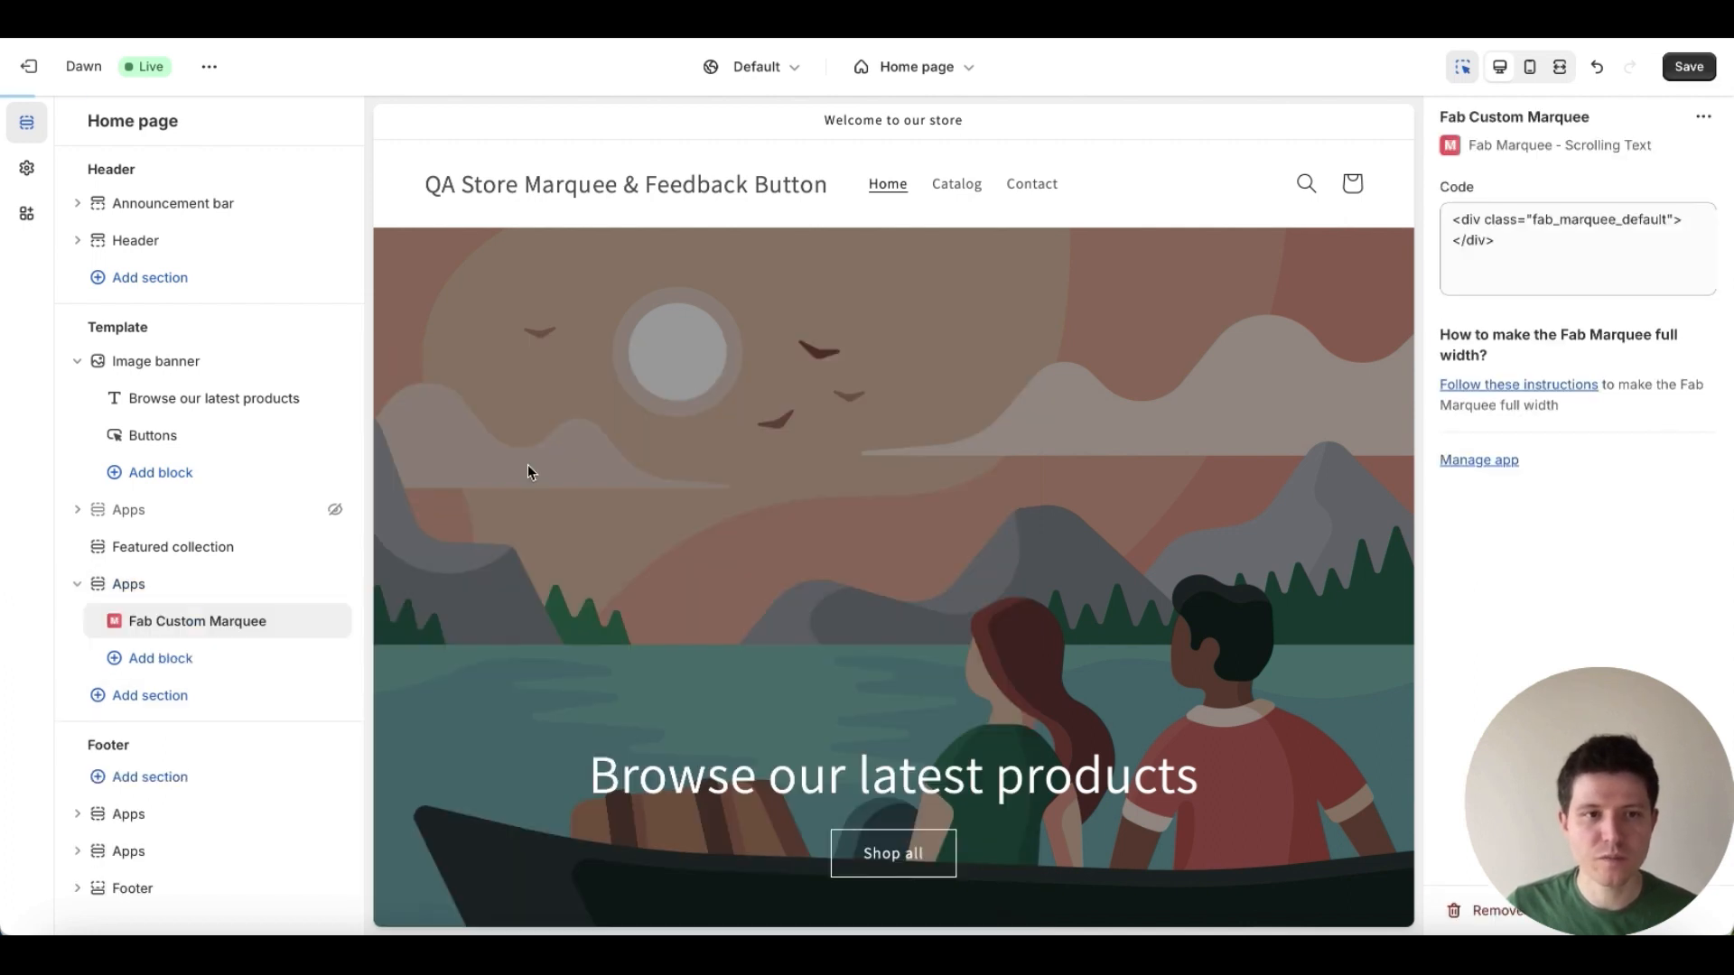
left_click(128, 585)
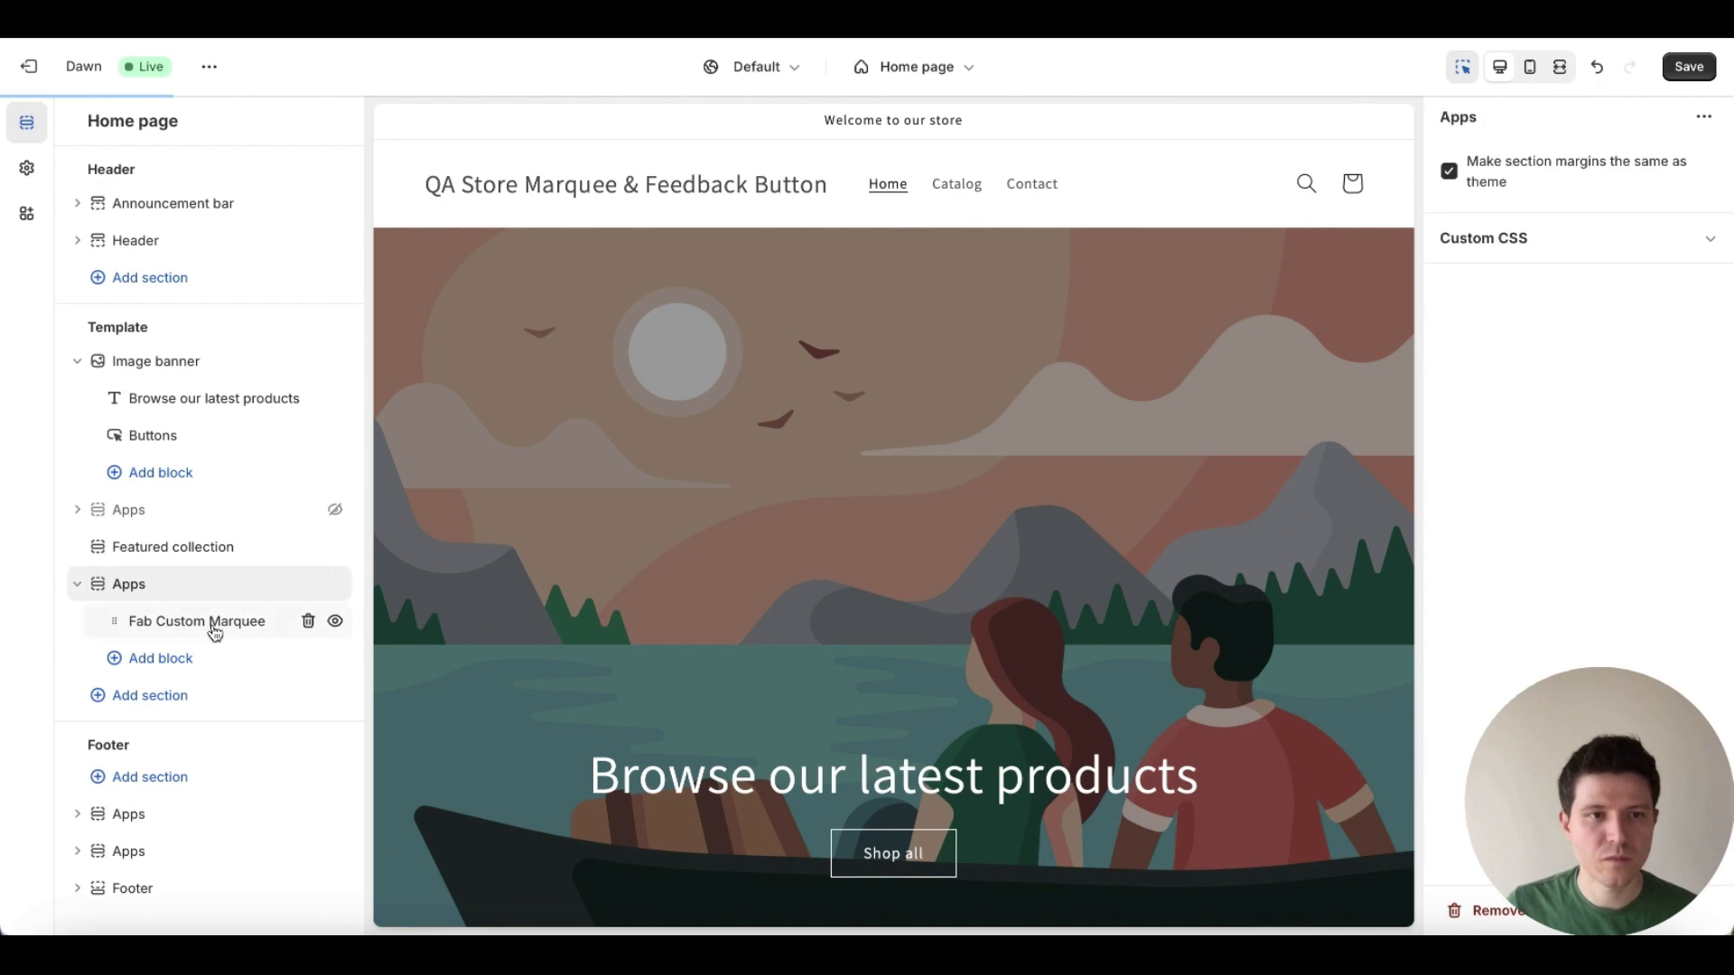
left_click(195, 621)
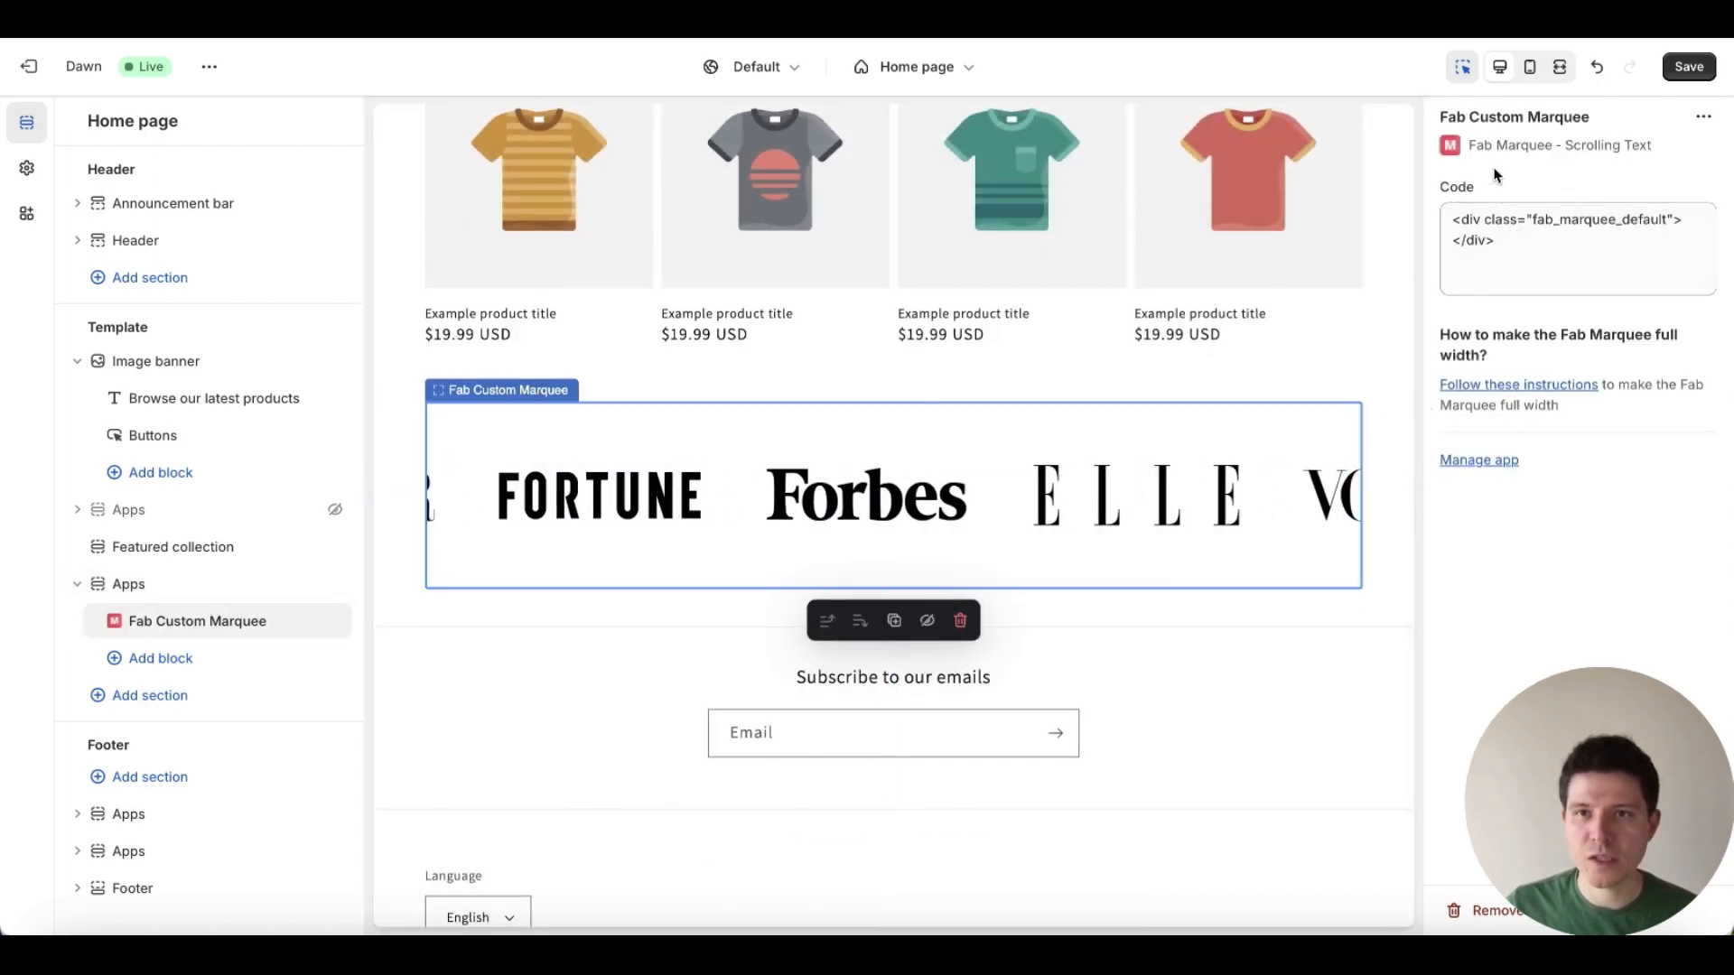
left_click(1579, 247)
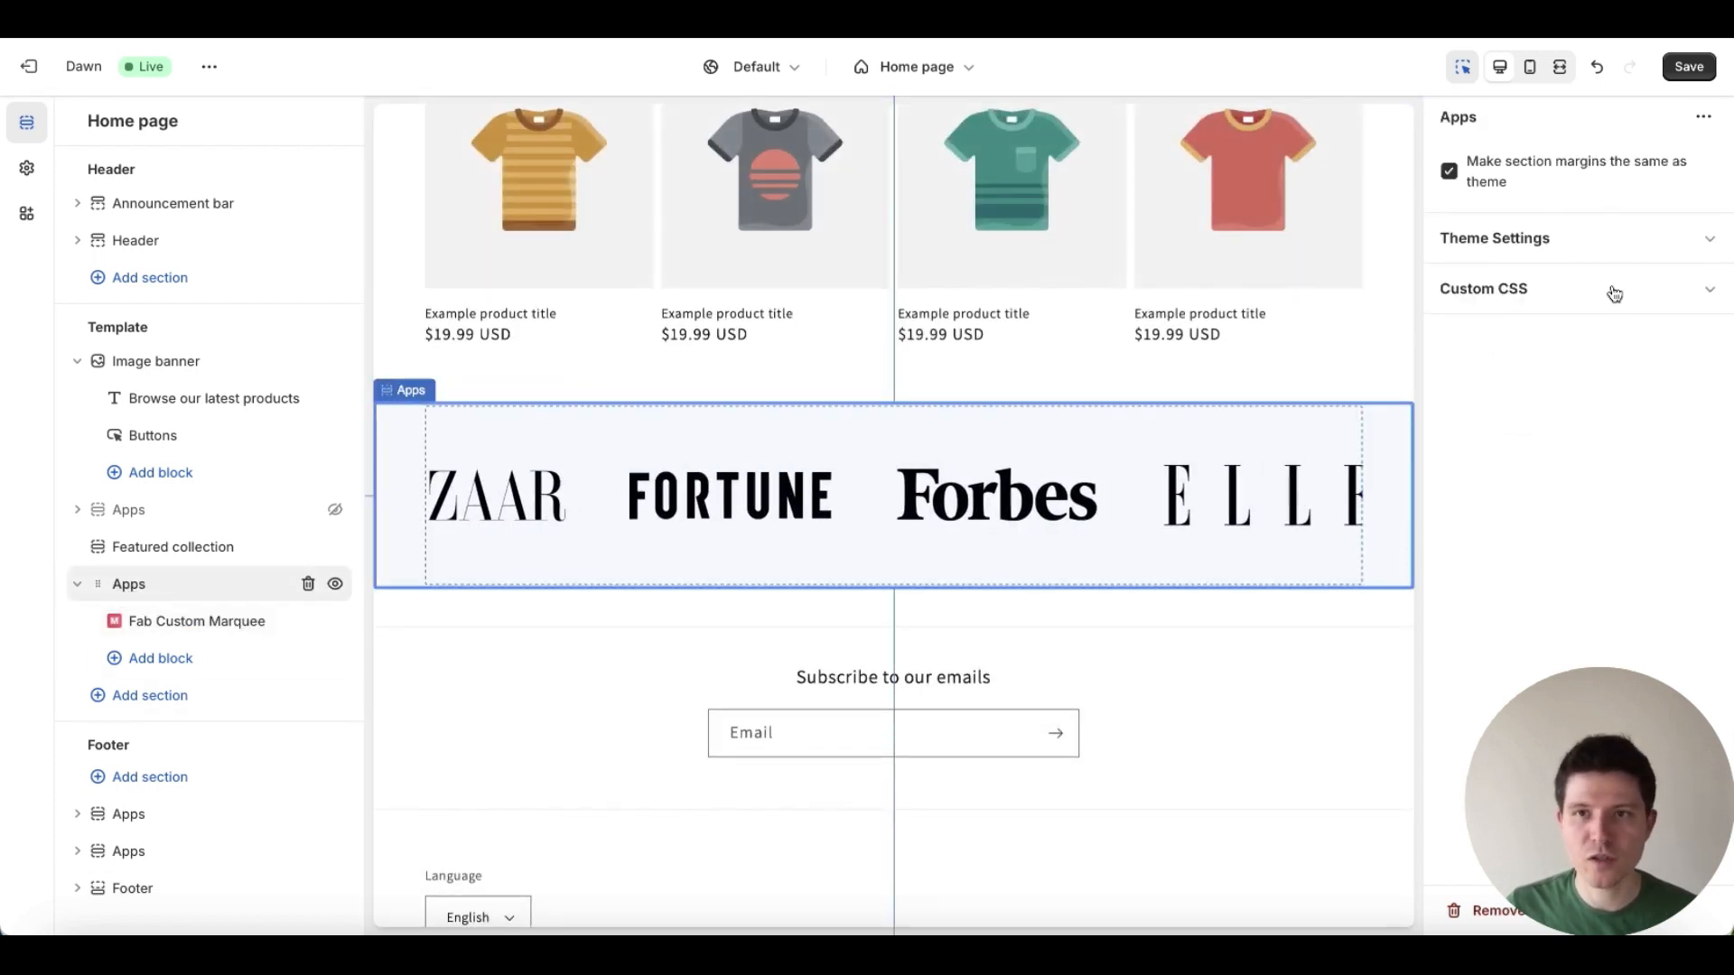
Disable 'Make section margins the same as theme' so the Apps section spans edge to edge.
left_click(1448, 170)
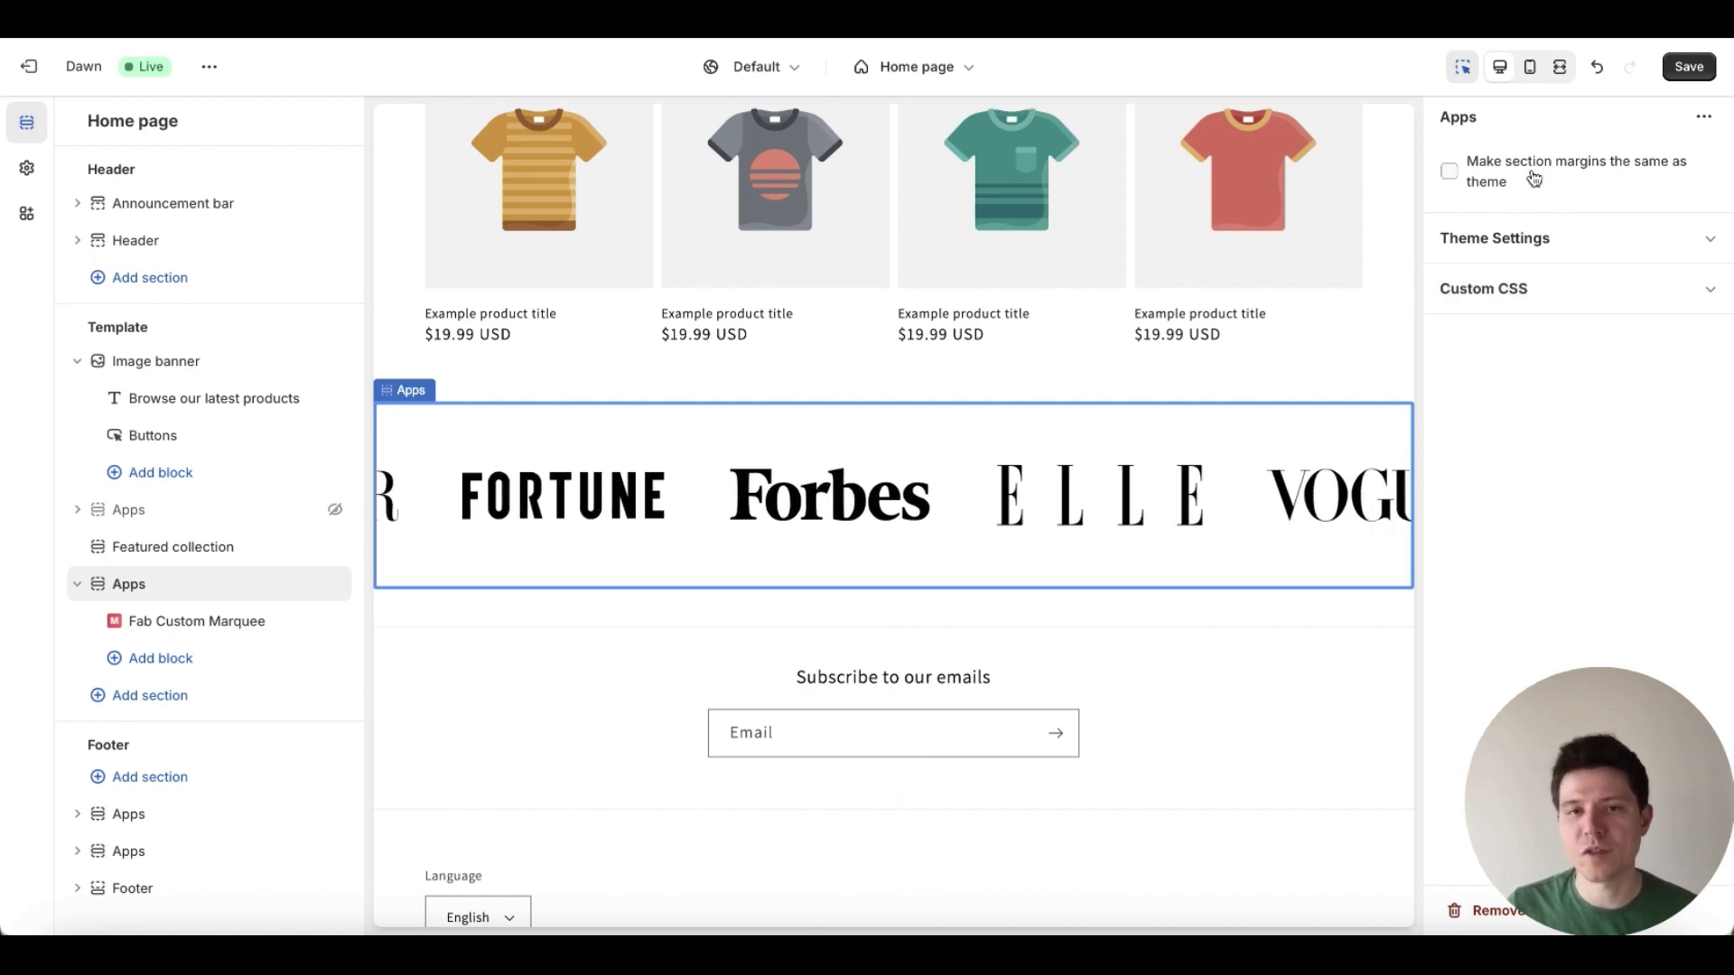